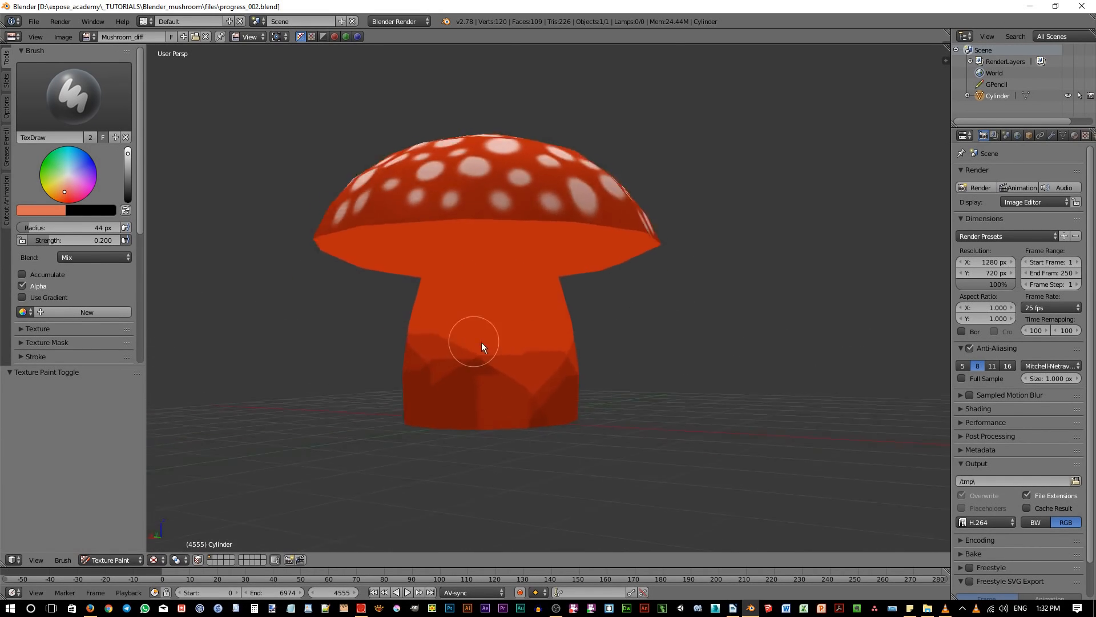
Step: Orbit the view downward until the red cap's underside faces the viewer
{"action": "left_click_drag", "start_coordinate": [480, 347], "coordinate": [487, 330]}
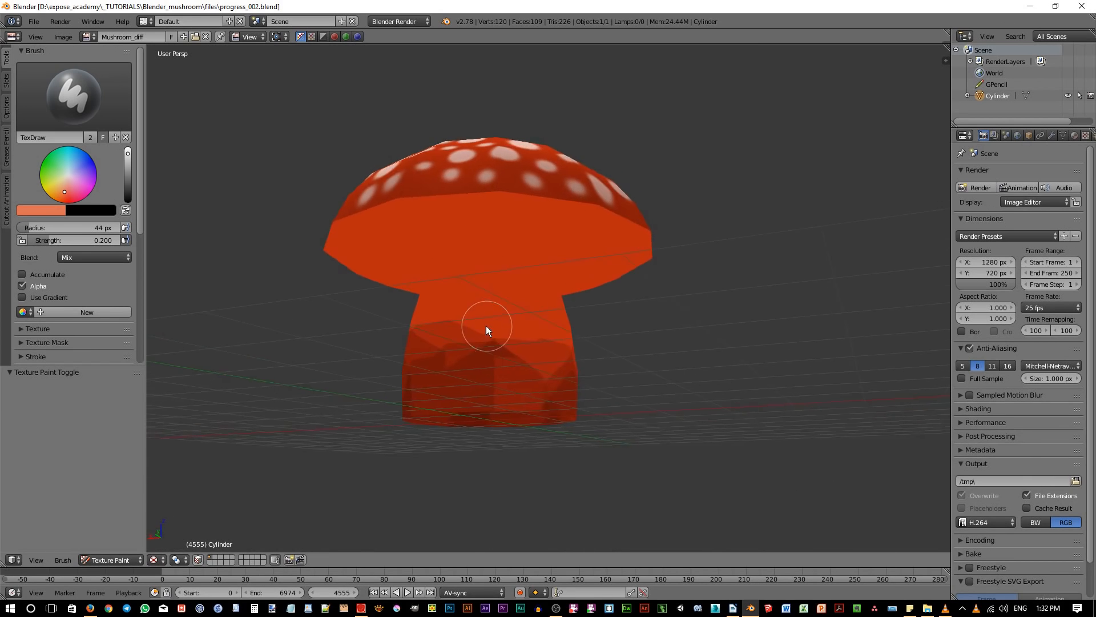
{"action": "left_click_drag", "start_coordinate": [487, 330], "coordinate": [607, 408]}
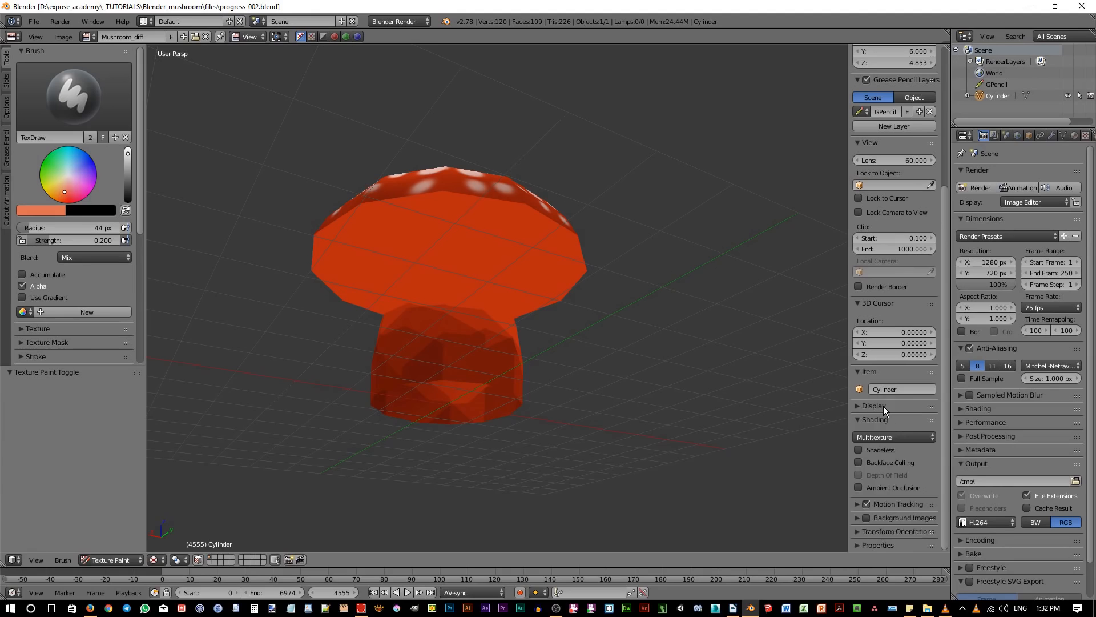
{"action": "left_click", "coordinate": [873, 406]}
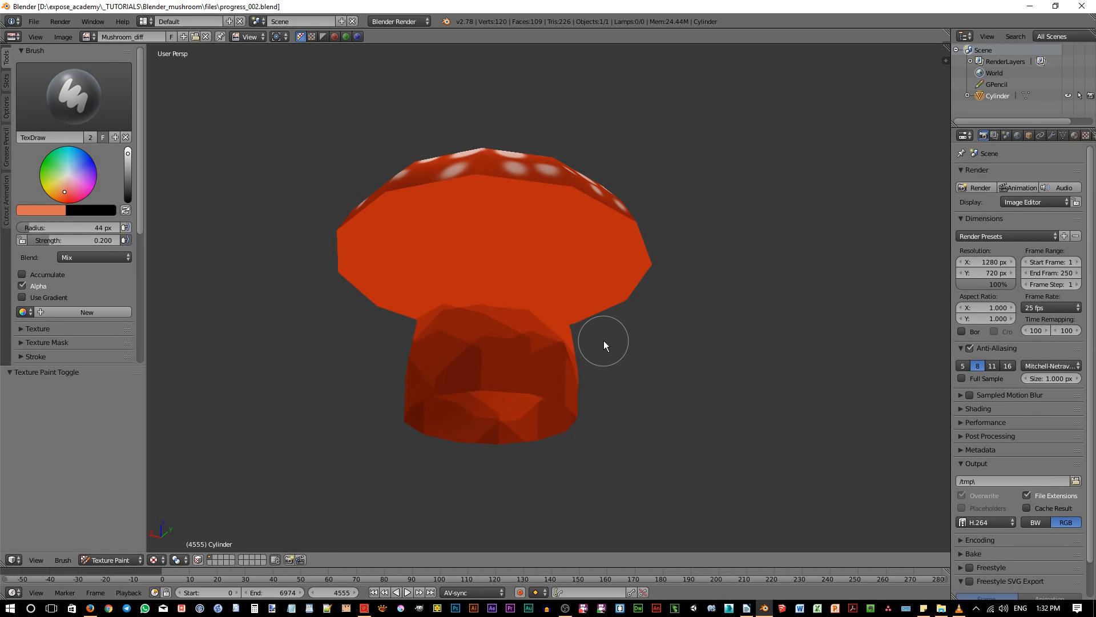
{"action": "mouse_move", "coordinate": [479, 213]}
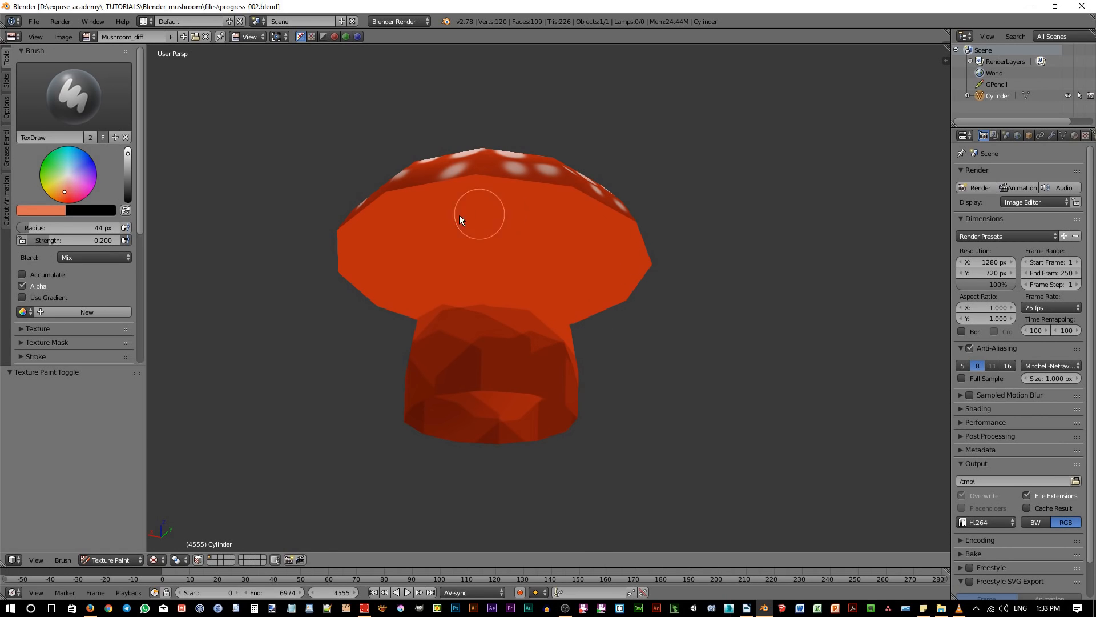
{"action": "mouse_move", "coordinate": [631, 352]}
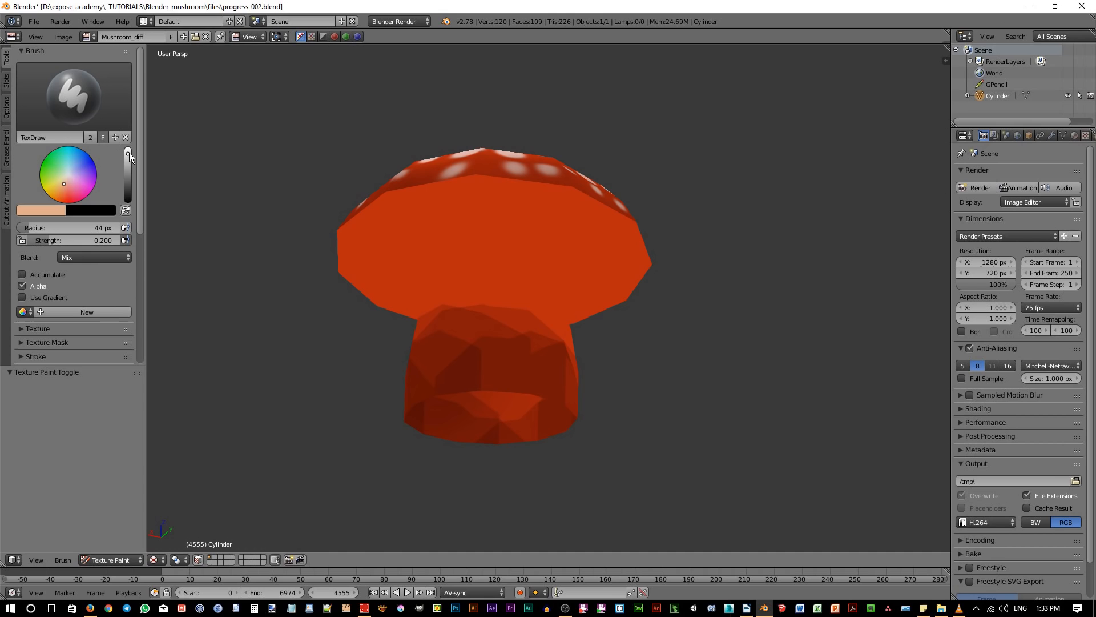
{"action": "mouse_move", "coordinate": [299, 289]}
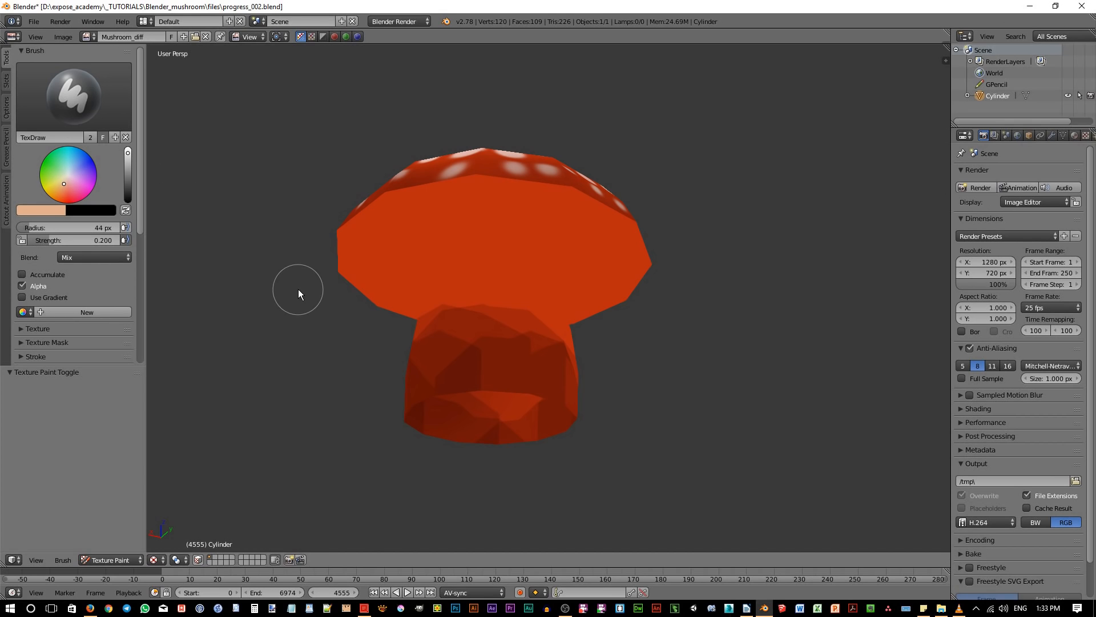
{"action": "mouse_move", "coordinate": [463, 279]}
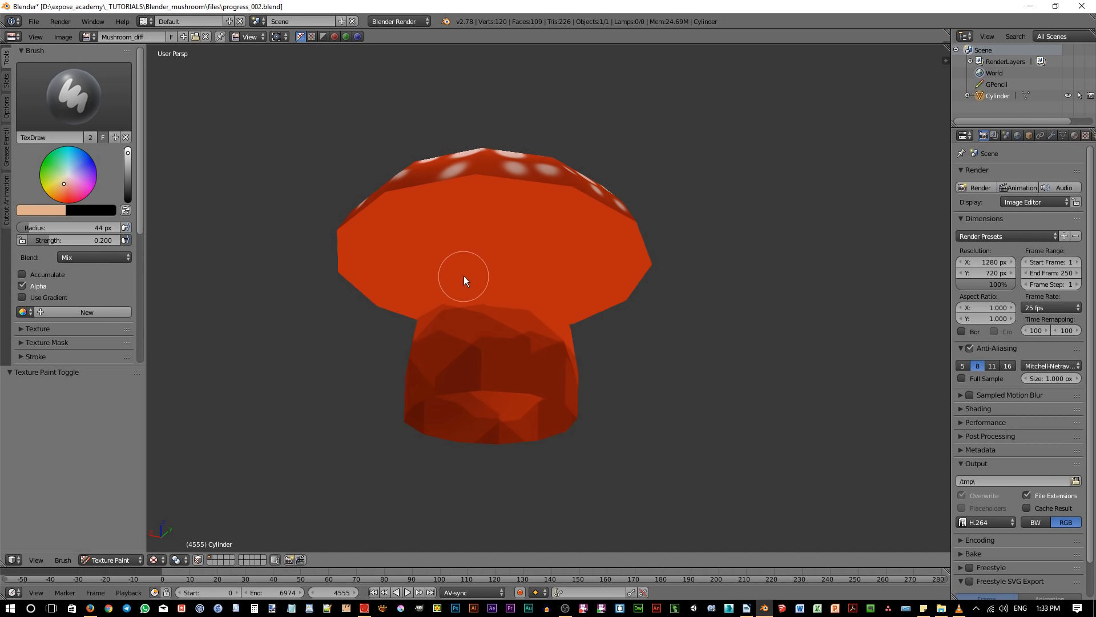
Step: Paint a trial light beige streak across the mushroom
{"action": "left_click_drag", "start_coordinate": [463, 280], "coordinate": [617, 196]}
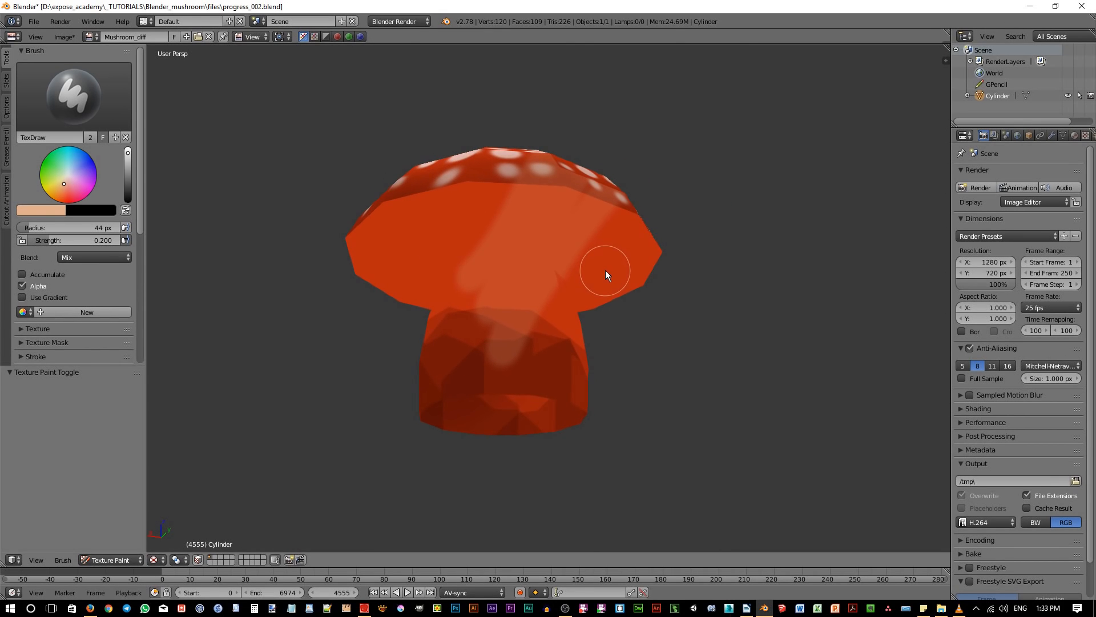
{"action": "mouse_move", "coordinate": [432, 245]}
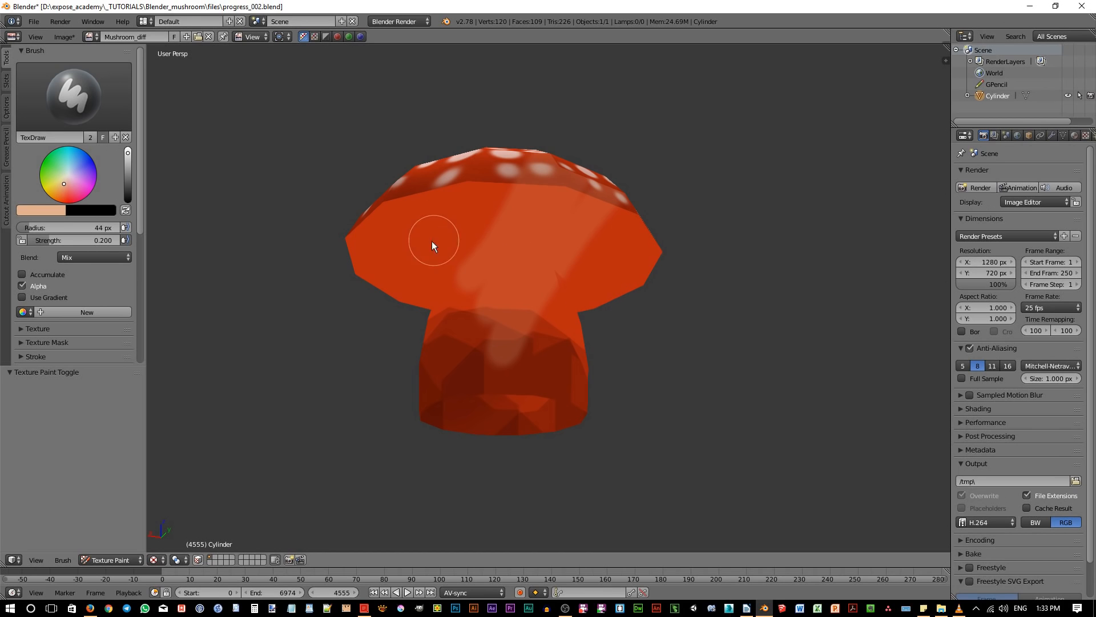
{"action": "mouse_move", "coordinate": [405, 298]}
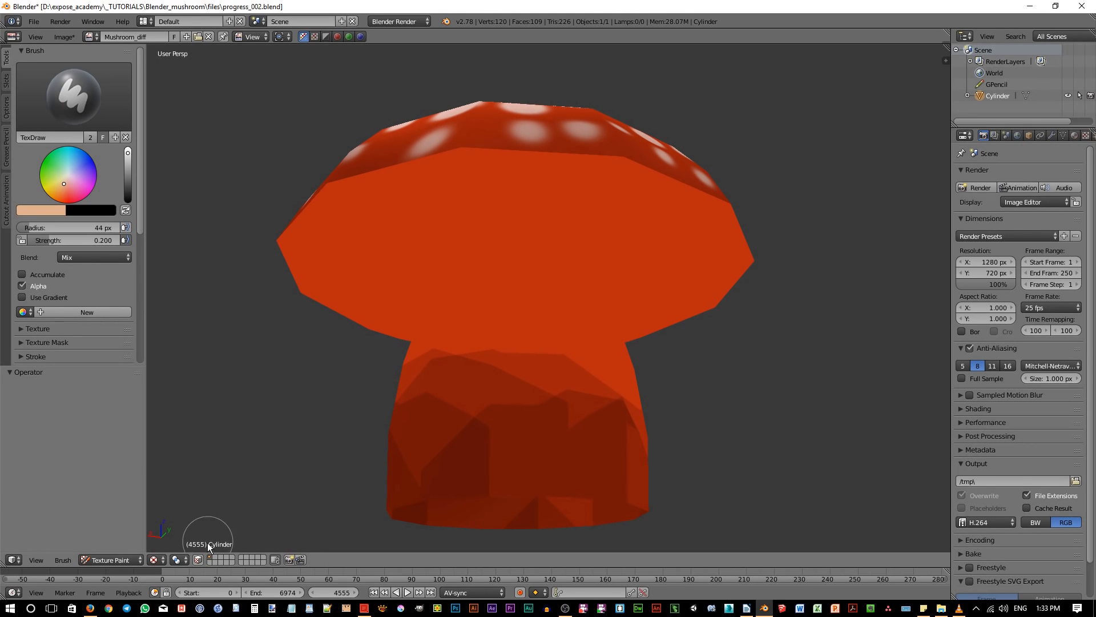
{"action": "mouse_move", "coordinate": [199, 560]}
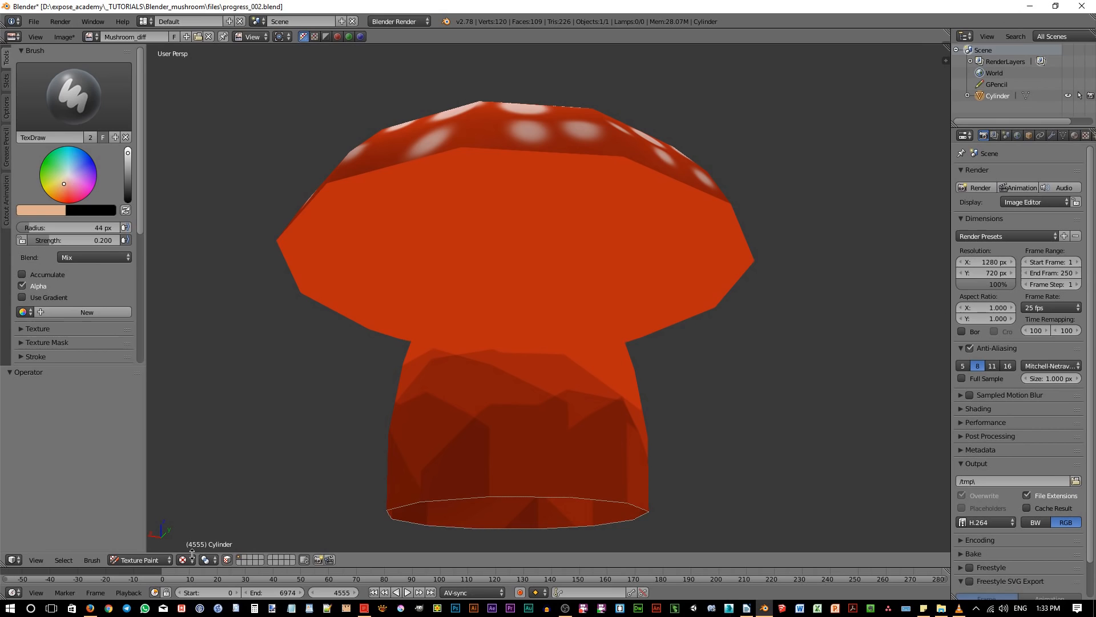
{"action": "mouse_move", "coordinate": [560, 351]}
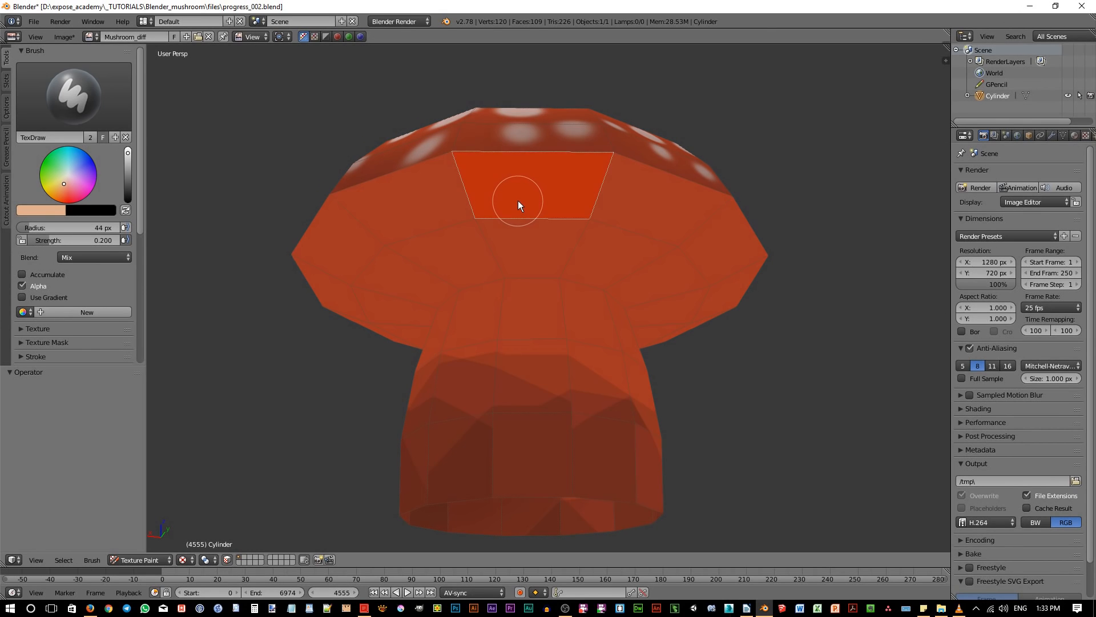
Step: Rotate the mushroom to bring the cap underside into view for masking
{"action": "left_click_drag", "start_coordinate": [517, 205], "coordinate": [376, 269]}
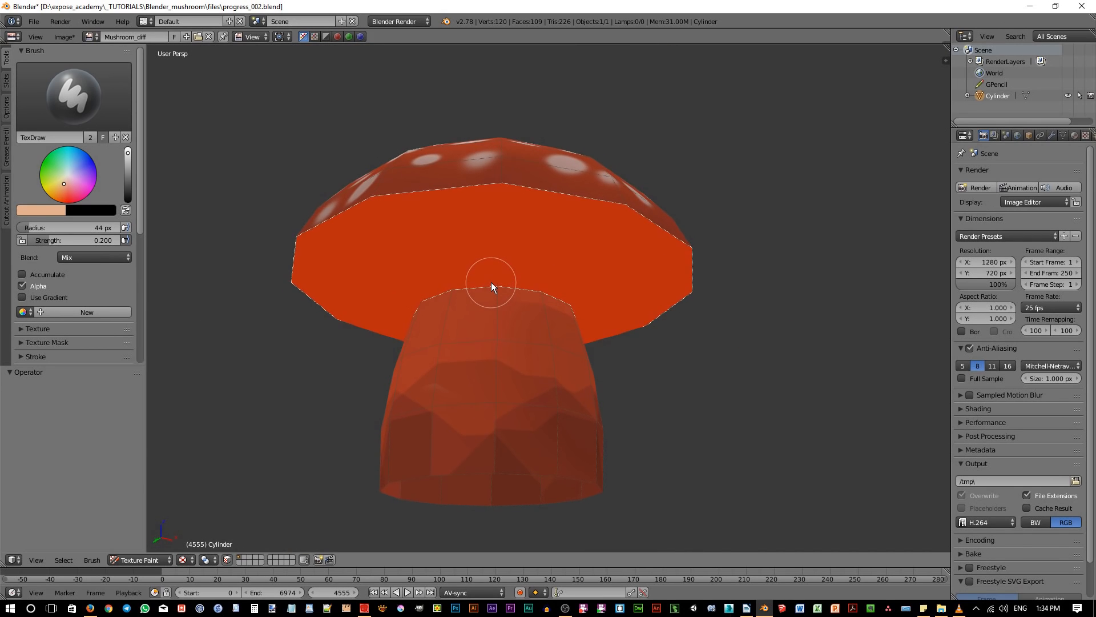
{"action": "mouse_move", "coordinate": [468, 169]}
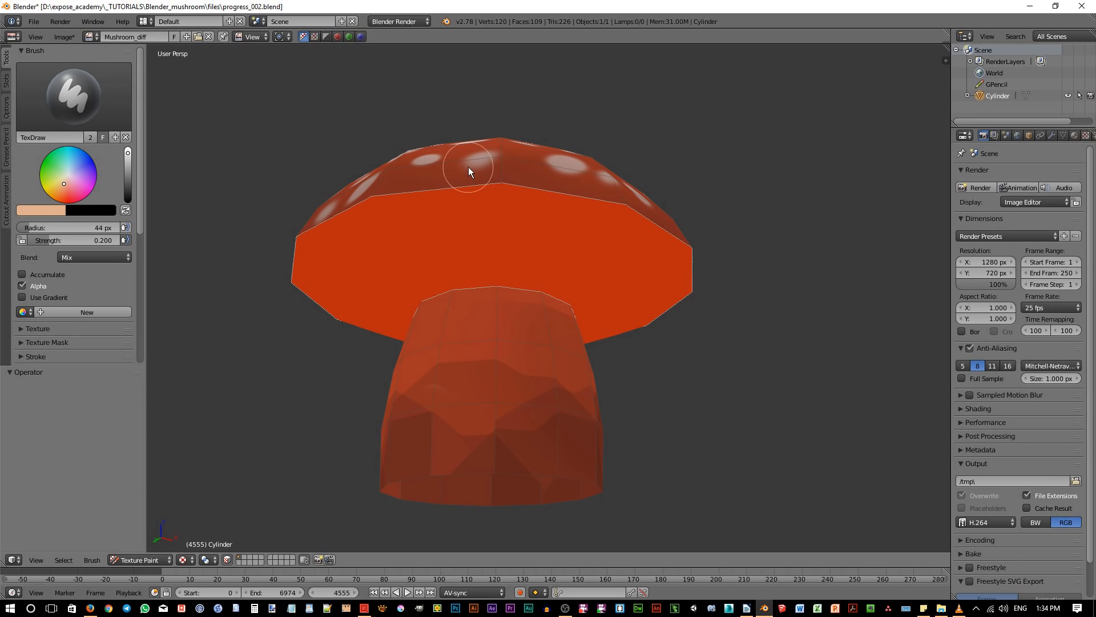
Step: Paint three pale gill streaks fanning outward from the trunk on both sides
{"action": "left_click_drag", "start_coordinate": [469, 171], "coordinate": [644, 200]}
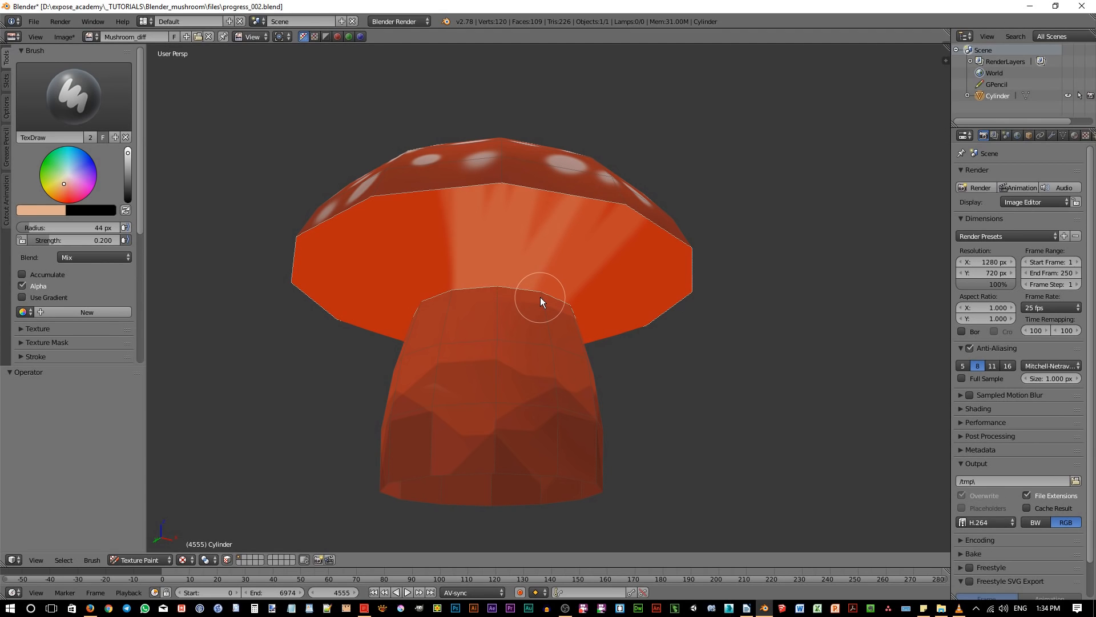
{"action": "mouse_move", "coordinate": [520, 289]}
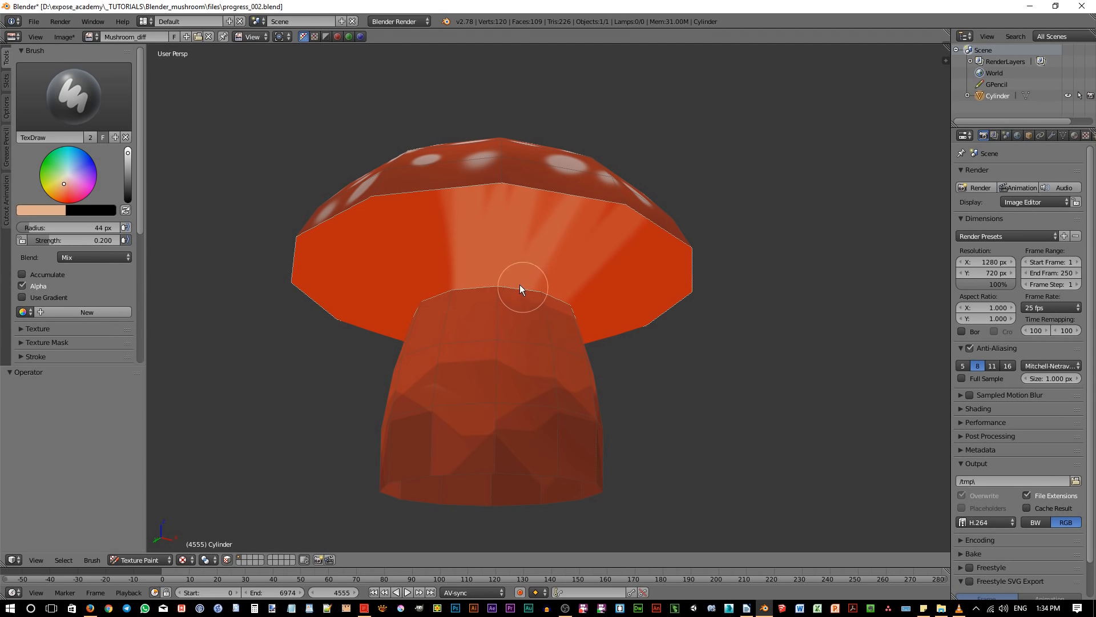
{"action": "mouse_move", "coordinate": [400, 265]}
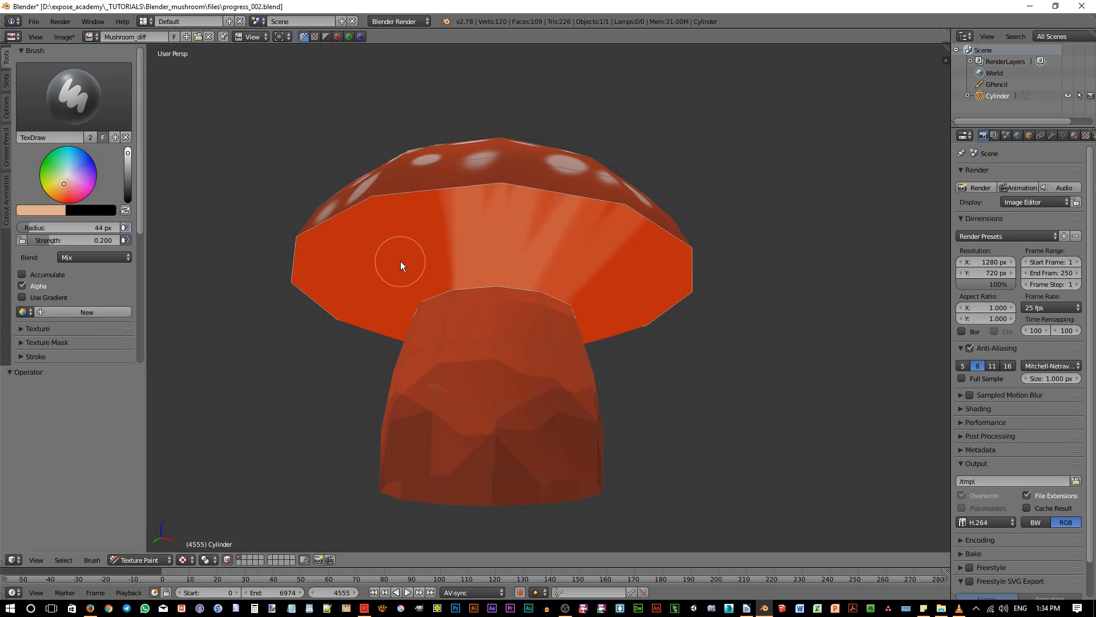
{"action": "left_click_drag", "start_coordinate": [401, 265], "coordinate": [627, 292]}
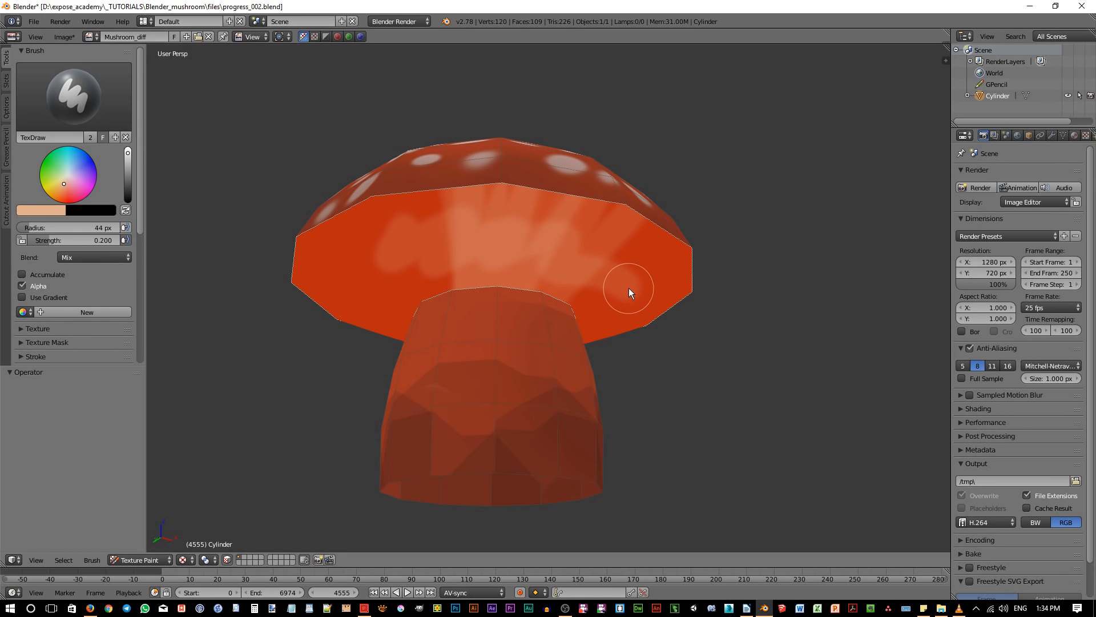
{"action": "left_click_drag", "start_coordinate": [627, 292], "coordinate": [420, 261]}
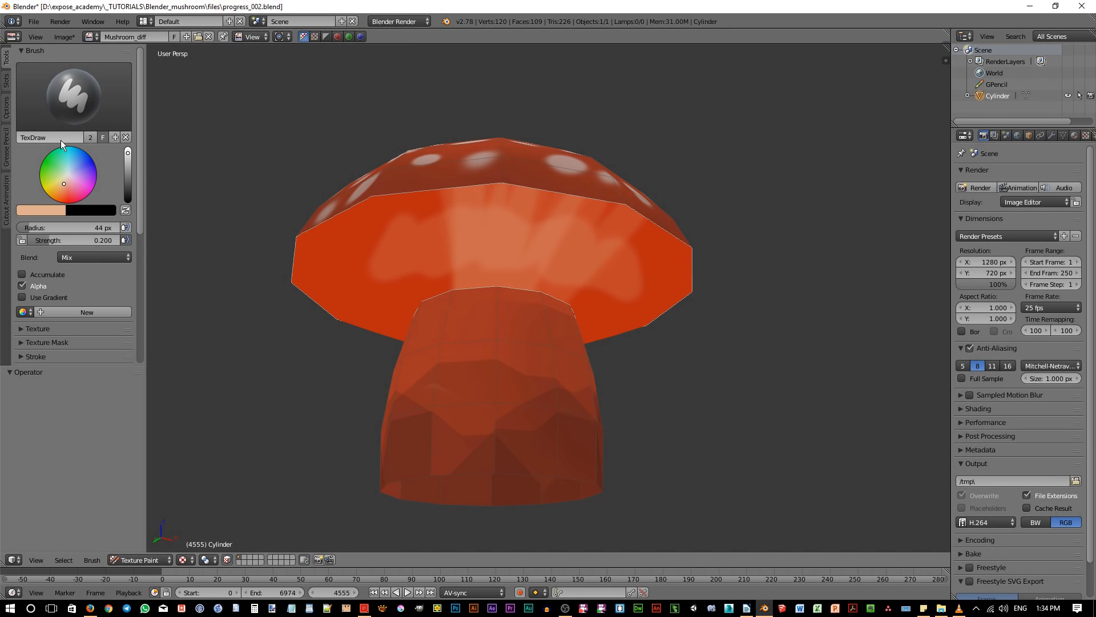
{"action": "mouse_move", "coordinate": [61, 143]}
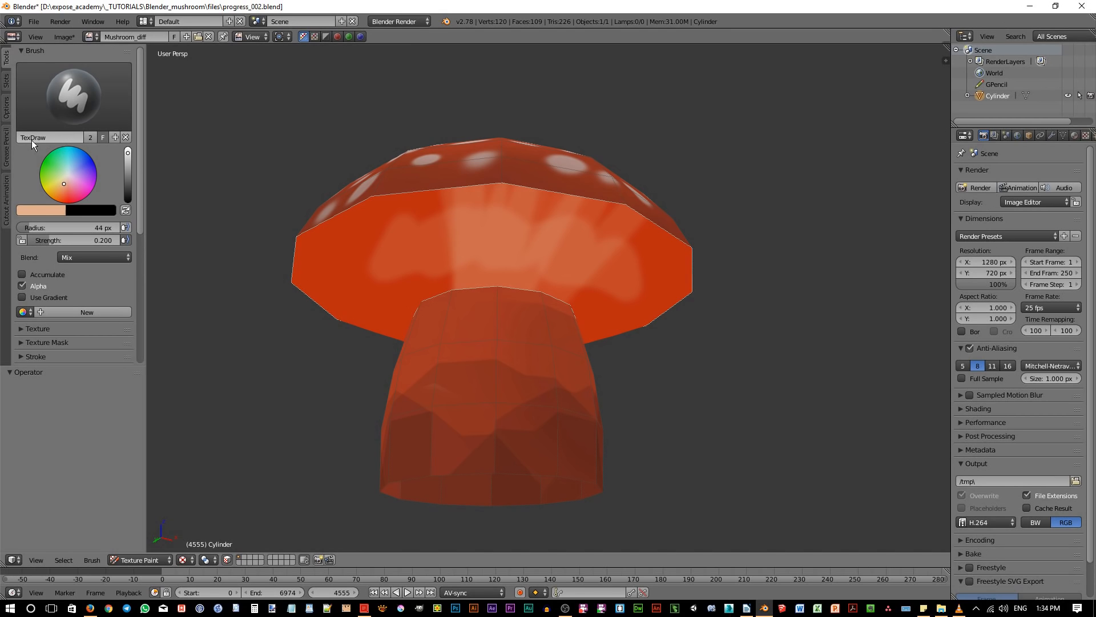
{"action": "mouse_move", "coordinate": [49, 144]}
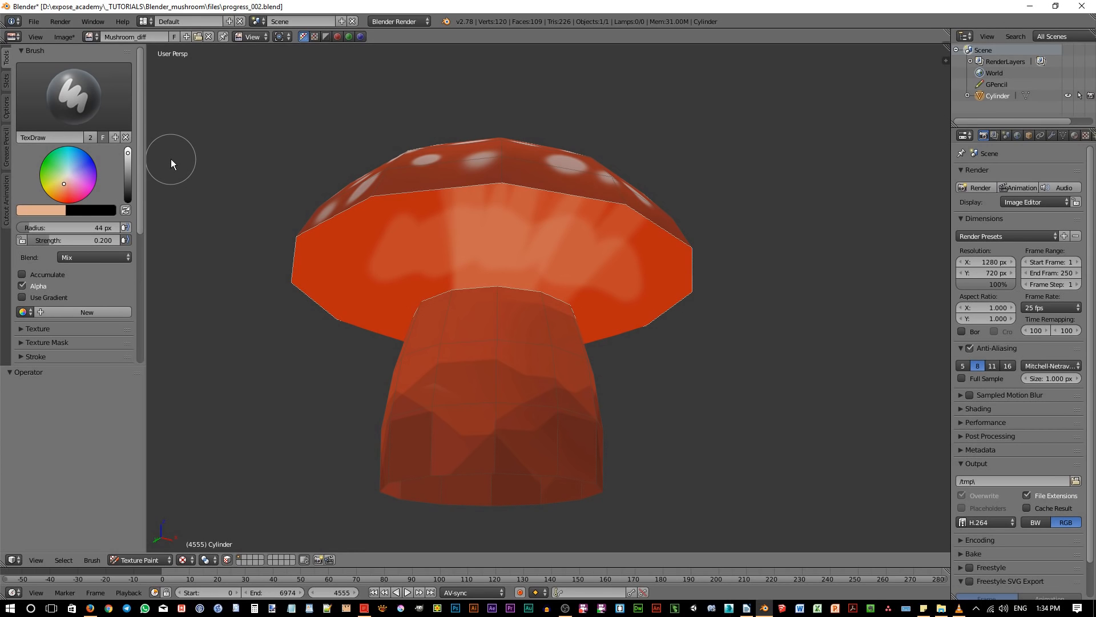
{"action": "mouse_move", "coordinate": [83, 103]}
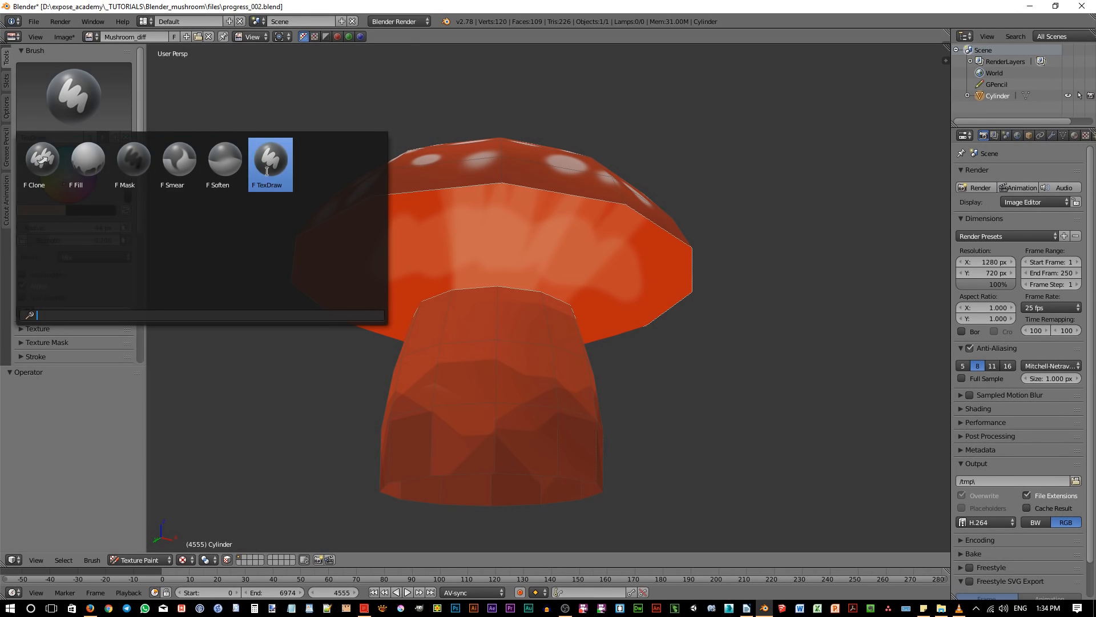
{"action": "mouse_move", "coordinate": [272, 249]}
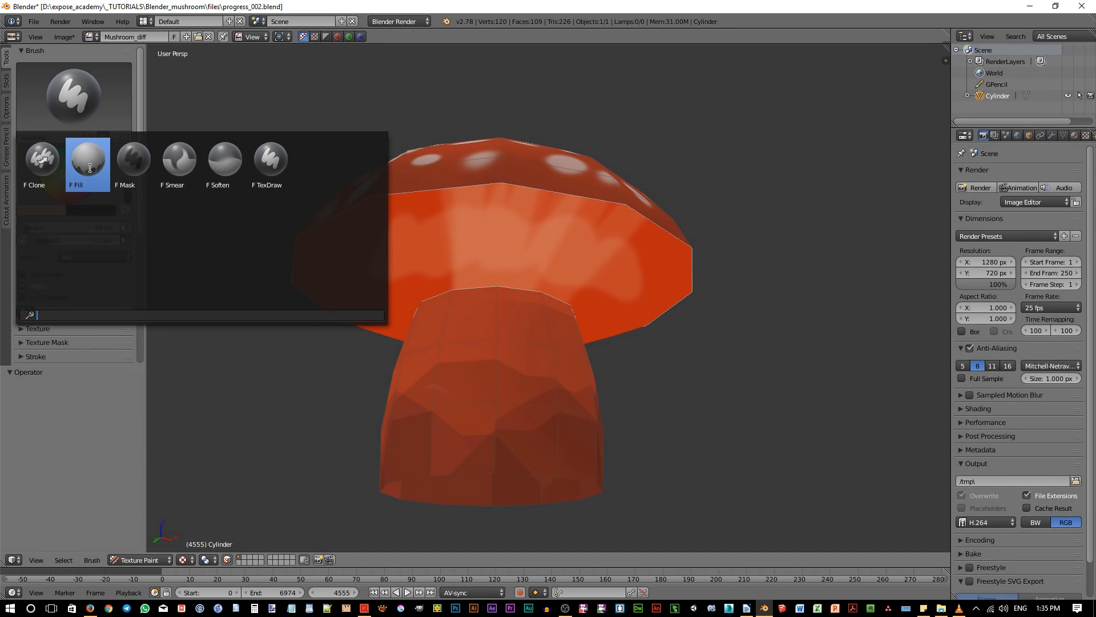
Step: Browse the brush list and dismiss it, keeping TexDraw as the active brush
{"action": "left_click", "coordinate": [86, 158]}
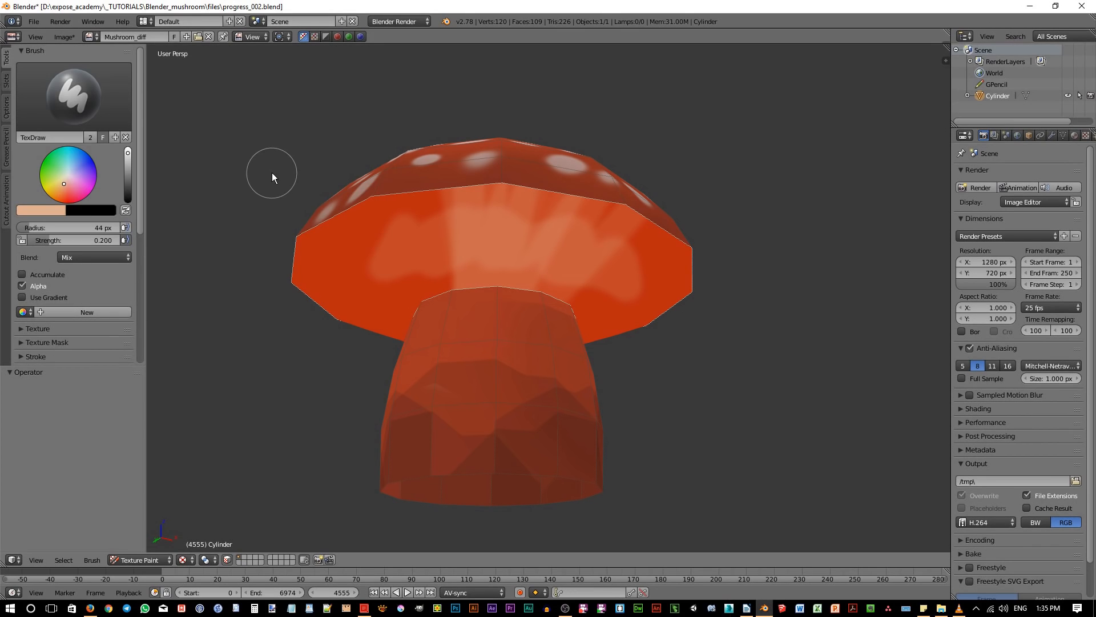
{"action": "mouse_move", "coordinate": [56, 217]}
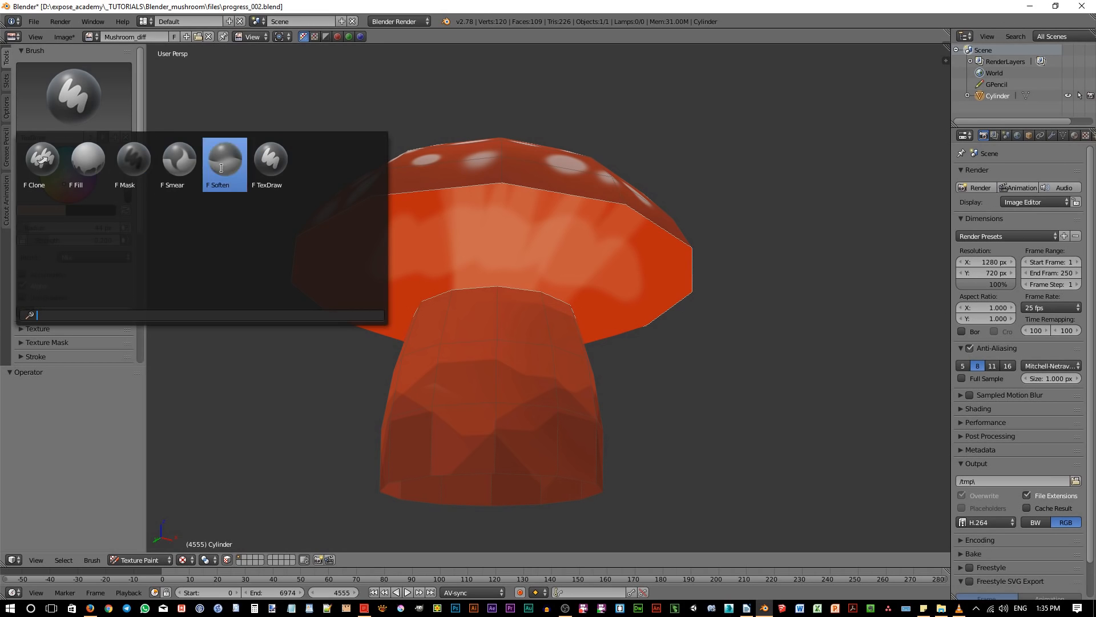
{"action": "left_click", "coordinate": [132, 161]}
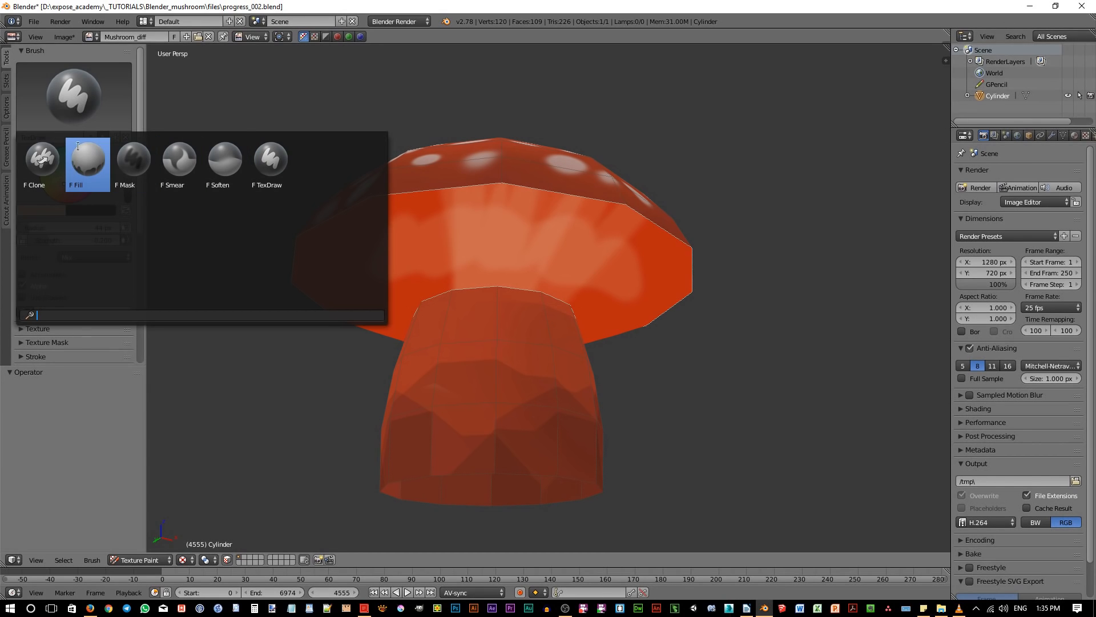
{"action": "left_click", "coordinate": [269, 158]}
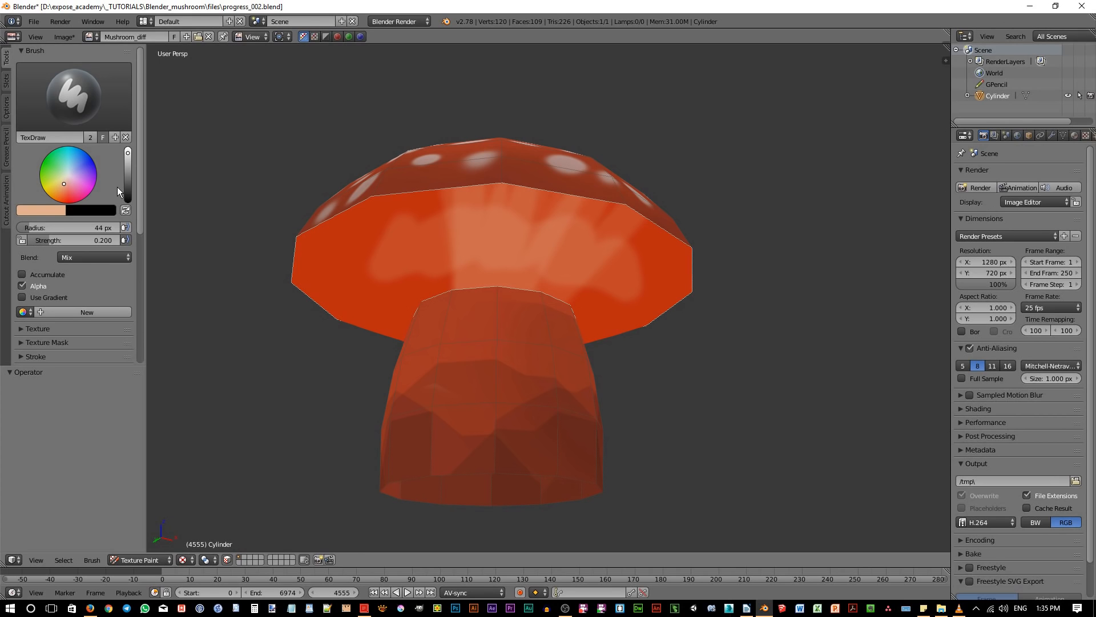
Step: Tick Unified Settings Color in the Options tab, then return to Tools
{"action": "left_click", "coordinate": [7, 113]}
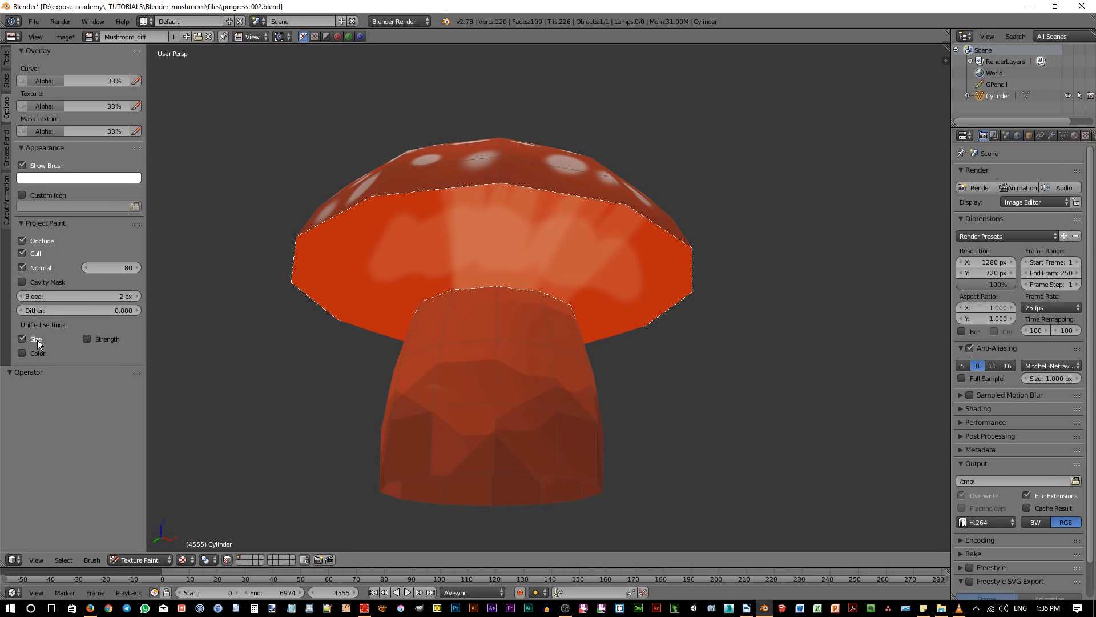
{"action": "mouse_move", "coordinate": [37, 339]}
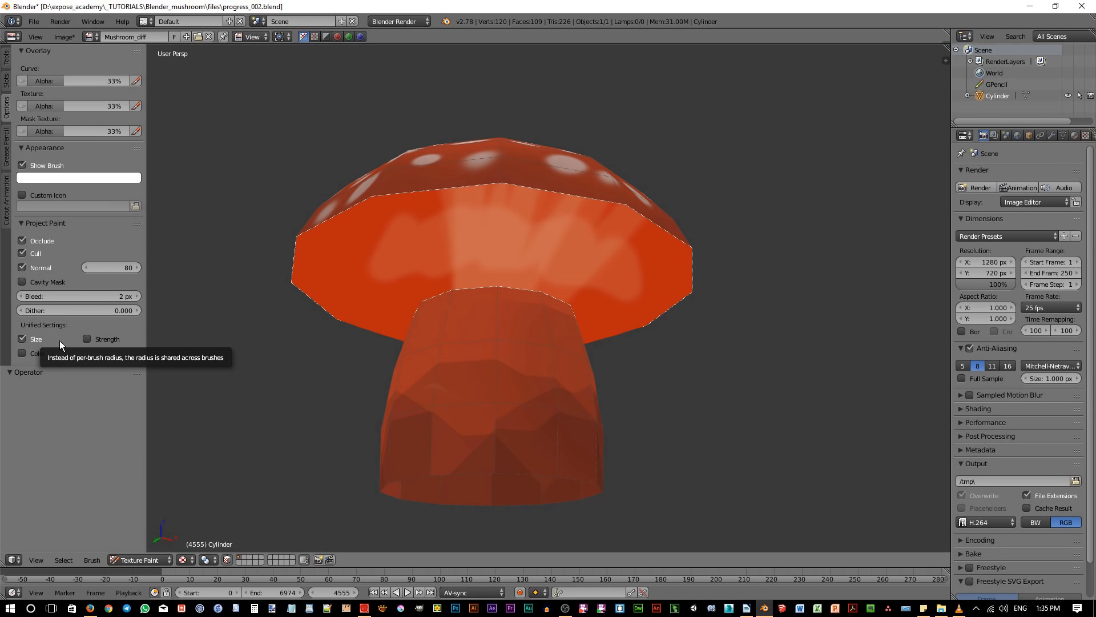
{"action": "mouse_move", "coordinate": [75, 352]}
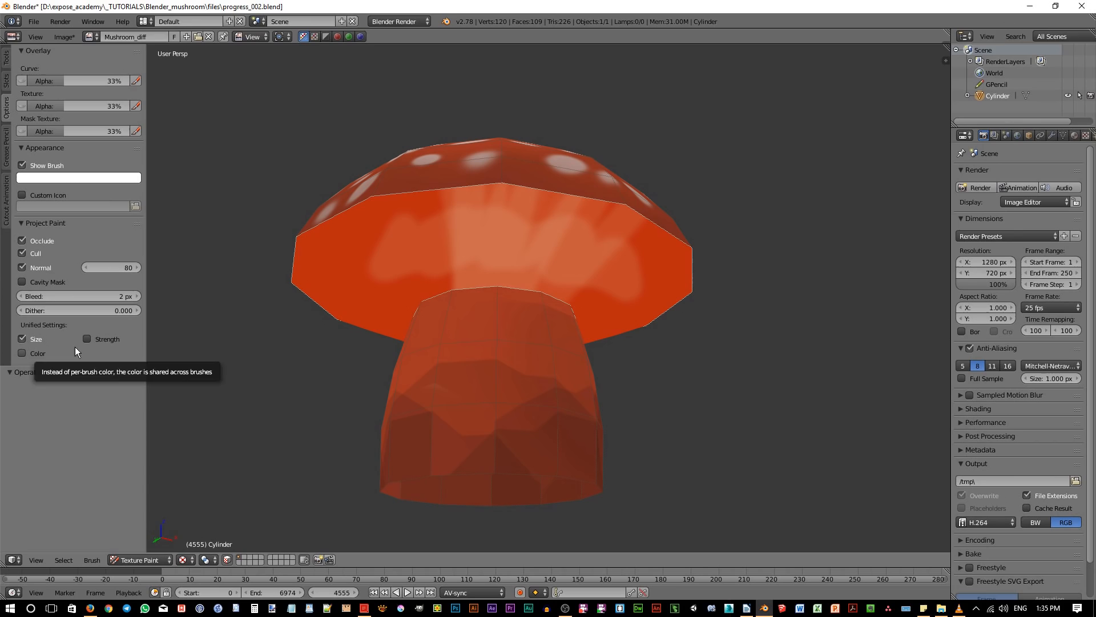
{"action": "mouse_move", "coordinate": [100, 348]}
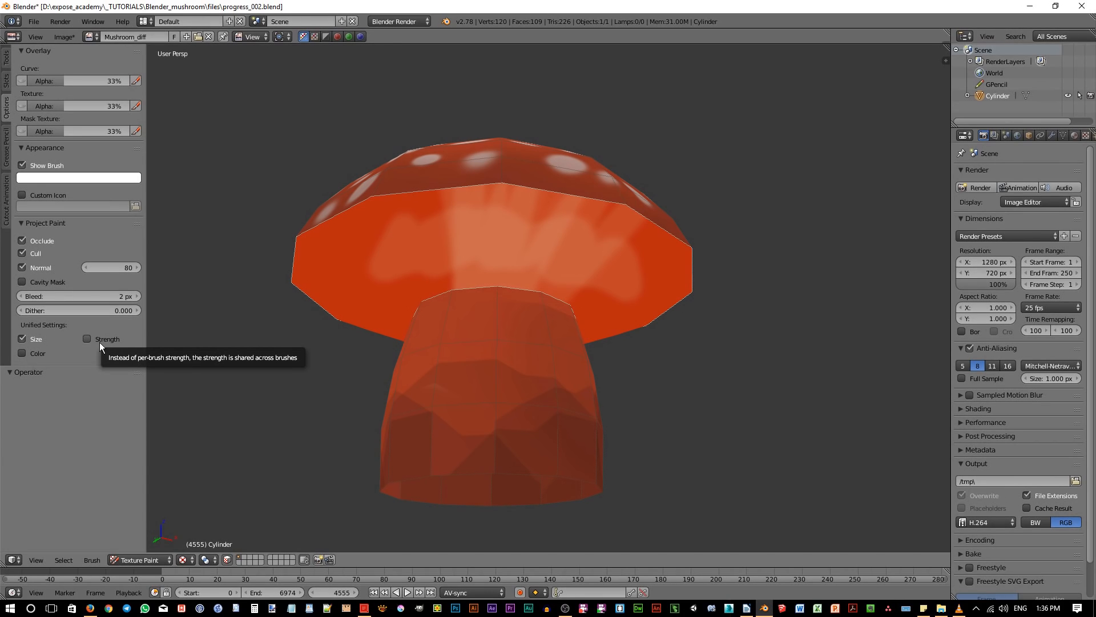
{"action": "left_click", "coordinate": [21, 352]}
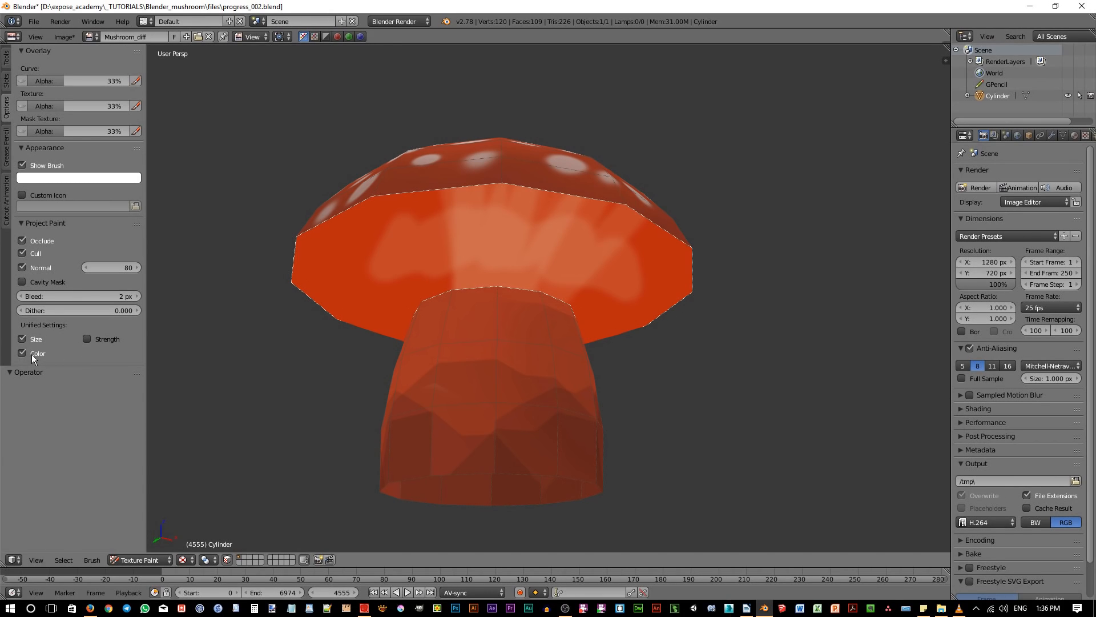
{"action": "left_click", "coordinate": [6, 63]}
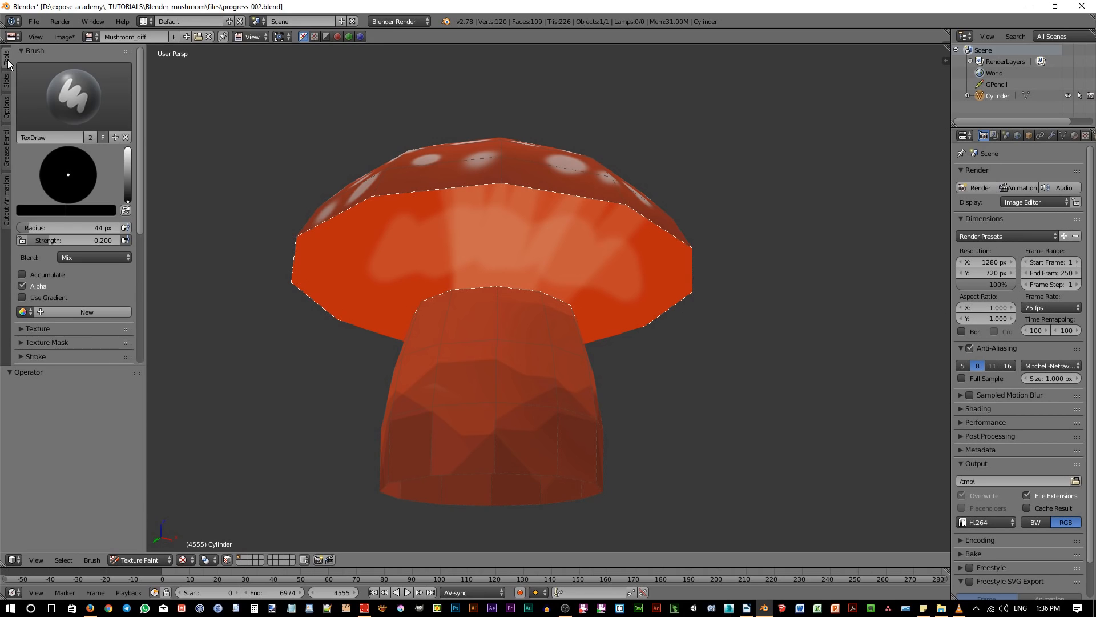
{"action": "mouse_move", "coordinate": [21, 146]}
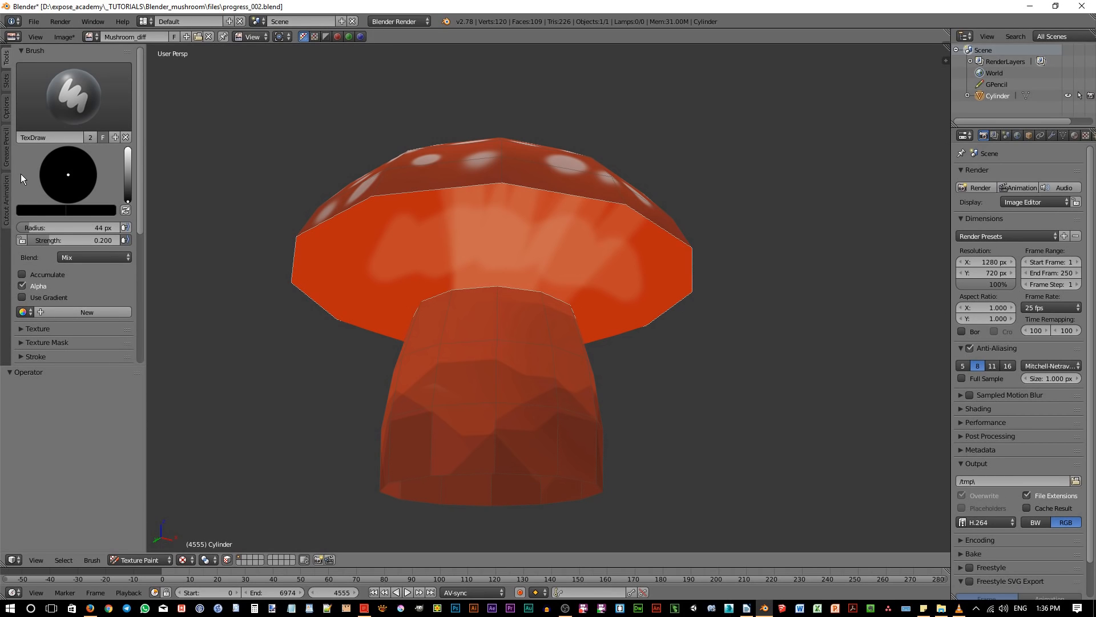
{"action": "mouse_move", "coordinate": [53, 217]}
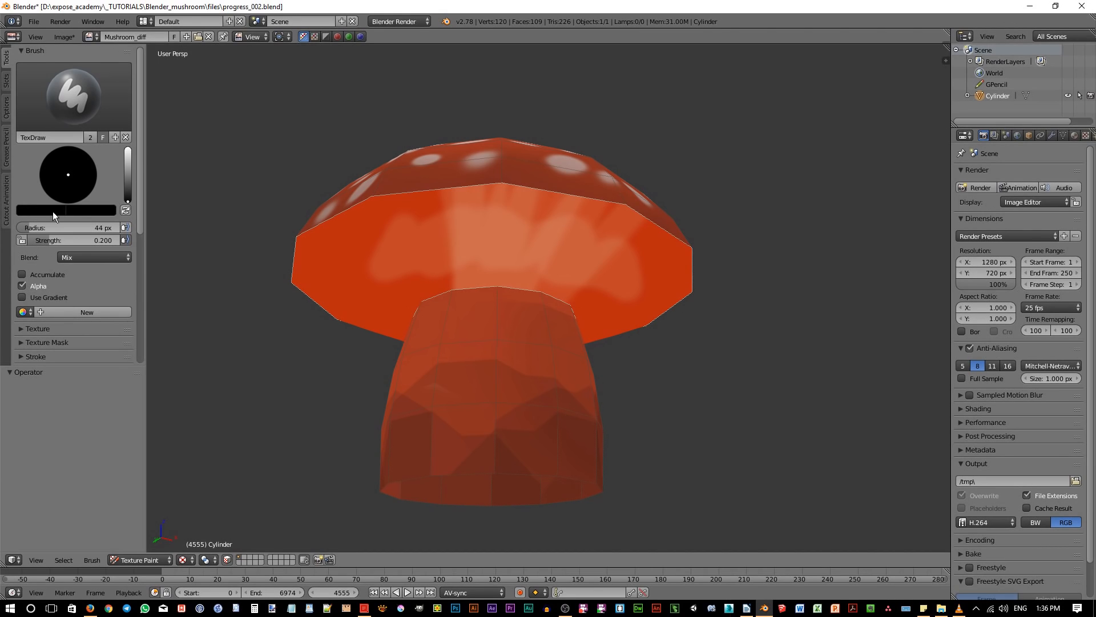
{"action": "mouse_move", "coordinate": [28, 215]}
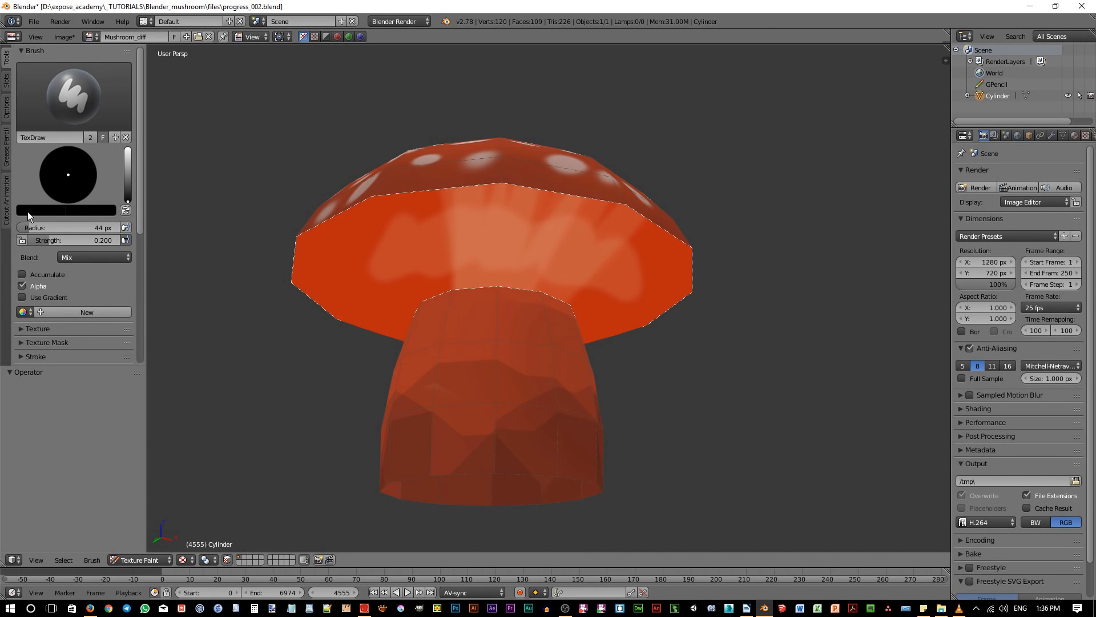
Step: Untick Unified Settings Color in Options so TexDraw regains its light peach
{"action": "left_click", "coordinate": [6, 105]}
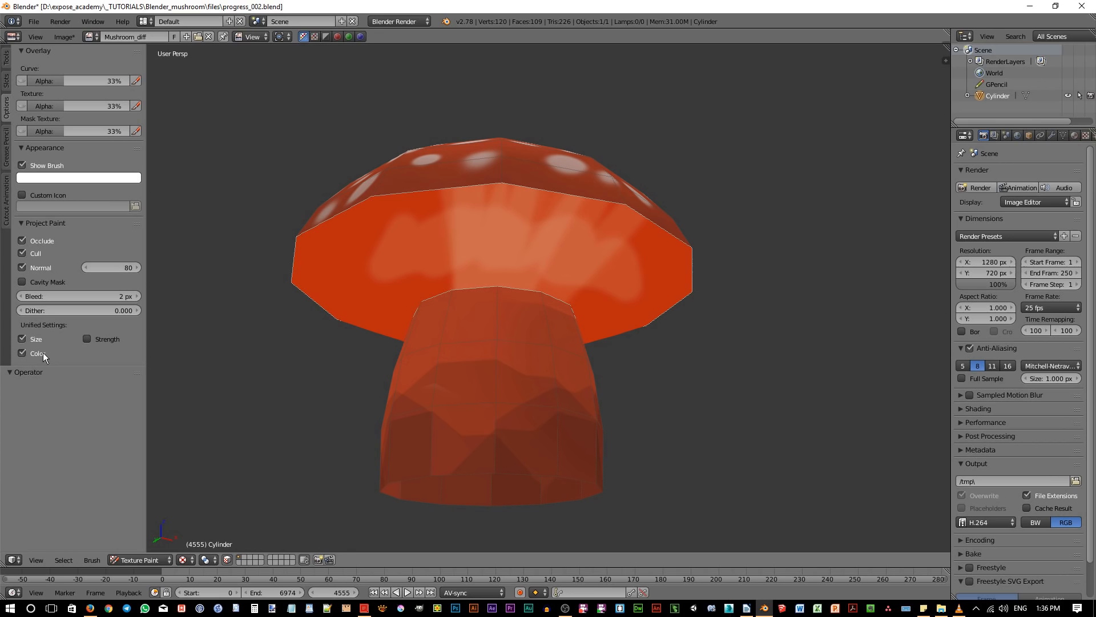
{"action": "left_click", "coordinate": [22, 353]}
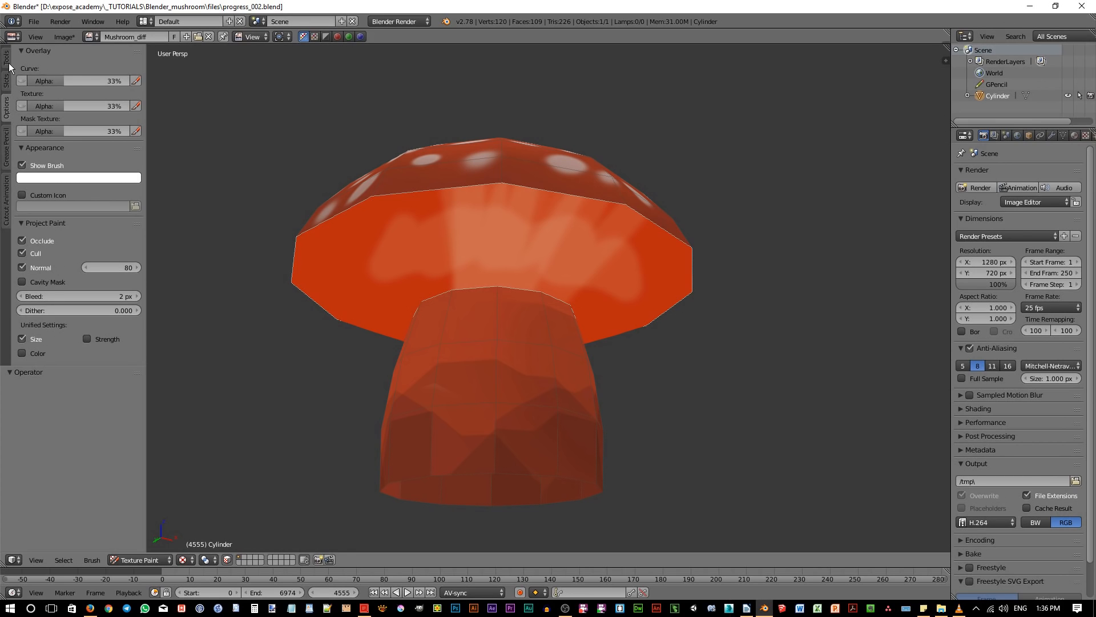
{"action": "left_click", "coordinate": [7, 55]}
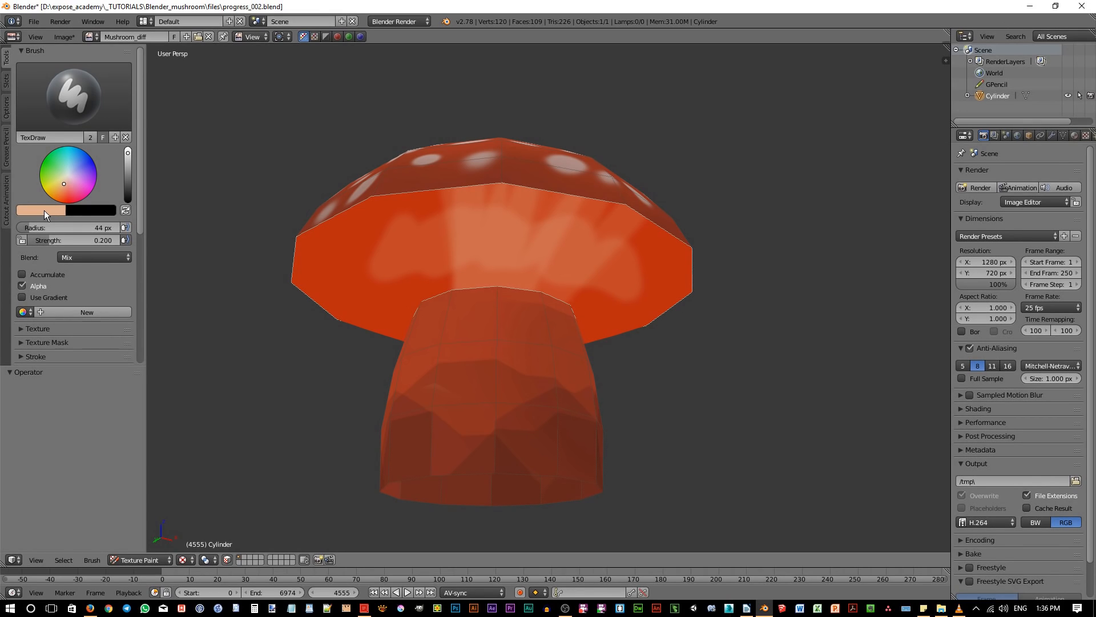
{"action": "mouse_move", "coordinate": [177, 242]}
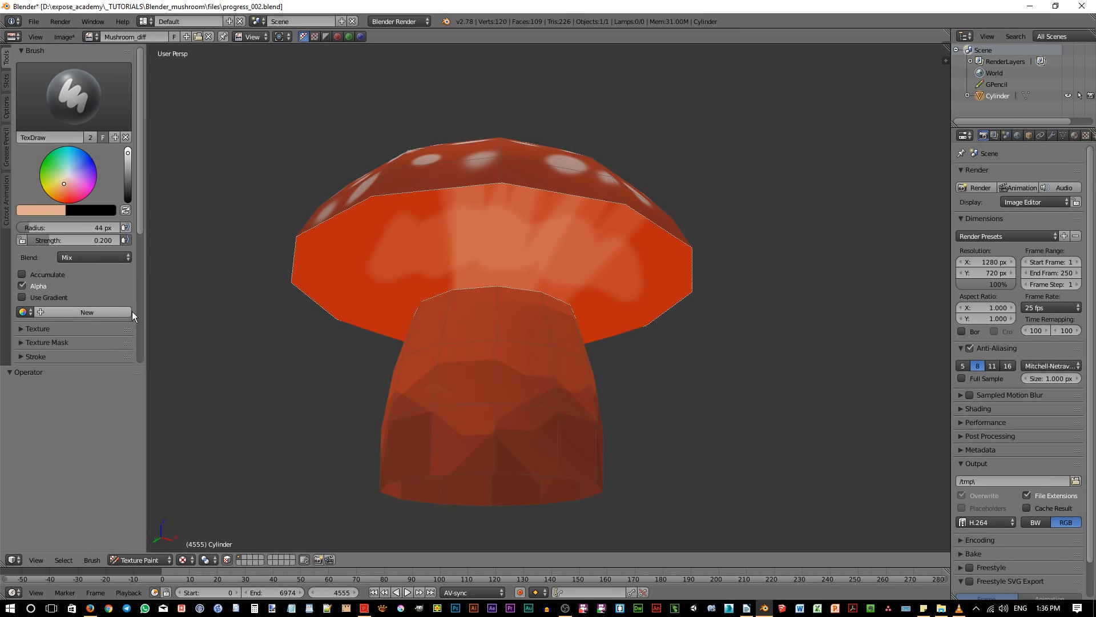
{"action": "mouse_move", "coordinate": [171, 315]}
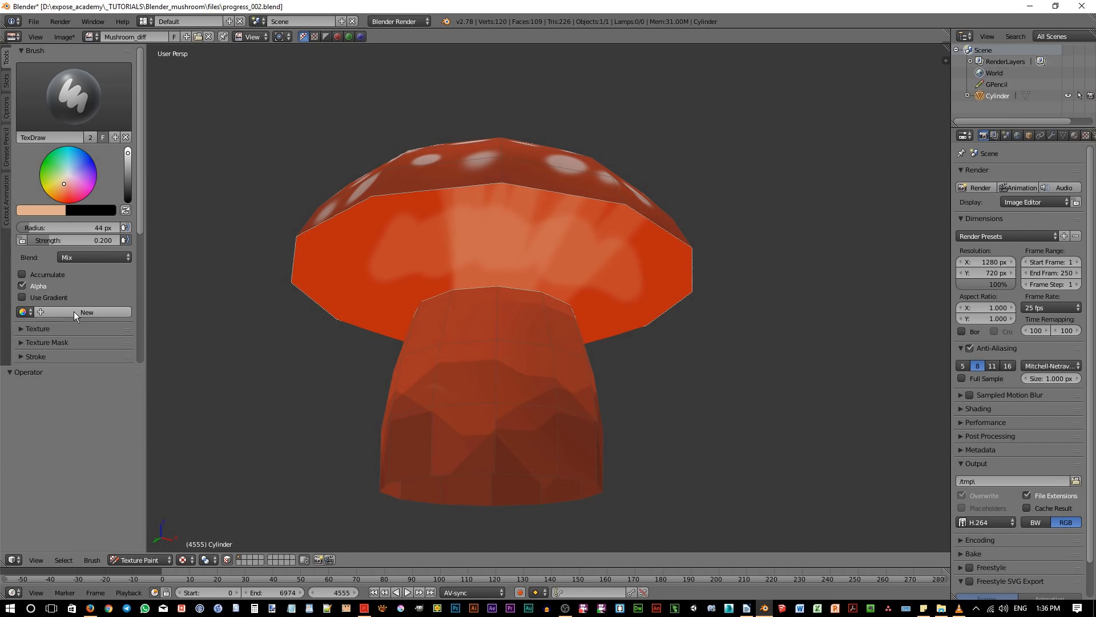
{"action": "mouse_move", "coordinate": [86, 312]}
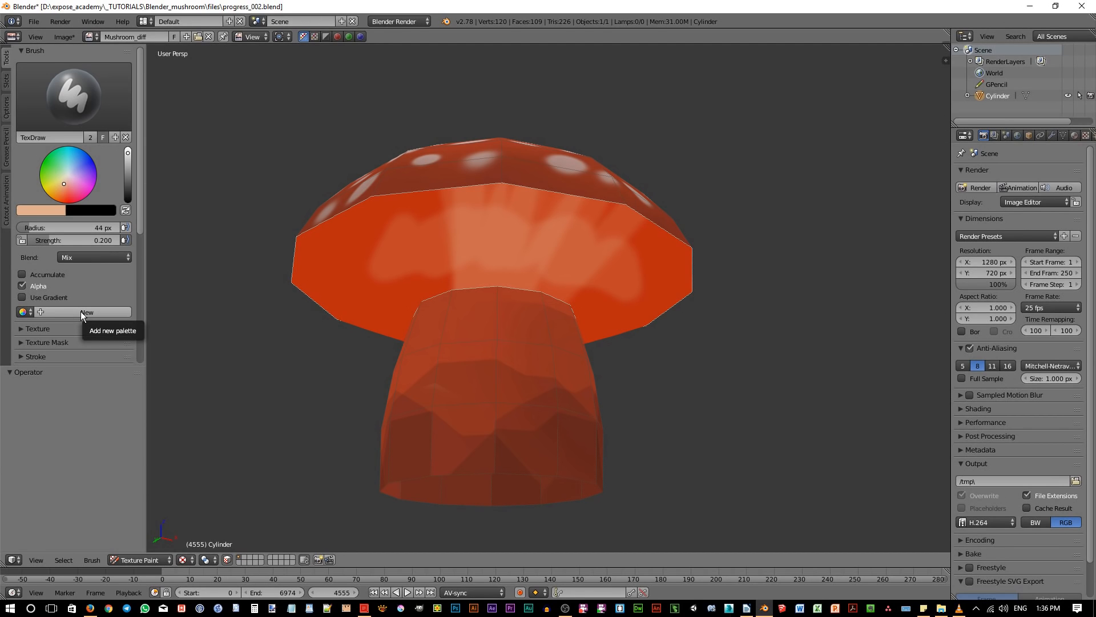
Step: Add a new empty palette under the TexDraw brush colour settings
{"action": "left_click", "coordinate": [85, 312]}
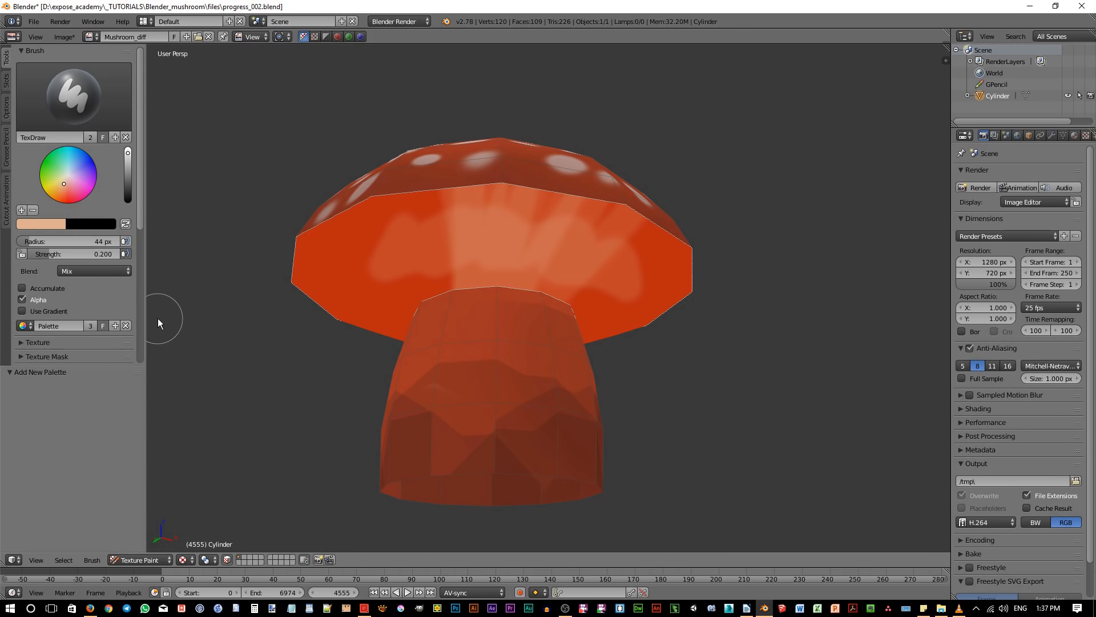
{"action": "mouse_move", "coordinate": [59, 326]}
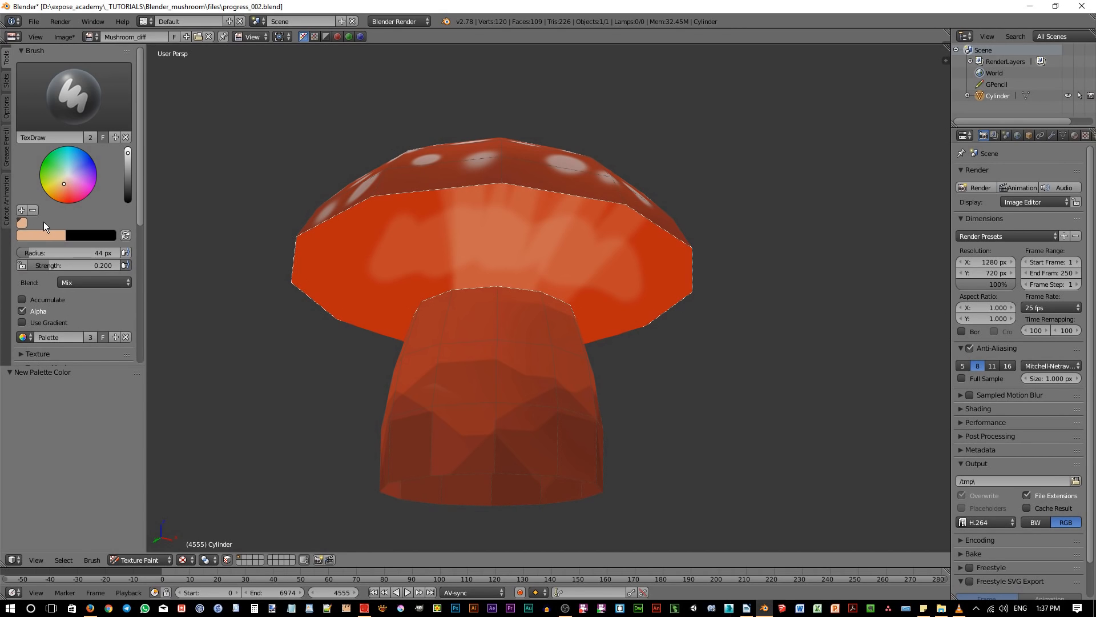
Step: Re-enable Unified Settings Color in the Options tab and return to Tools
{"action": "left_click", "coordinate": [6, 106]}
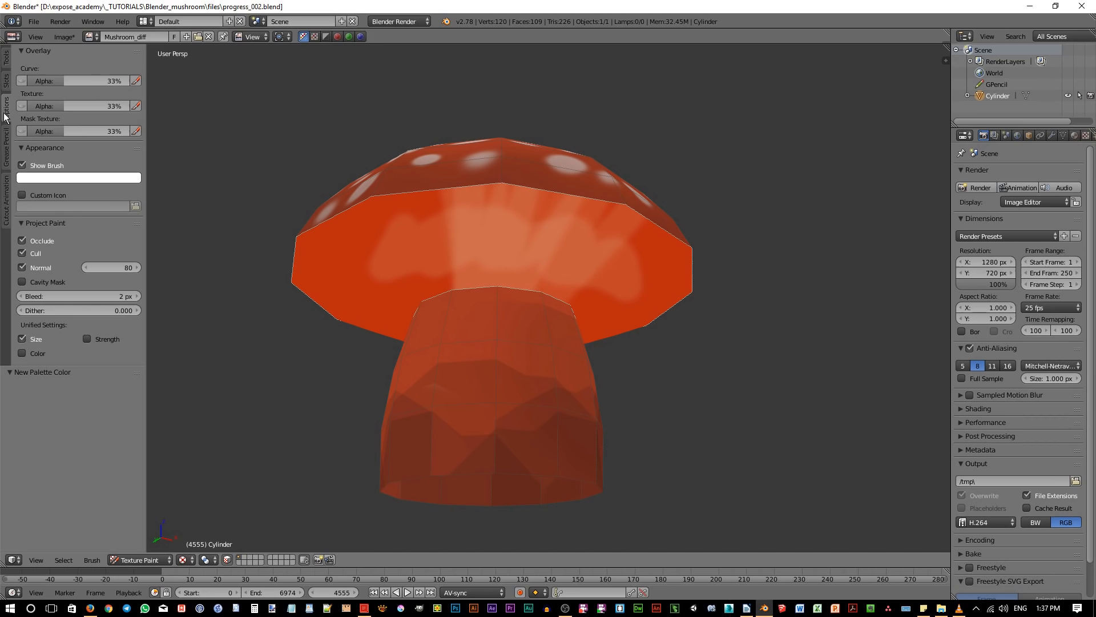
{"action": "left_click", "coordinate": [22, 353]}
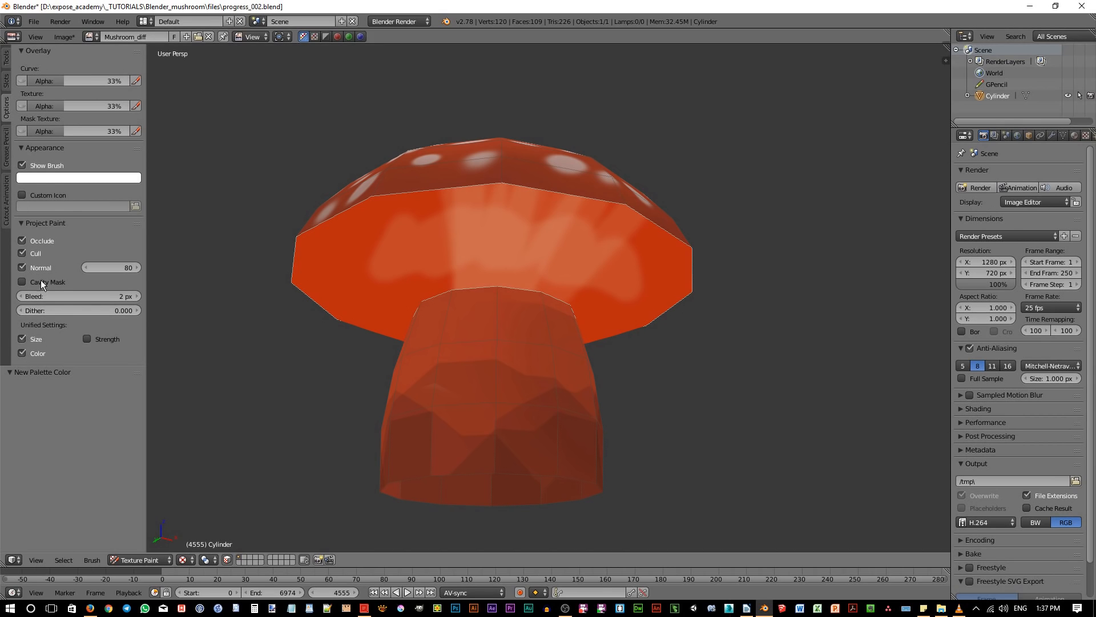
{"action": "left_click", "coordinate": [7, 56]}
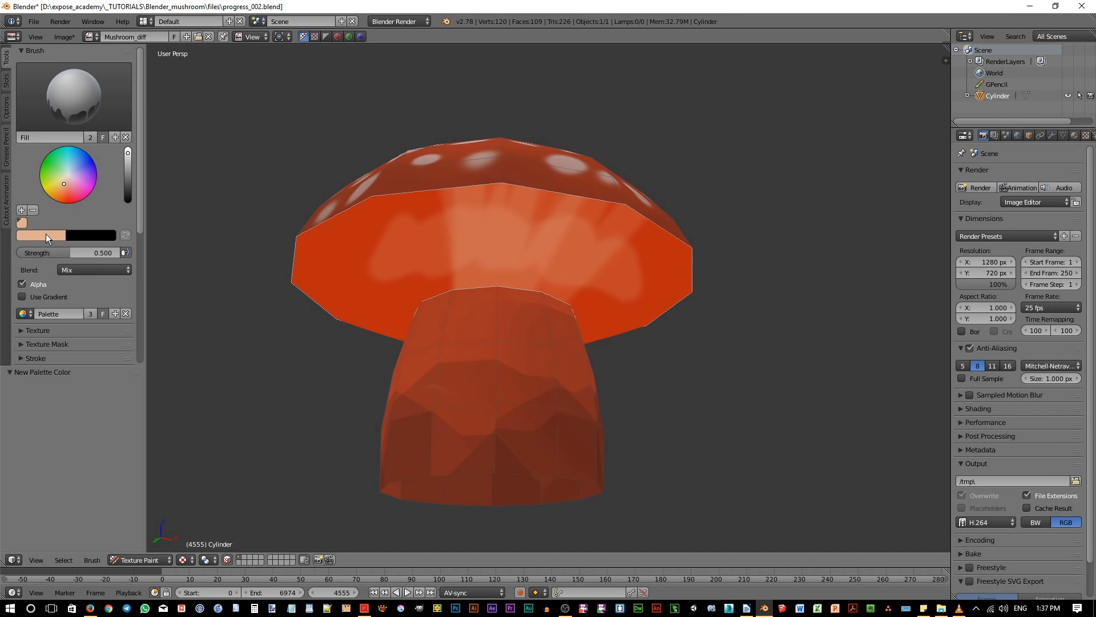
{"action": "mouse_move", "coordinate": [181, 281]}
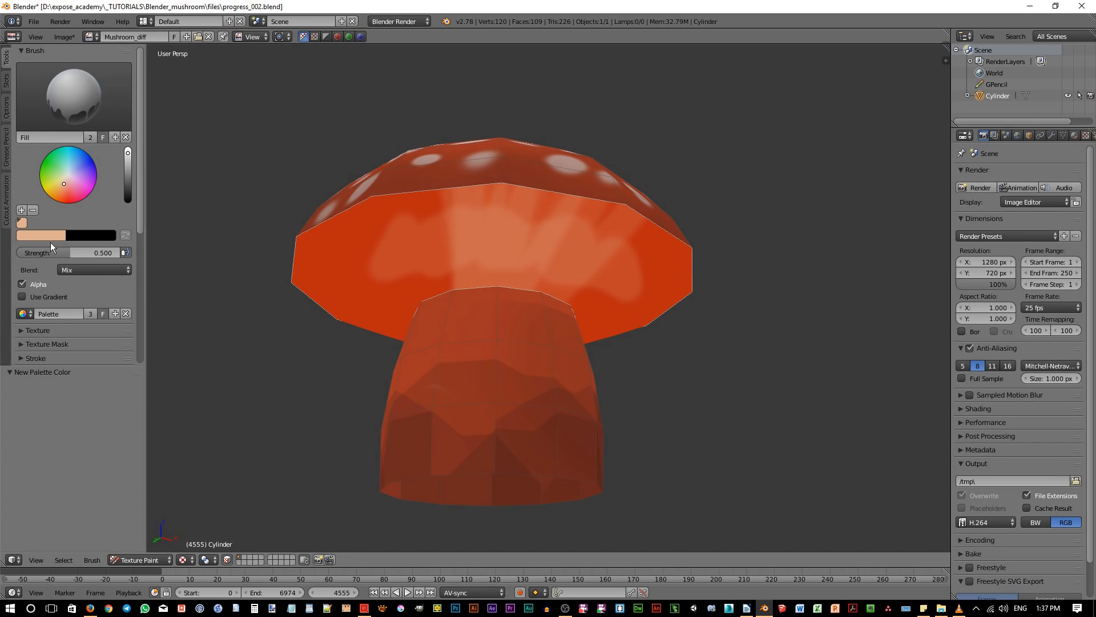
{"action": "mouse_move", "coordinate": [183, 306]}
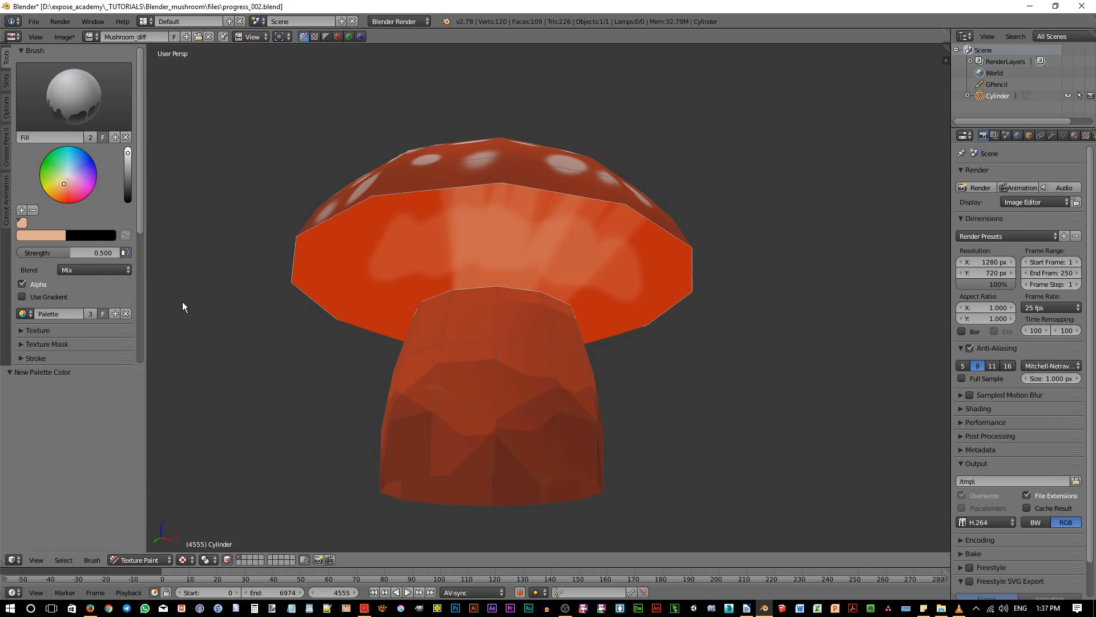
{"action": "mouse_move", "coordinate": [514, 266]}
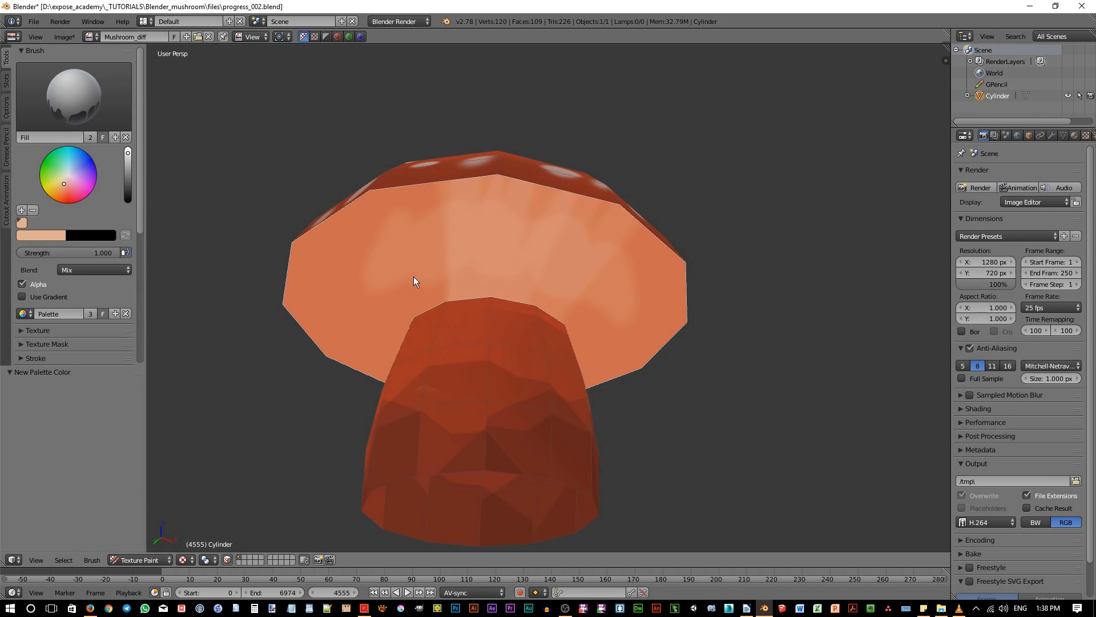
Step: Flood the cap underside with solid light peach using the Fill brush
{"action": "left_click", "coordinate": [361, 289]}
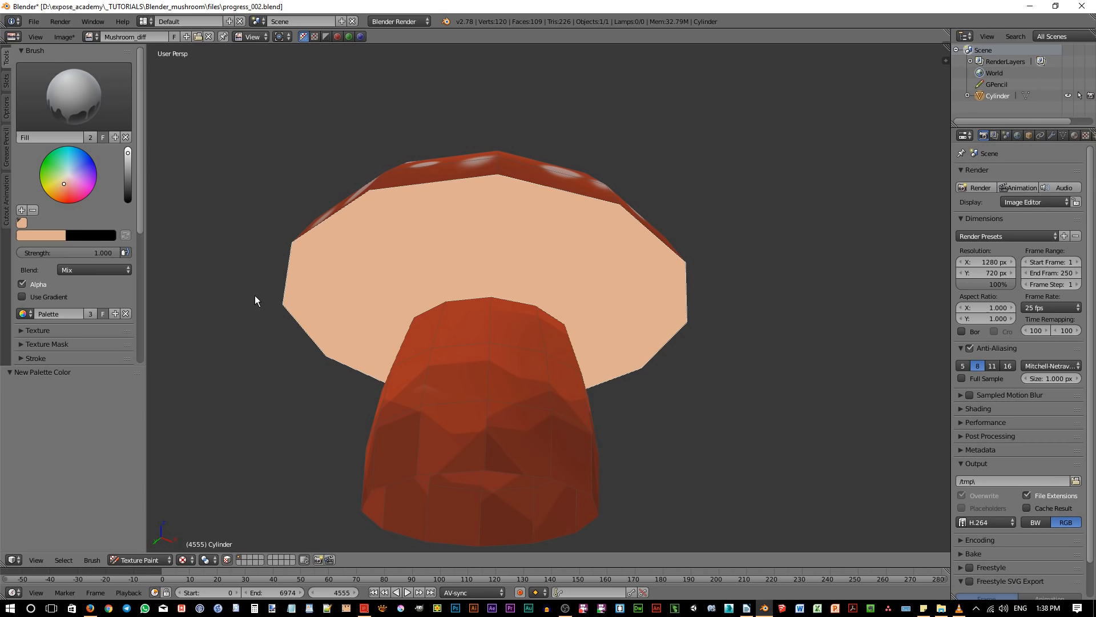
{"action": "mouse_move", "coordinate": [465, 299]}
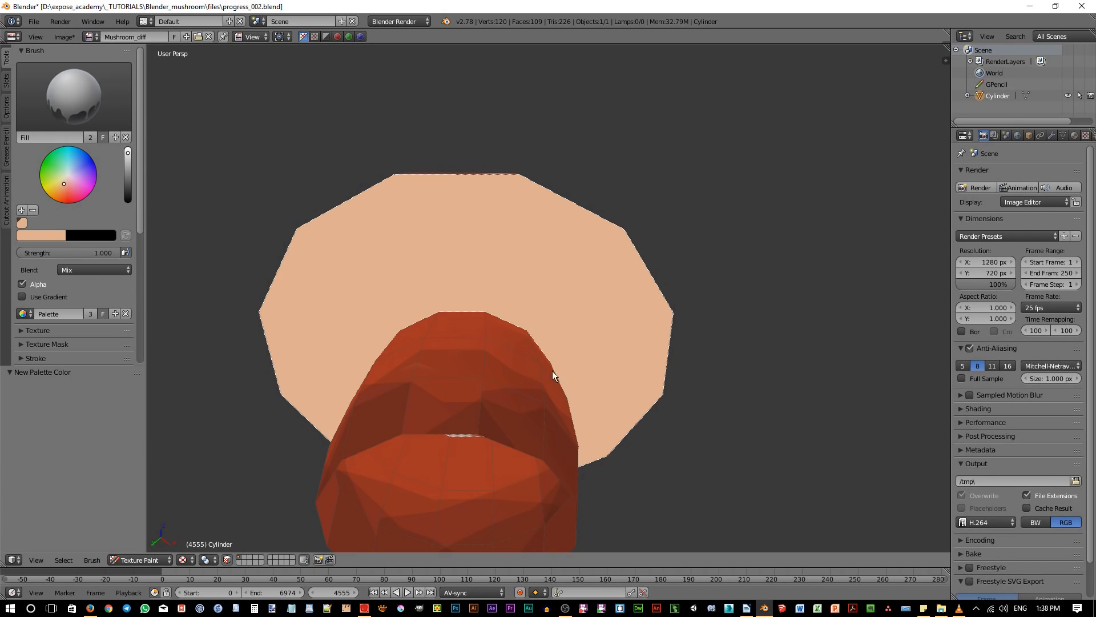
{"action": "mouse_move", "coordinate": [462, 293]}
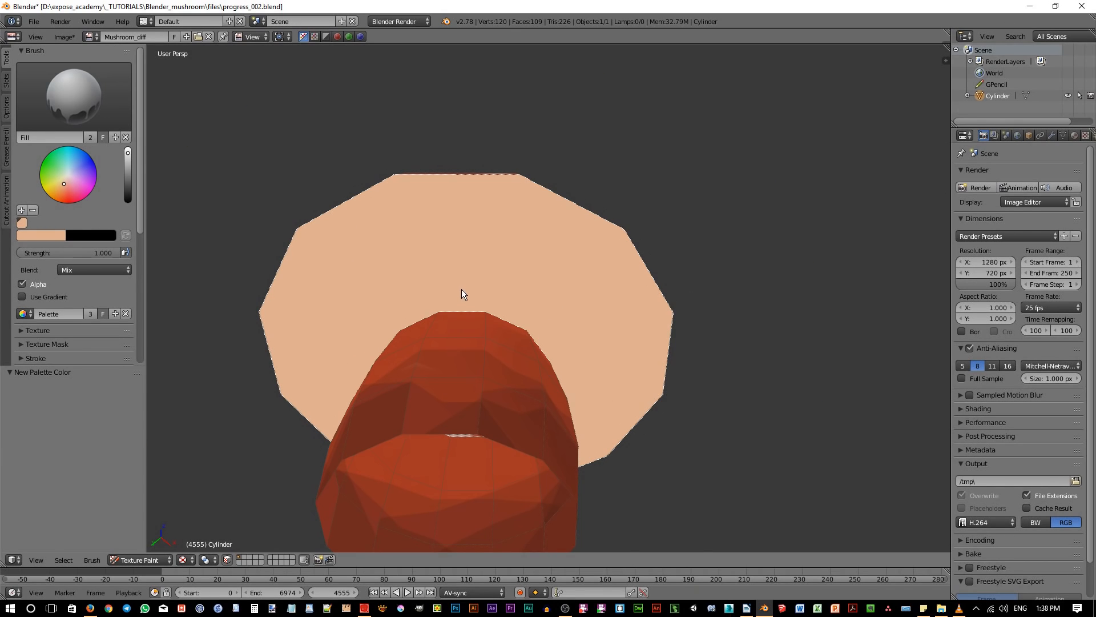
Step: Paint two soft dark-brown gill marks with TexDraw, one at the rim and one beside the stem
{"action": "left_click", "coordinate": [72, 95]}
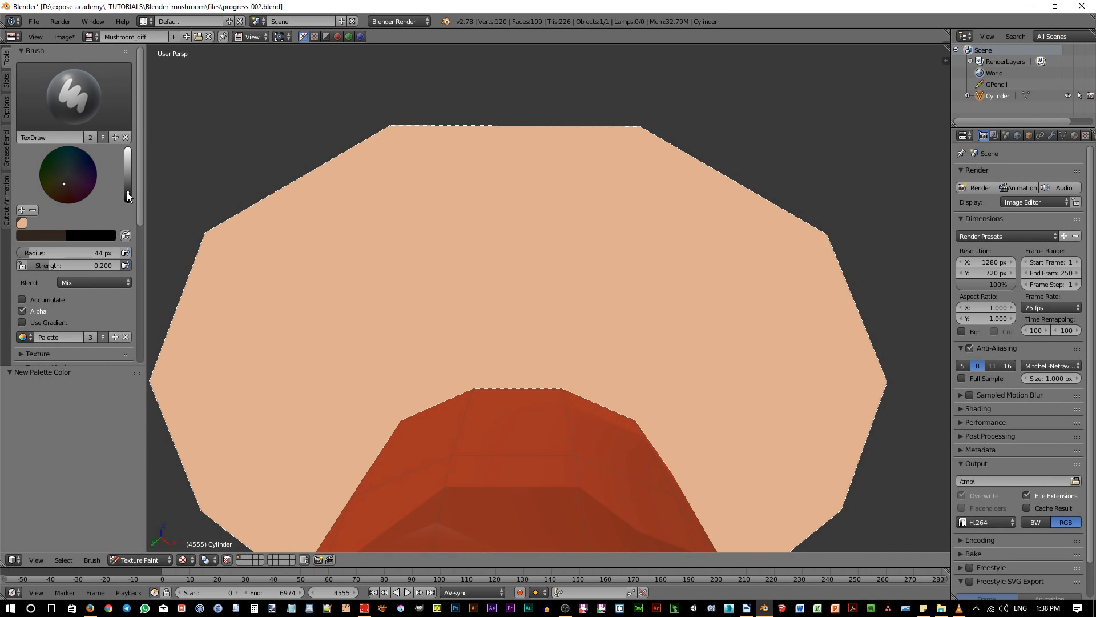
{"action": "mouse_move", "coordinate": [309, 265]}
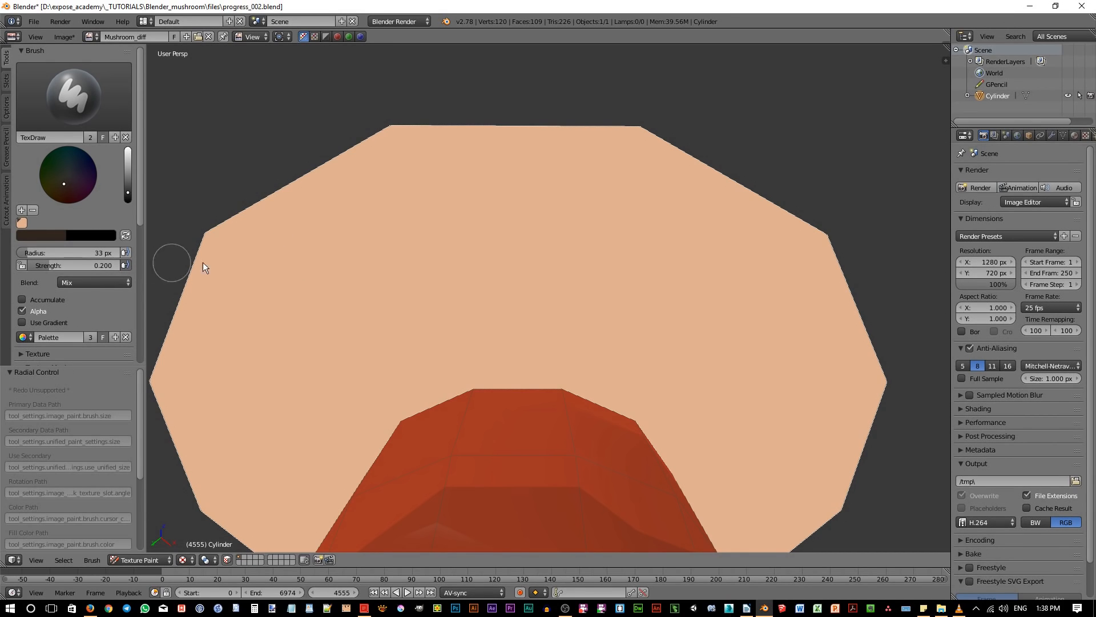
{"action": "mouse_move", "coordinate": [343, 265]}
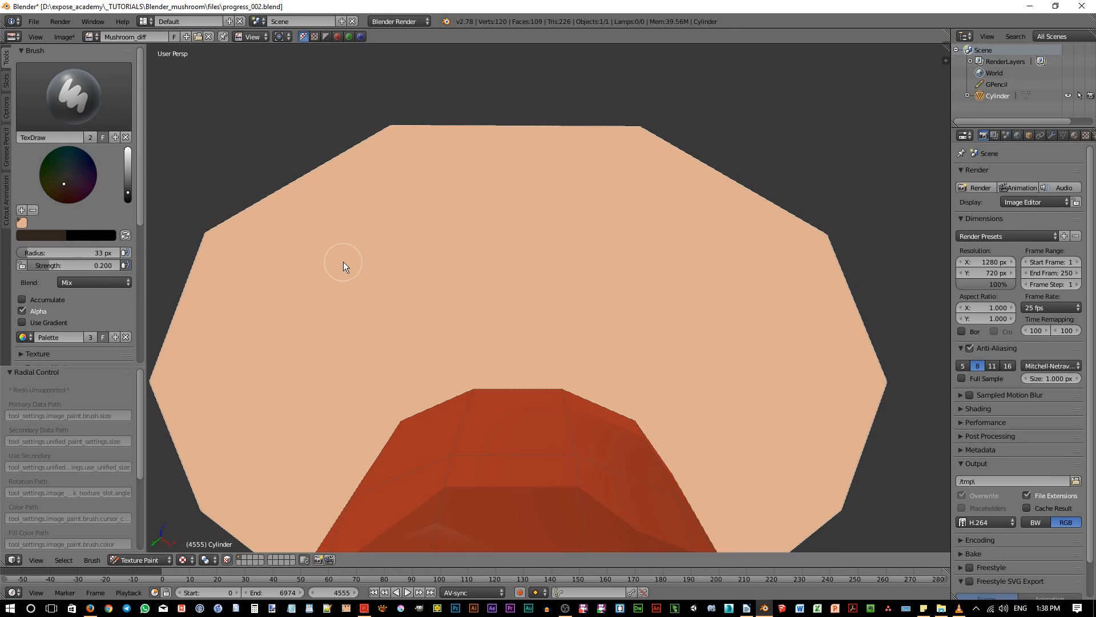
{"action": "mouse_move", "coordinate": [484, 115]}
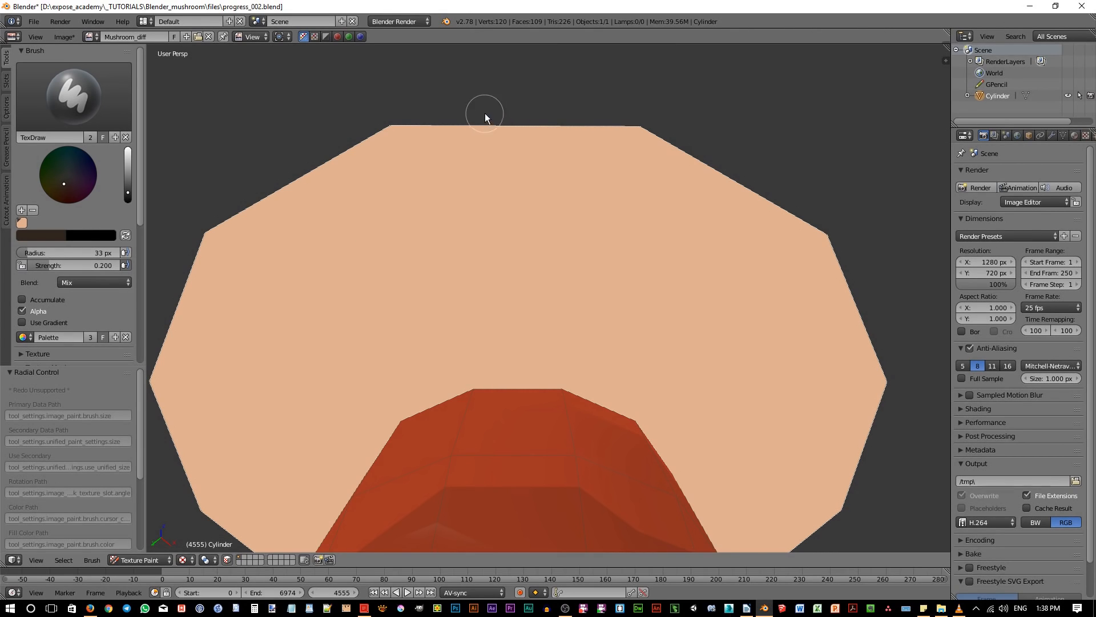
{"action": "left_click_drag", "start_coordinate": [485, 114], "coordinate": [514, 312]}
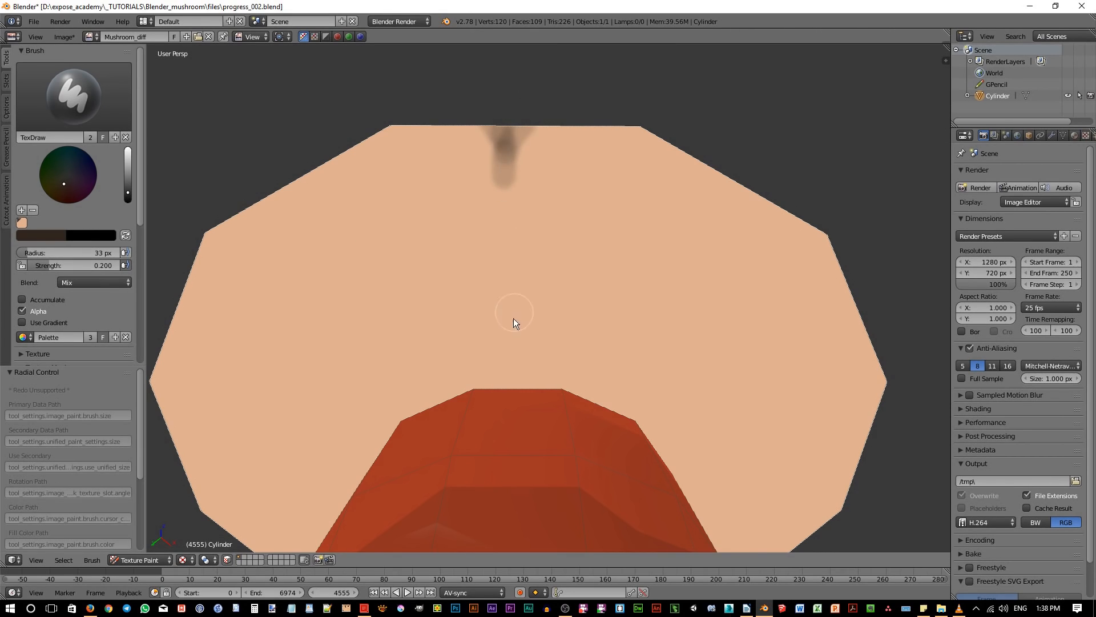
{"action": "left_click", "coordinate": [504, 374]}
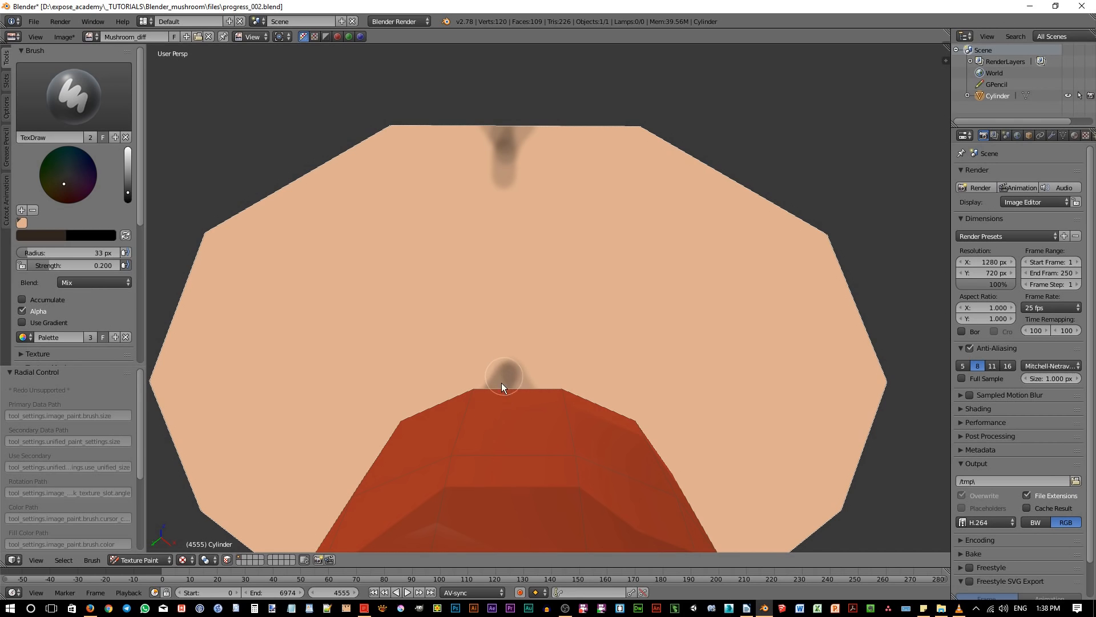
{"action": "left_click", "coordinate": [69, 95]}
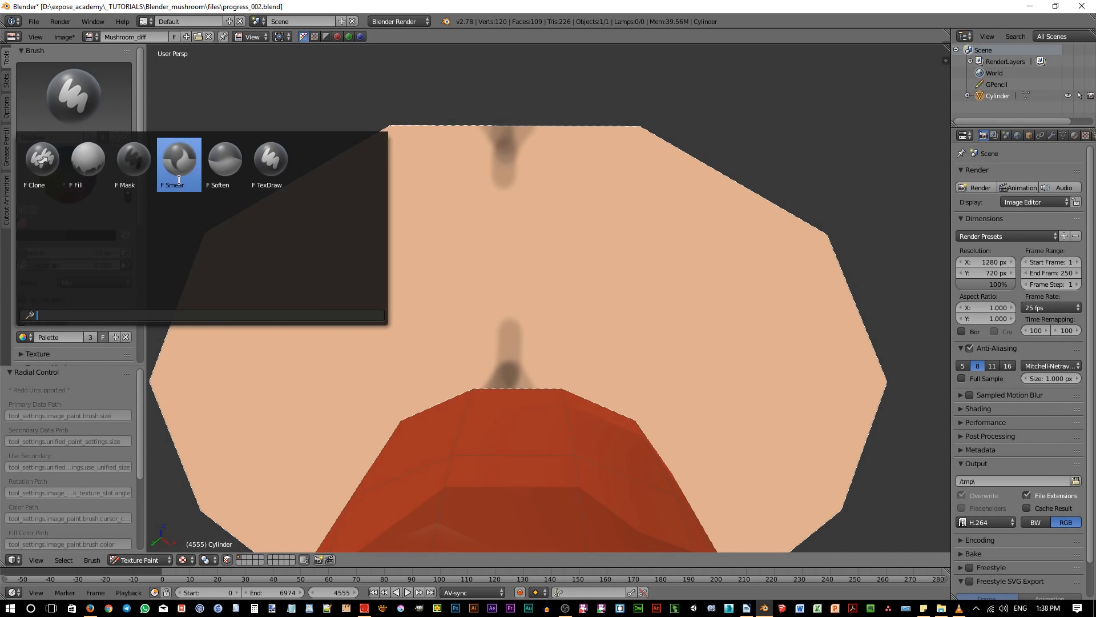
Step: Smear the rim and stem marks together into one tapered dark gill line
{"action": "left_click", "coordinate": [178, 157]}
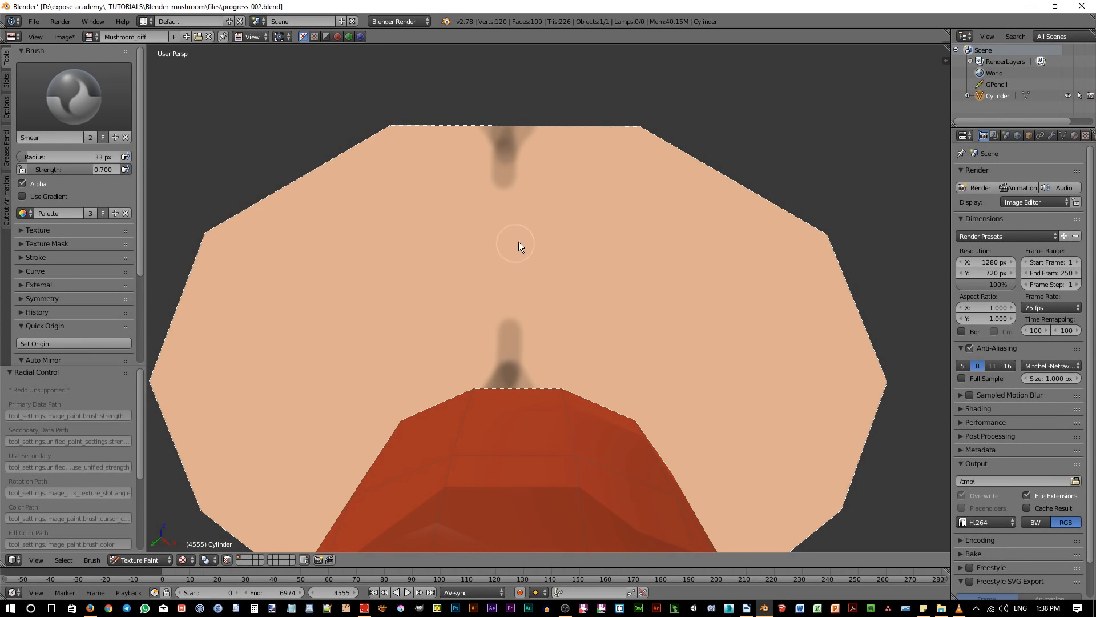
{"action": "left_click_drag", "start_coordinate": [518, 245], "coordinate": [503, 224]}
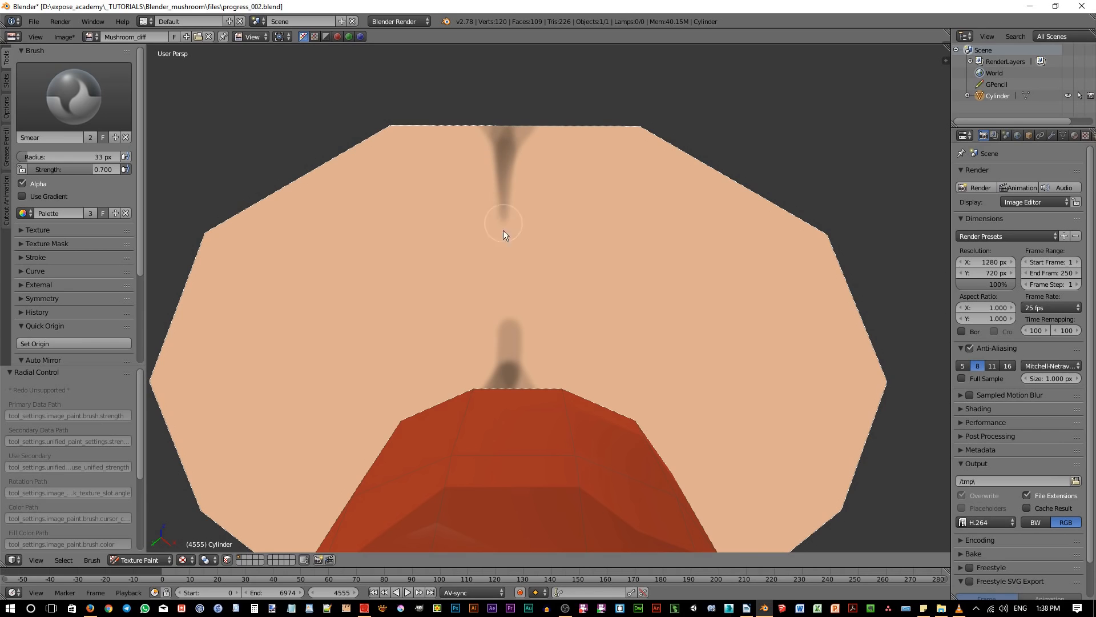
{"action": "left_click_drag", "start_coordinate": [504, 234], "coordinate": [538, 336]}
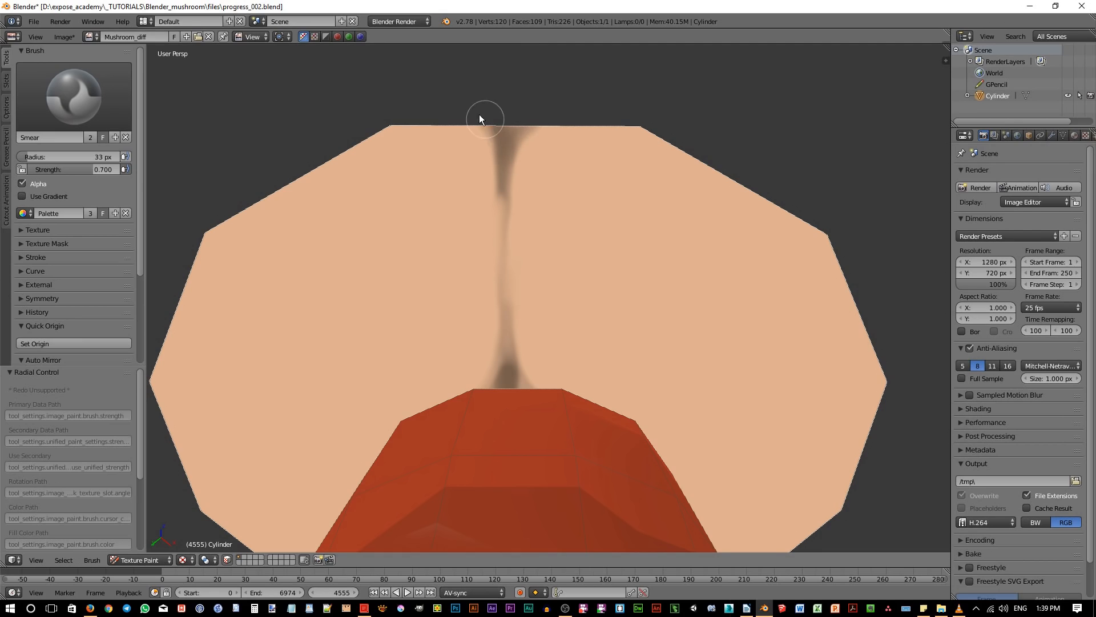
{"action": "left_click_drag", "start_coordinate": [484, 119], "coordinate": [509, 320]}
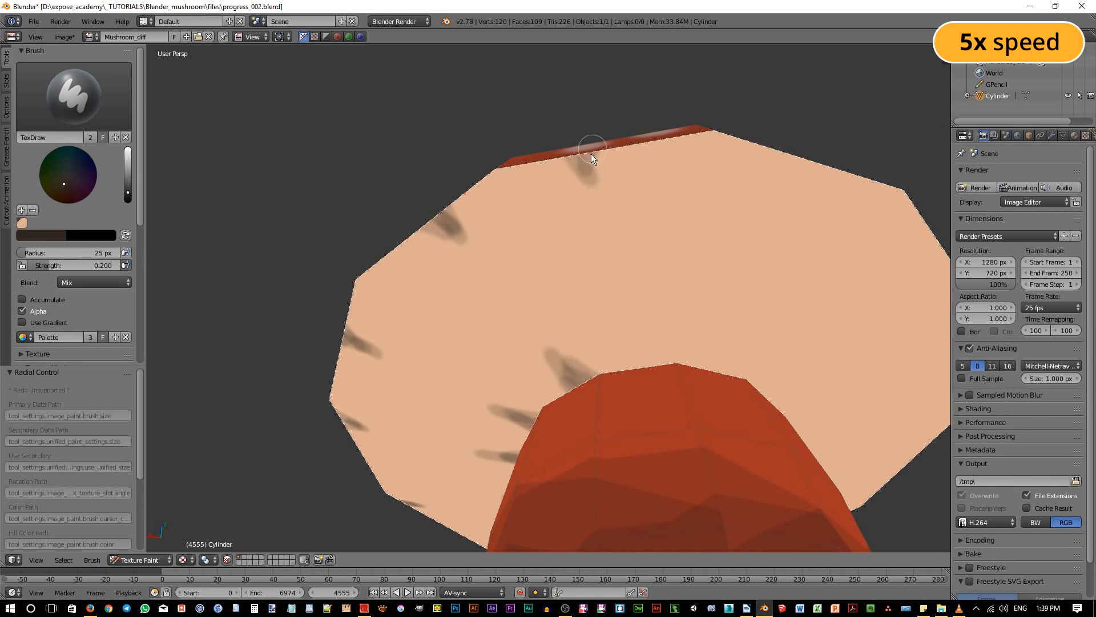
Step: Smear four more dark marks into thin tapered gill lines radiating from the stem
{"action": "left_click_drag", "start_coordinate": [592, 158], "coordinate": [613, 209]}
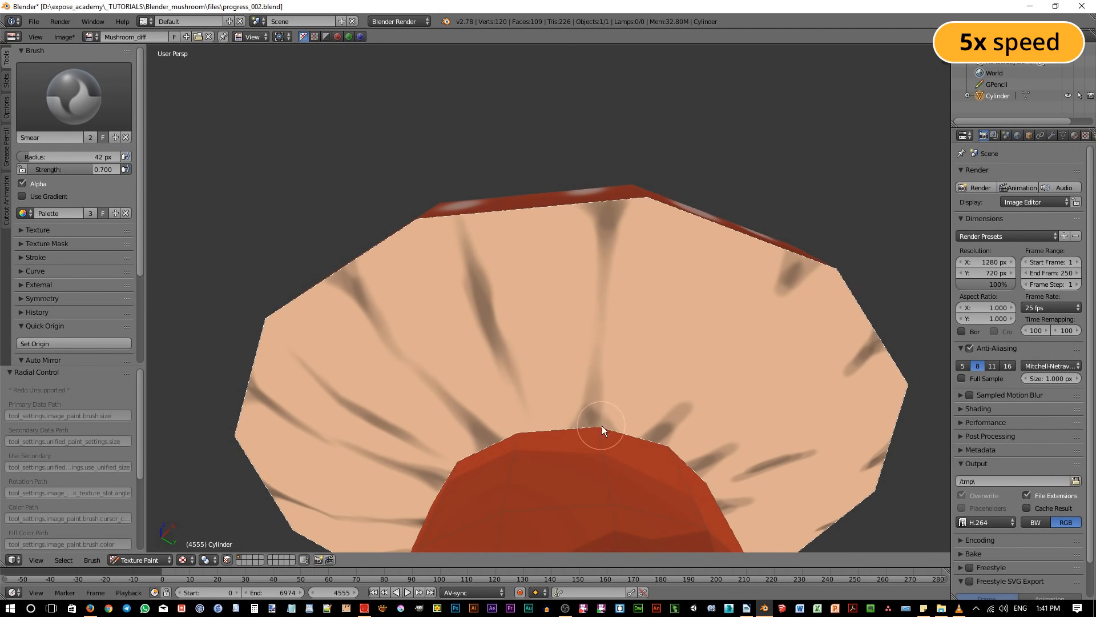
{"action": "left_click_drag", "start_coordinate": [601, 430], "coordinate": [508, 430]}
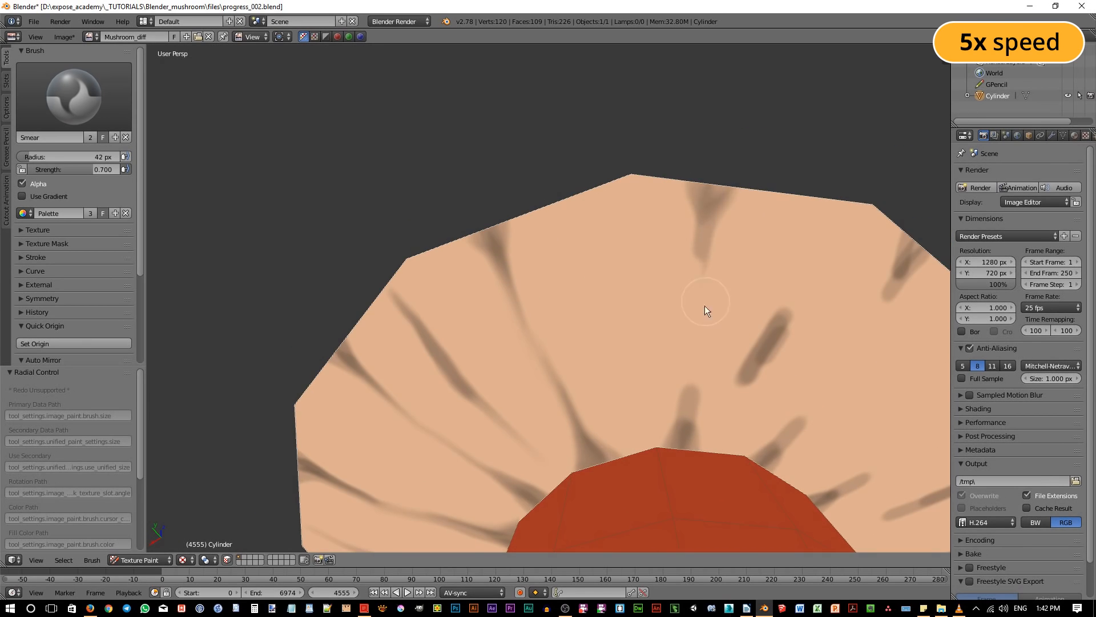
{"action": "left_click_drag", "start_coordinate": [705, 310], "coordinate": [733, 348]}
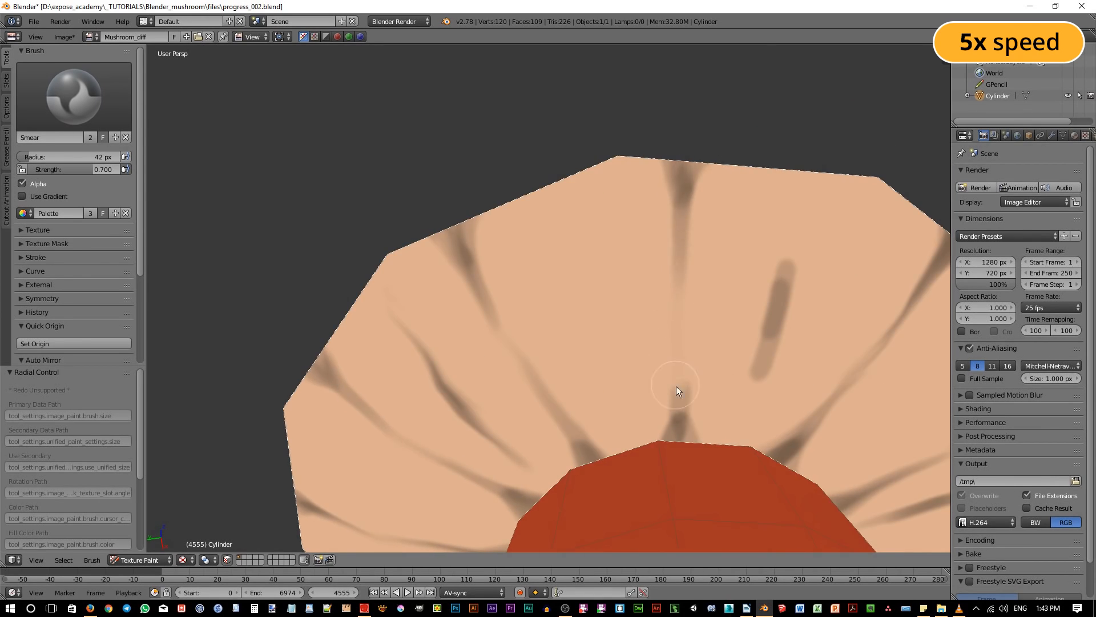
{"action": "left_click_drag", "start_coordinate": [676, 390], "coordinate": [810, 280]}
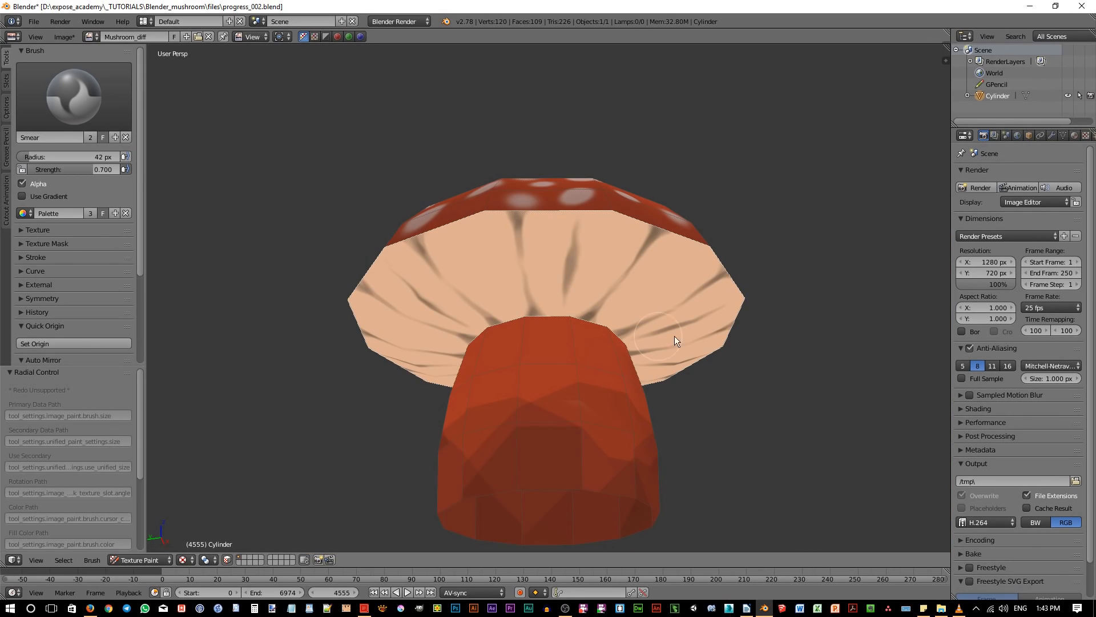
{"action": "mouse_move", "coordinate": [775, 350]}
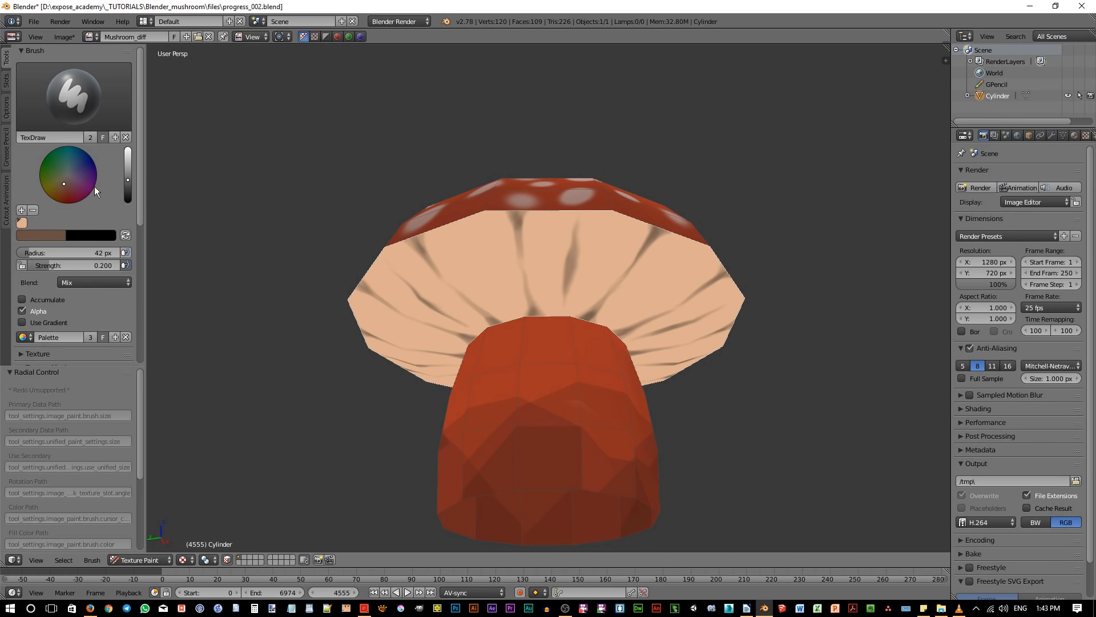
Step: Load the TexDraw brush with a darker reddish-brown colour and Multiply blending
{"action": "left_click", "coordinate": [67, 194]}
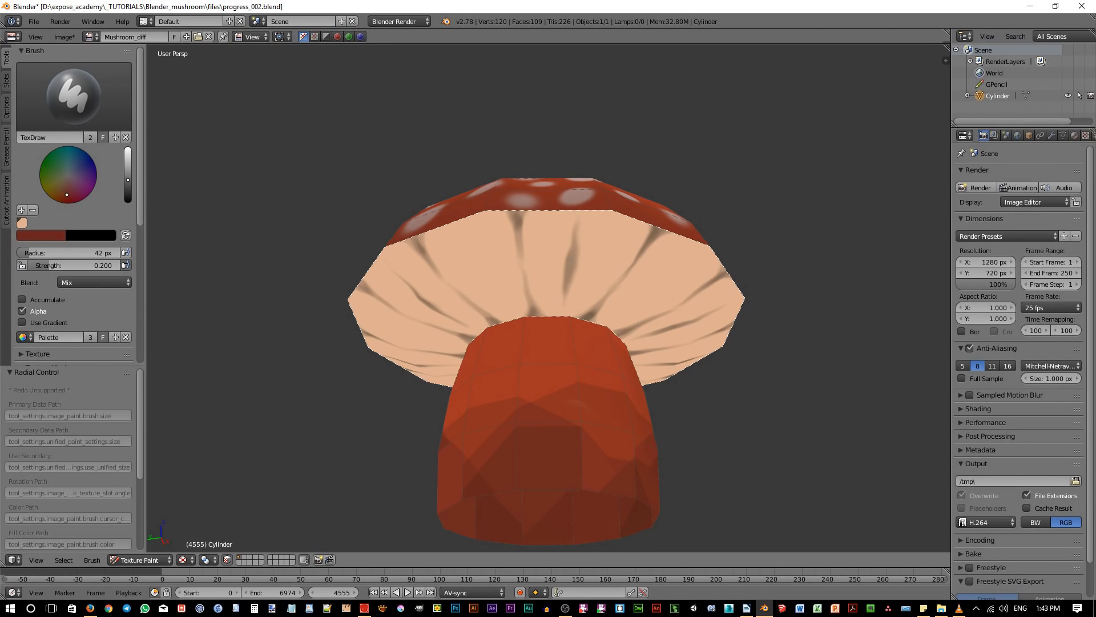
{"action": "mouse_move", "coordinate": [320, 261]}
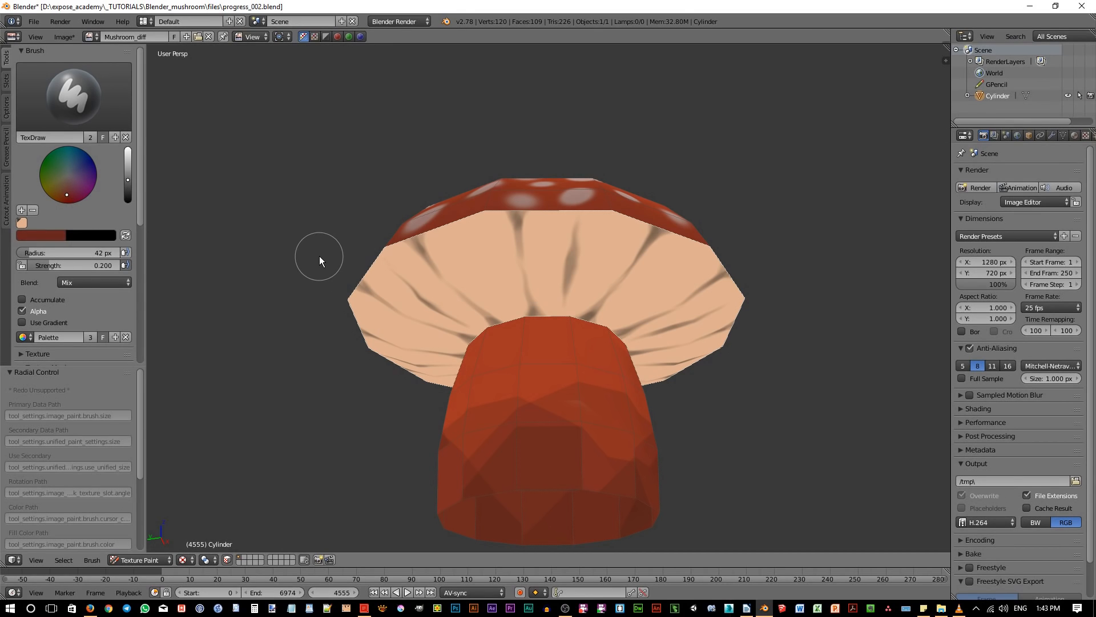
{"action": "left_click", "coordinate": [93, 282]}
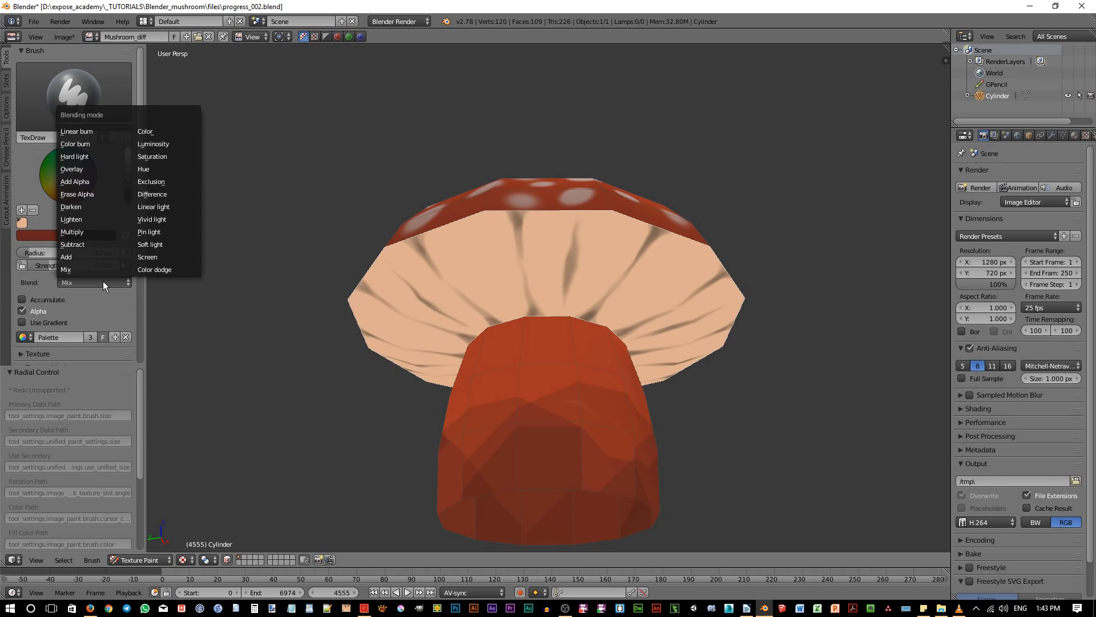
{"action": "left_click", "coordinate": [72, 231]}
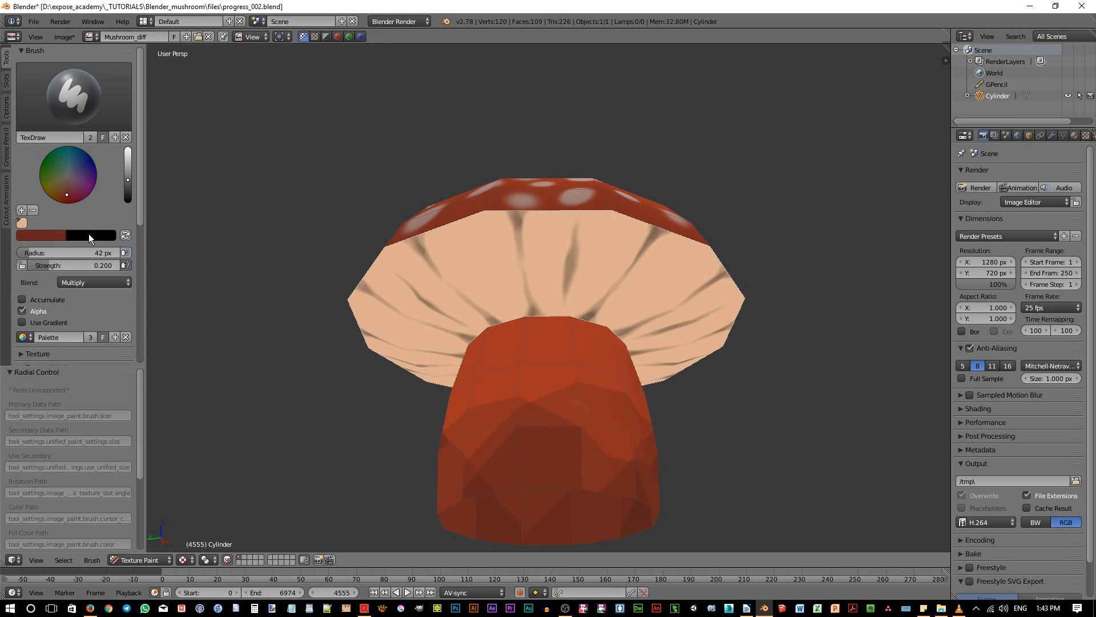
{"action": "mouse_move", "coordinate": [400, 284]}
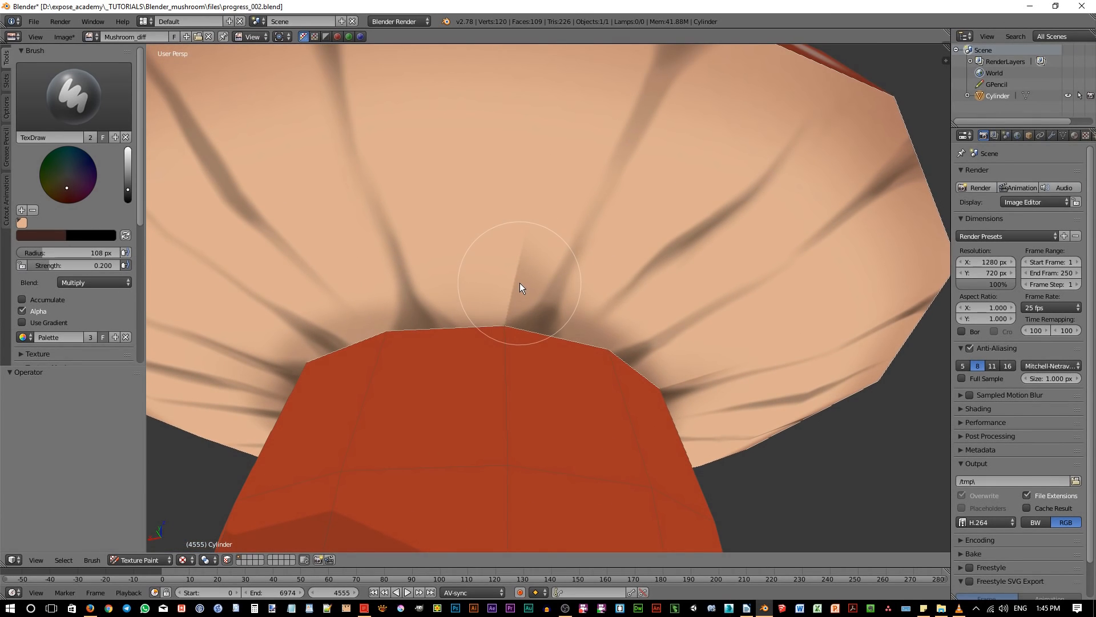
Step: Darken the gills around the stem with multiplied reddish-brown shading
{"action": "left_click", "coordinate": [70, 96]}
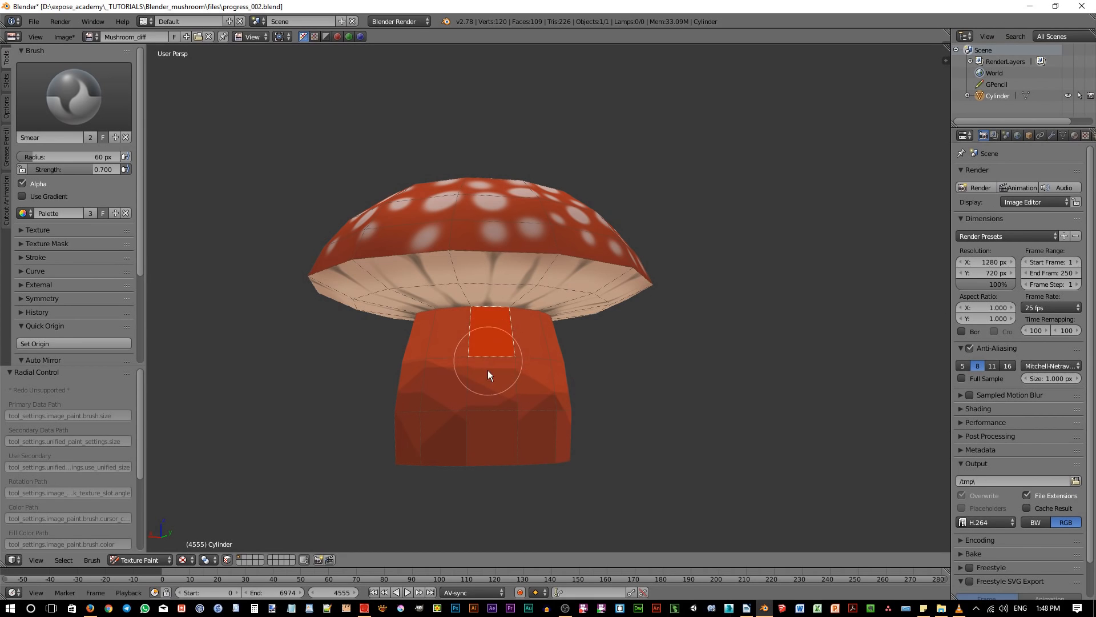
Step: Smear the bright rectangular patch and lower trunk shading until the trunk colour looks even
{"action": "left_click_drag", "start_coordinate": [489, 376], "coordinate": [532, 346]}
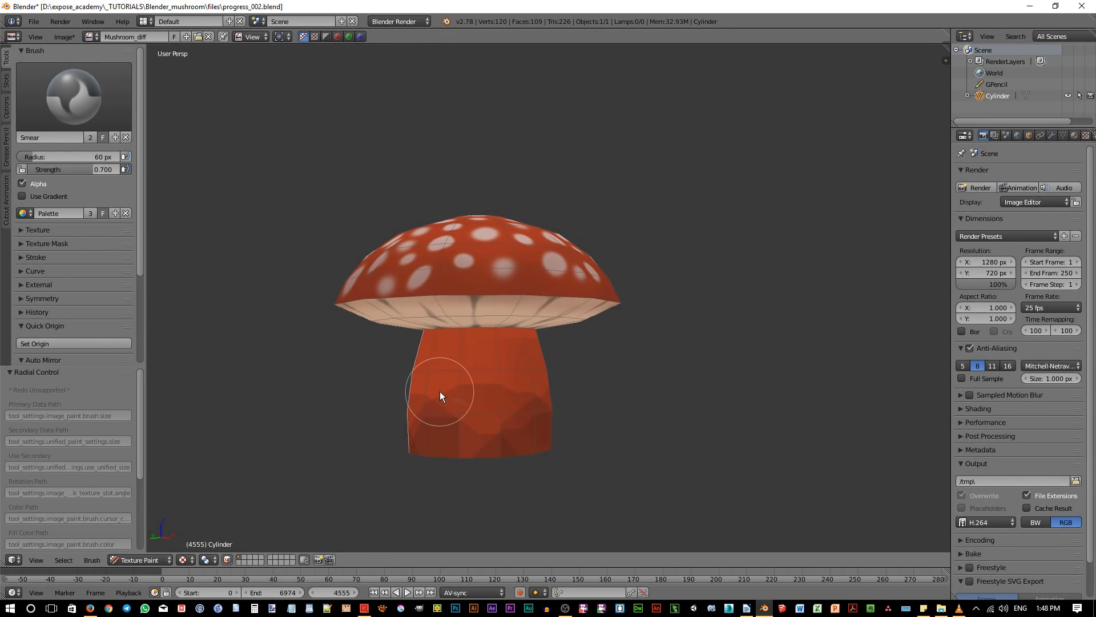
{"action": "left_click_drag", "start_coordinate": [440, 396], "coordinate": [524, 430]}
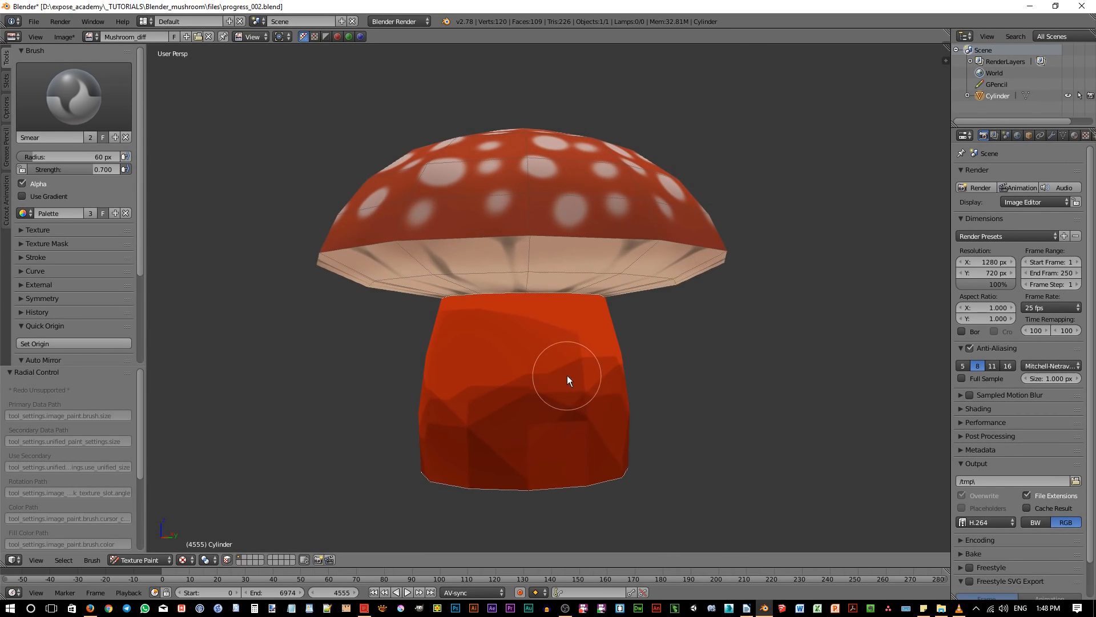
{"action": "left_click", "coordinate": [72, 96]}
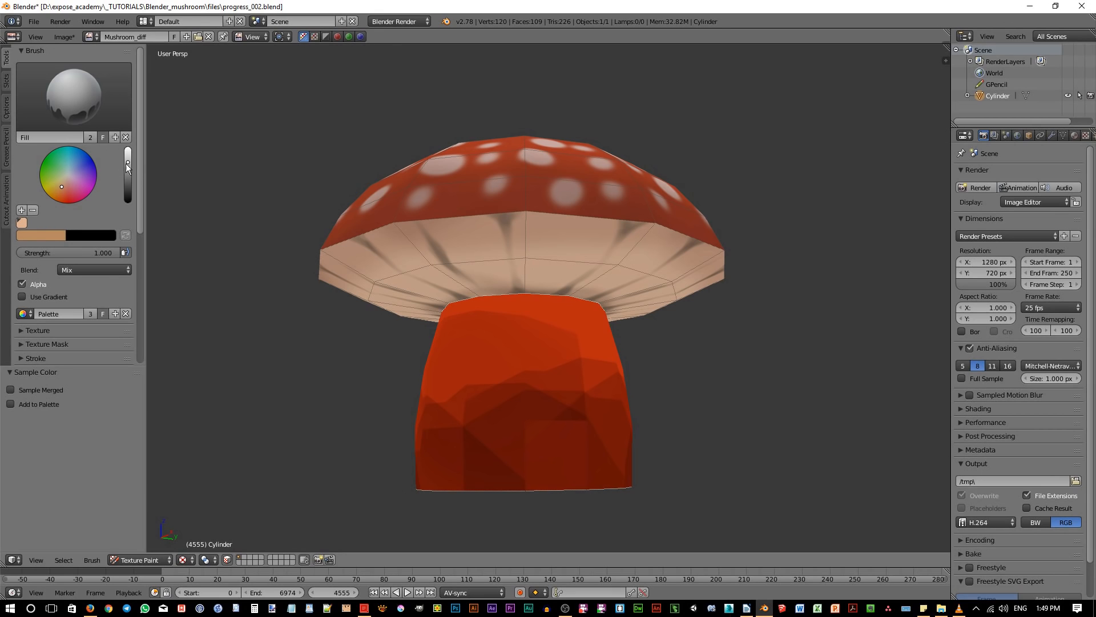
{"action": "mouse_move", "coordinate": [451, 303]}
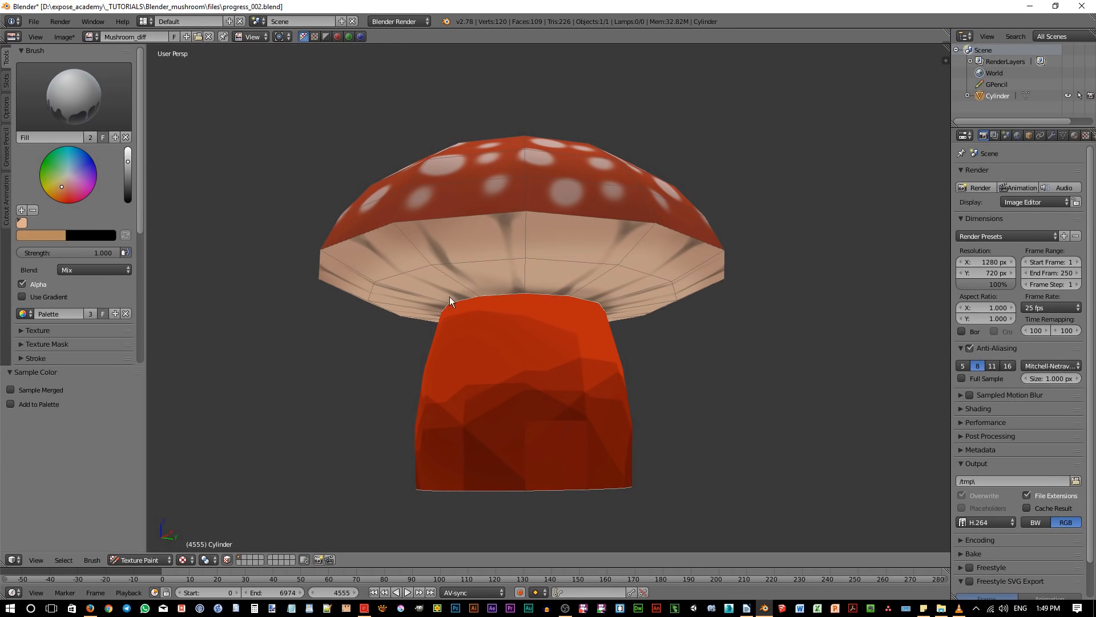
Step: Flood-fill the trunk with flat light tan using the Fill brush
{"action": "left_click", "coordinate": [501, 340]}
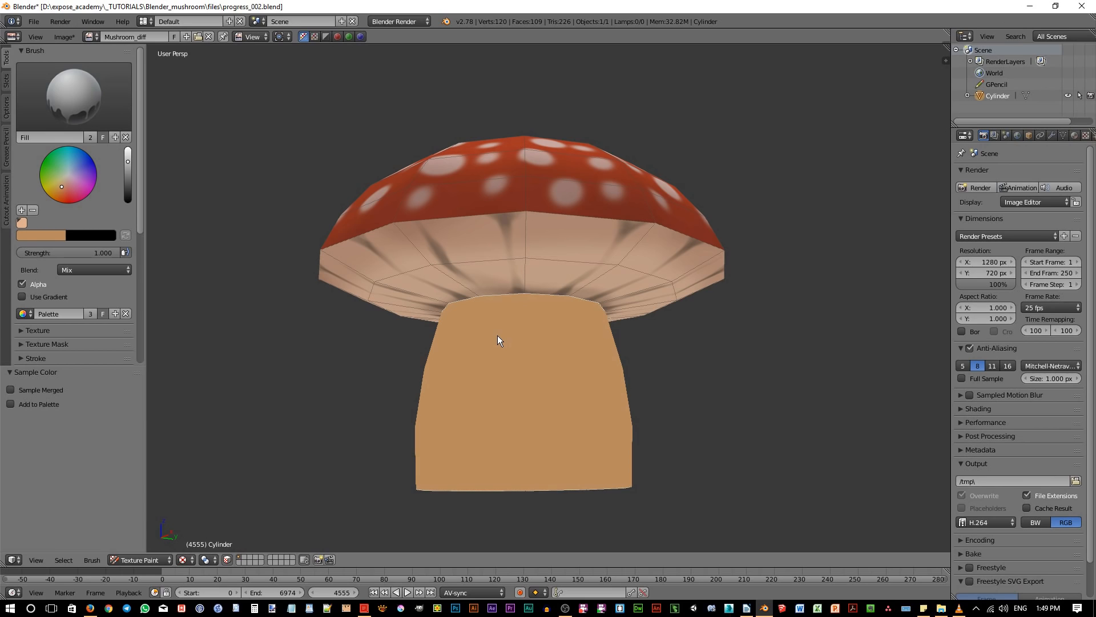
{"action": "mouse_move", "coordinate": [130, 179]}
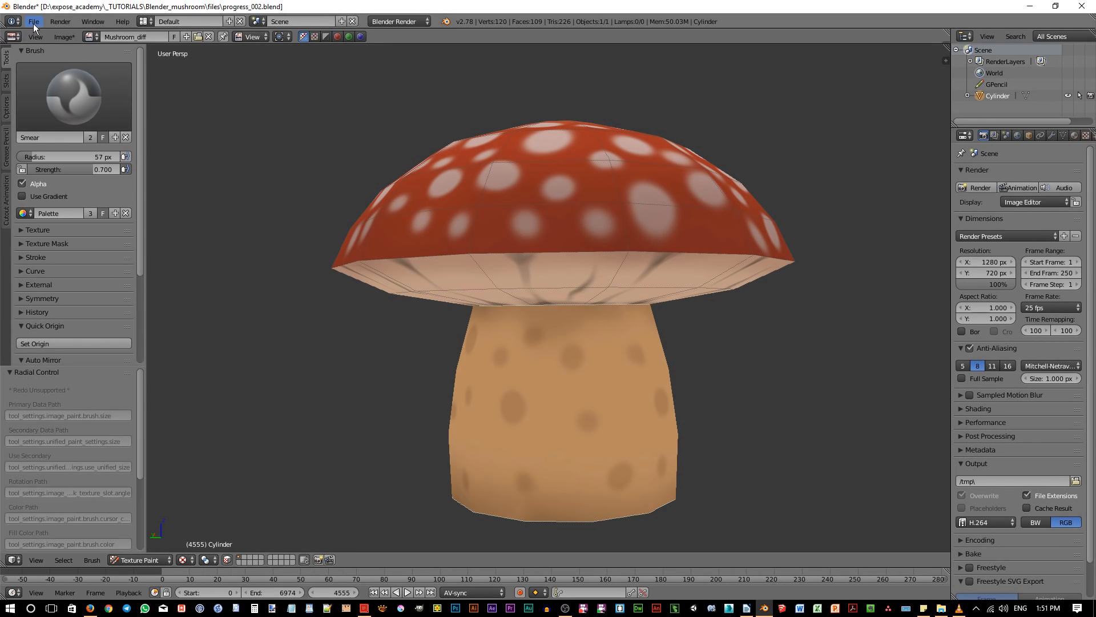
Step: Smear along the cap's underside to blend the rim shading into the gills
{"action": "left_click", "coordinate": [33, 21]}
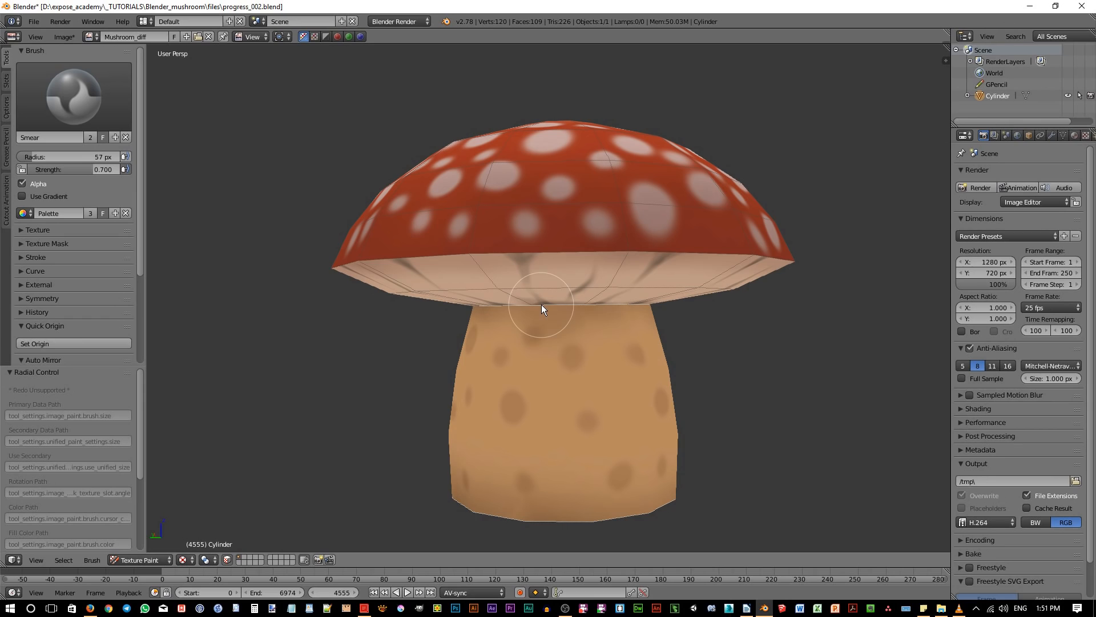
{"action": "mouse_move", "coordinate": [664, 359]}
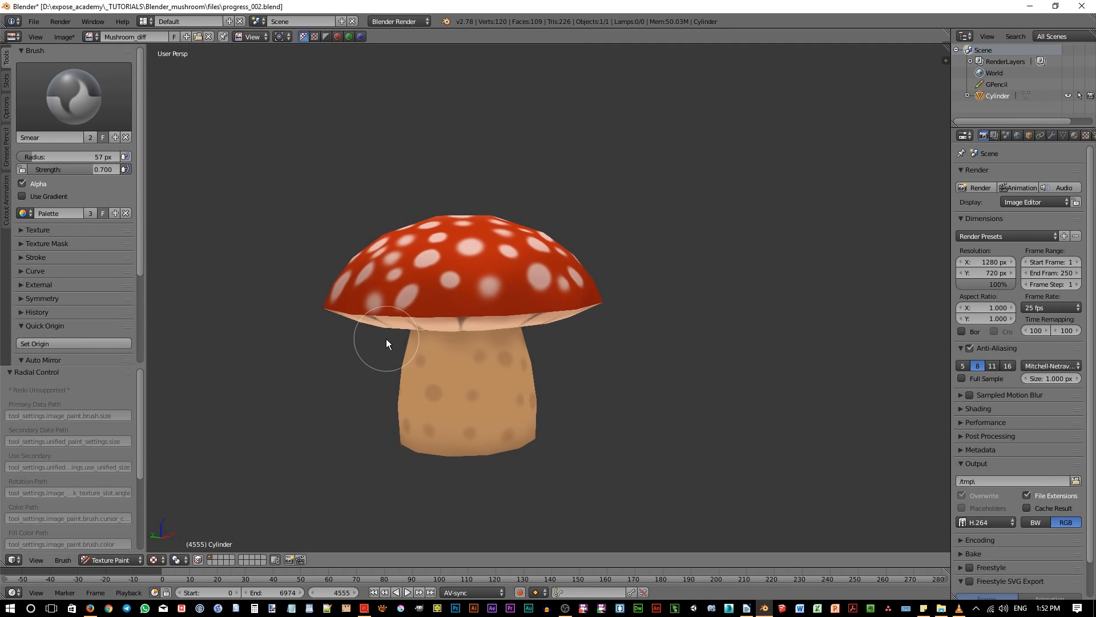
{"action": "left_click_drag", "start_coordinate": [388, 343], "coordinate": [433, 292]}
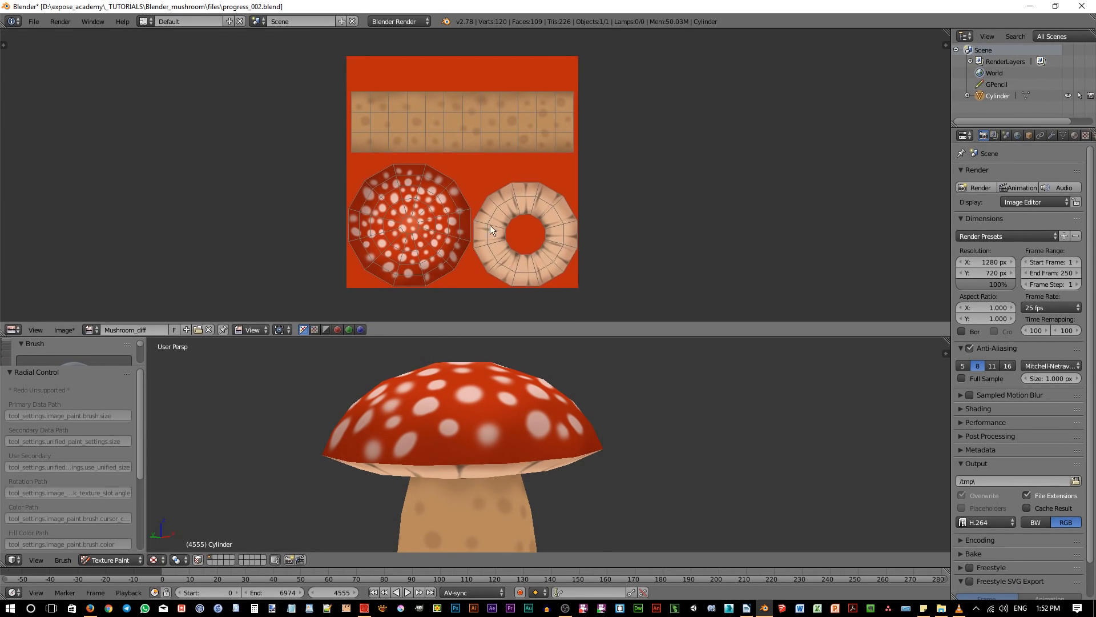
{"action": "mouse_move", "coordinate": [455, 242]}
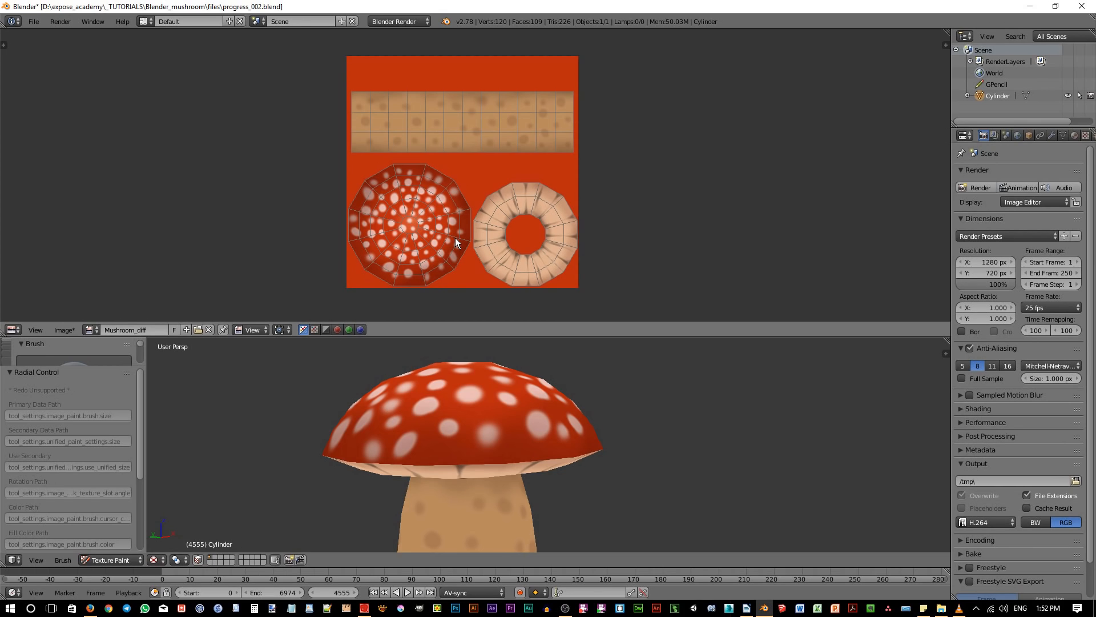
{"action": "mouse_move", "coordinate": [430, 226]}
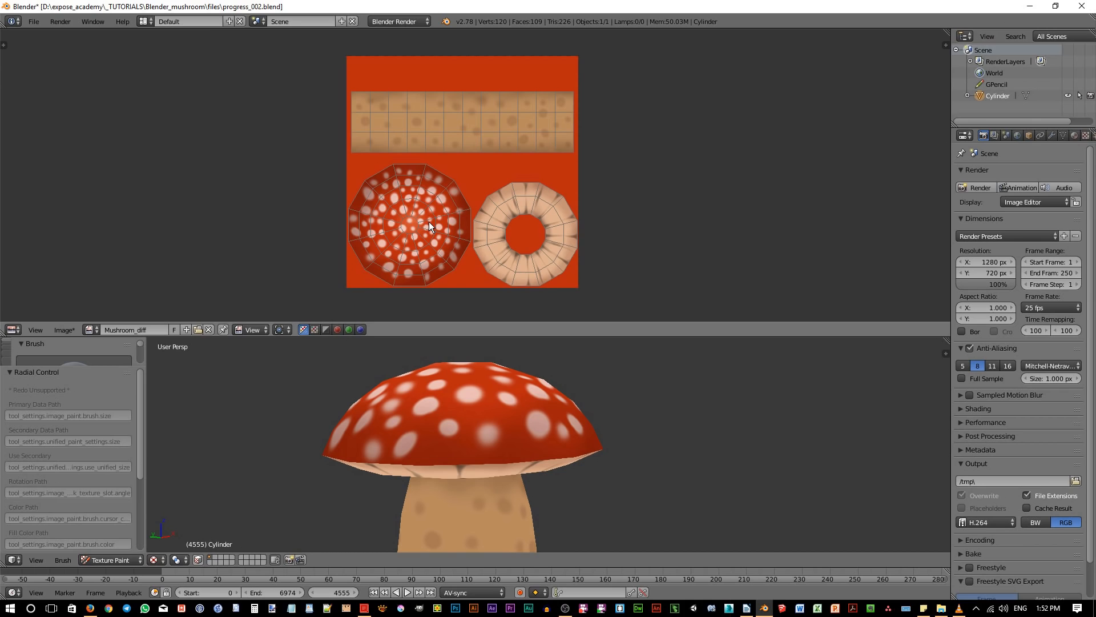
{"action": "mouse_move", "coordinate": [424, 229]}
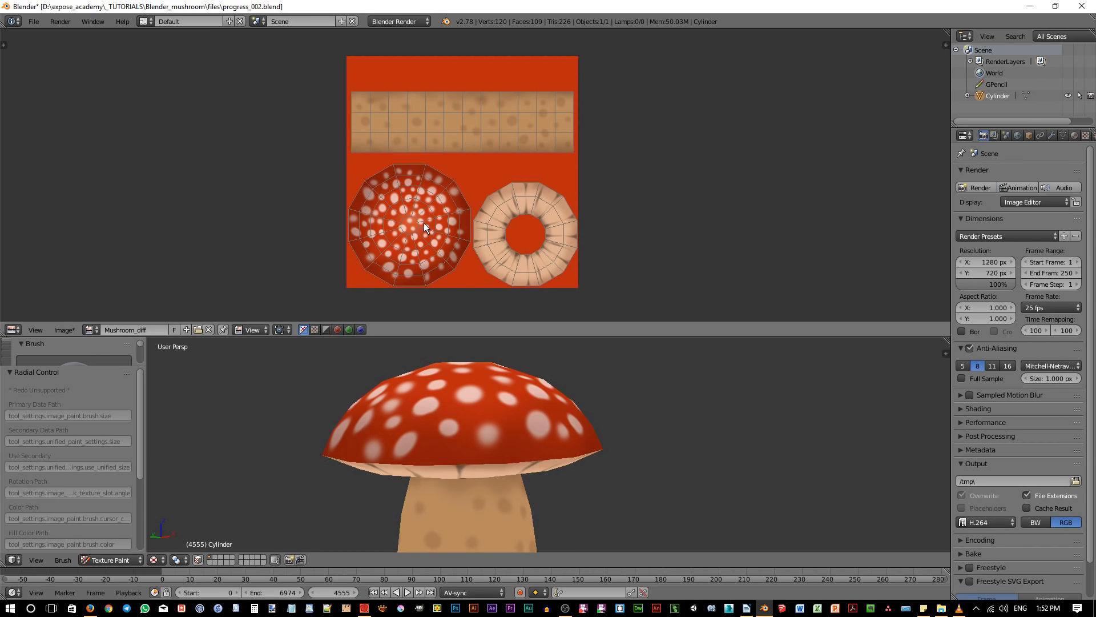
{"action": "mouse_move", "coordinate": [91, 329]}
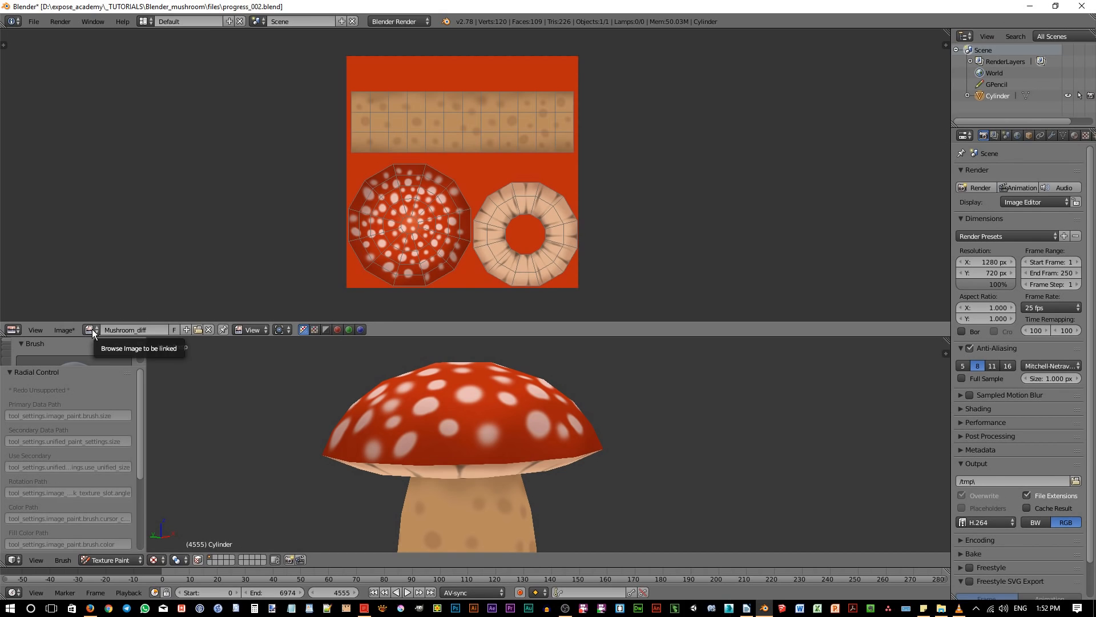
Step: Show the painted texture in an Image Editor and choose Image > Save As Image
{"action": "left_click", "coordinate": [91, 330]}
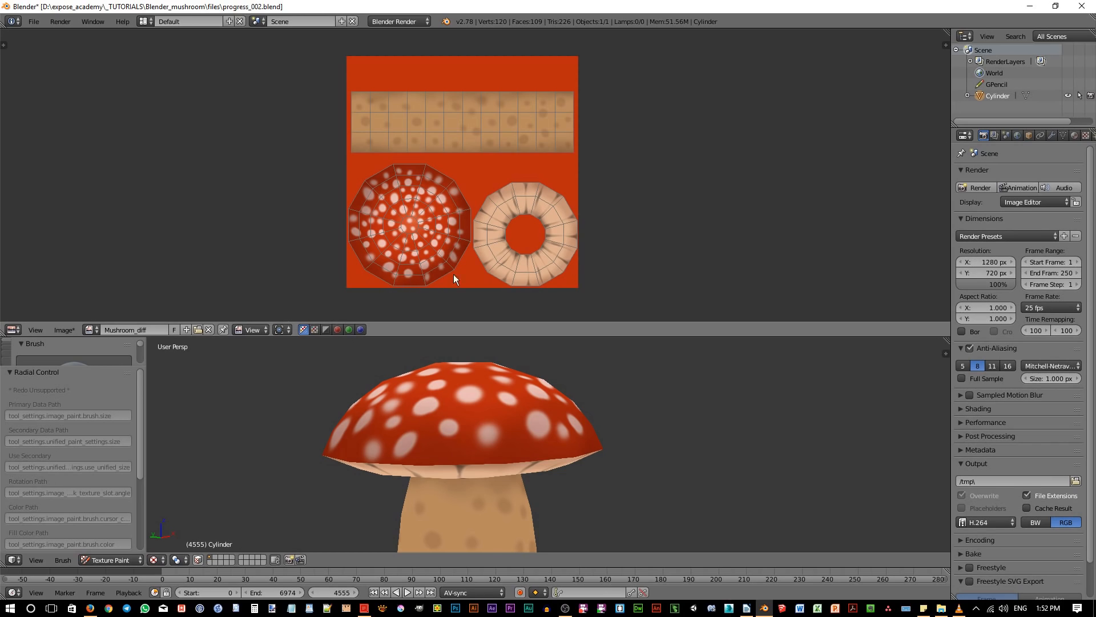
{"action": "mouse_move", "coordinate": [482, 261]}
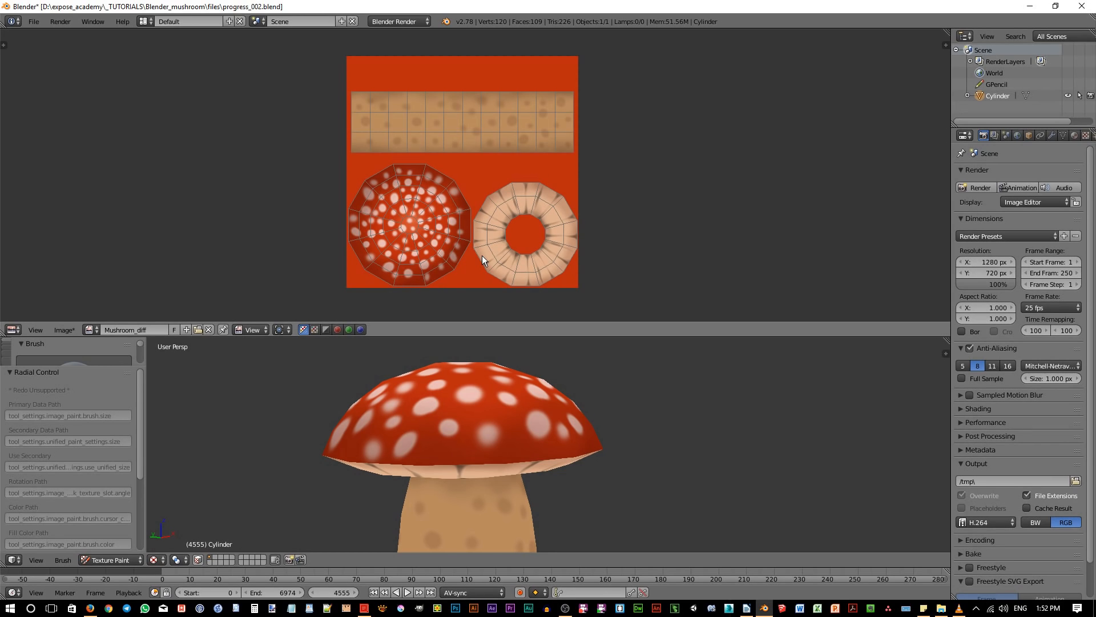
{"action": "mouse_move", "coordinate": [198, 266]}
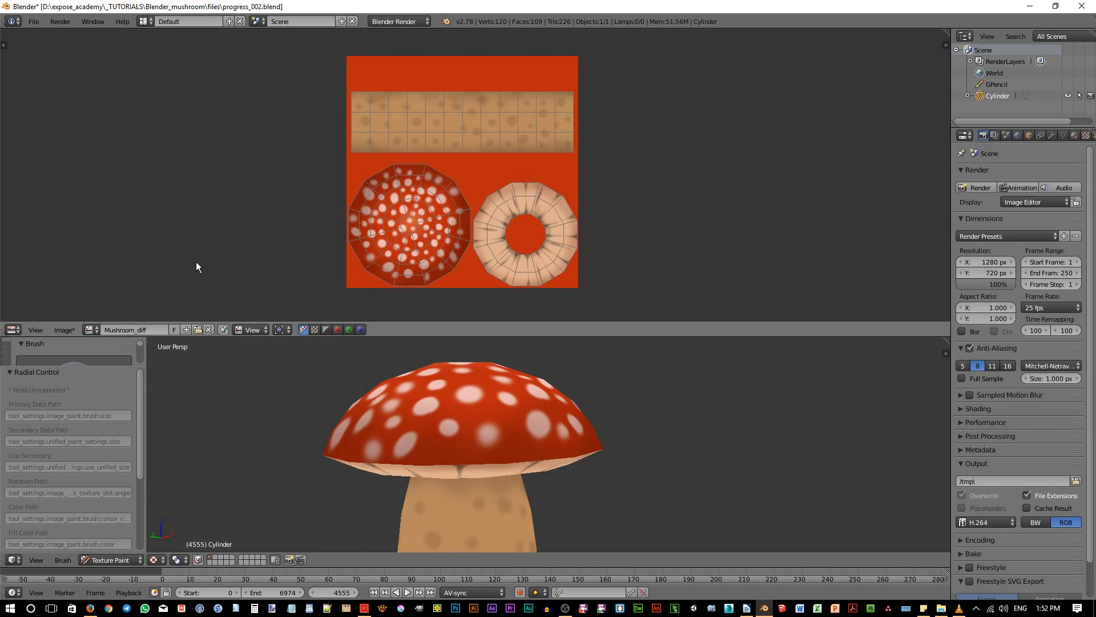
{"action": "left_click", "coordinate": [63, 329]}
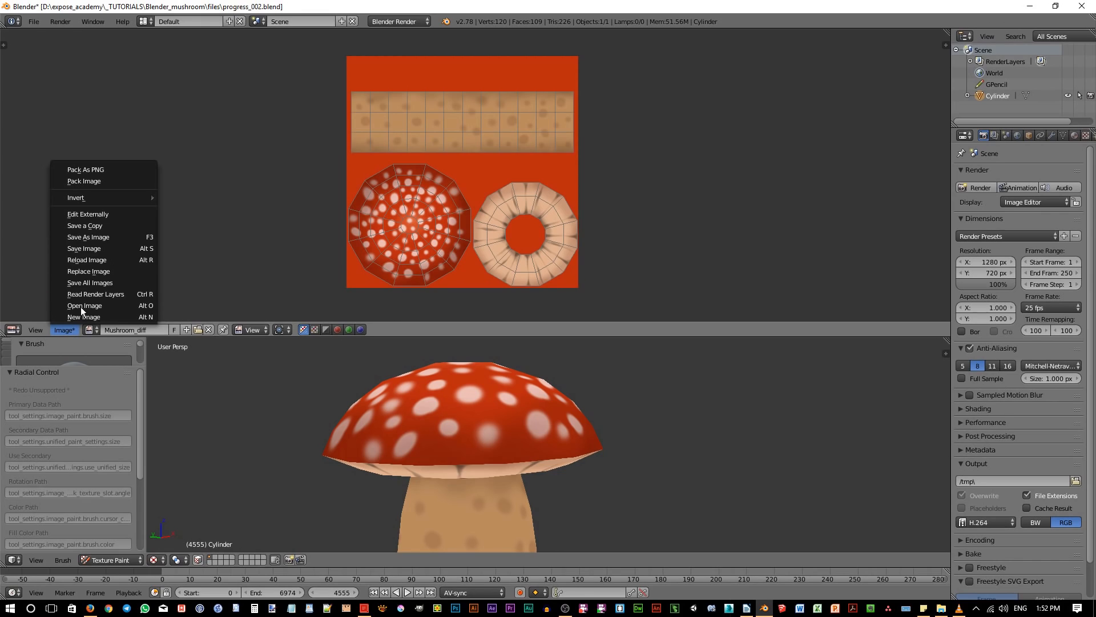
{"action": "left_click", "coordinate": [88, 237]}
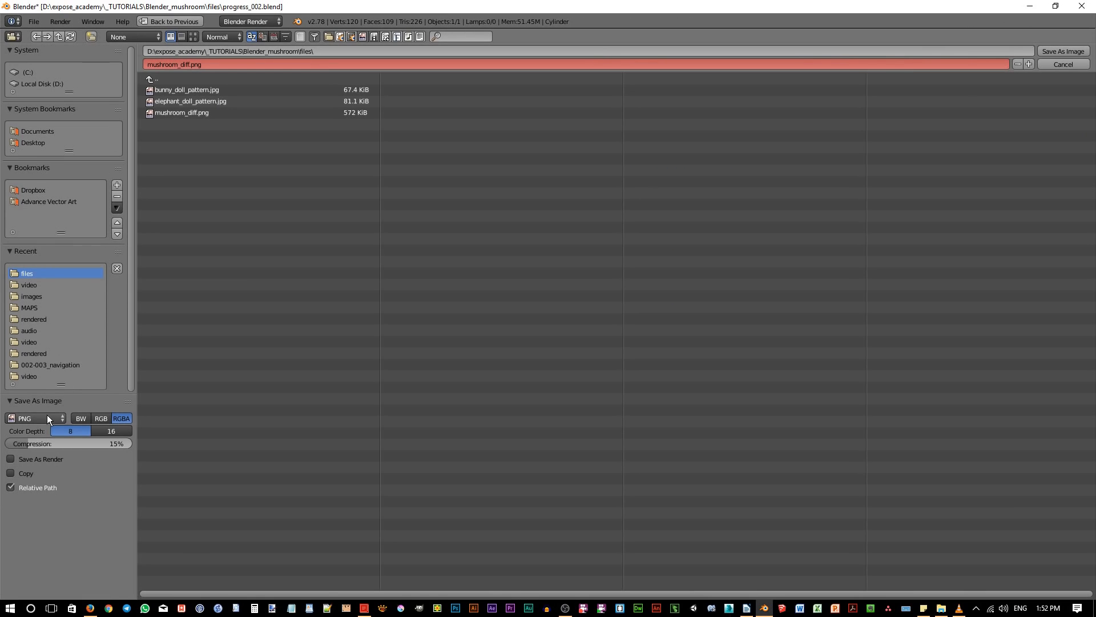
{"action": "mouse_move", "coordinate": [34, 417]}
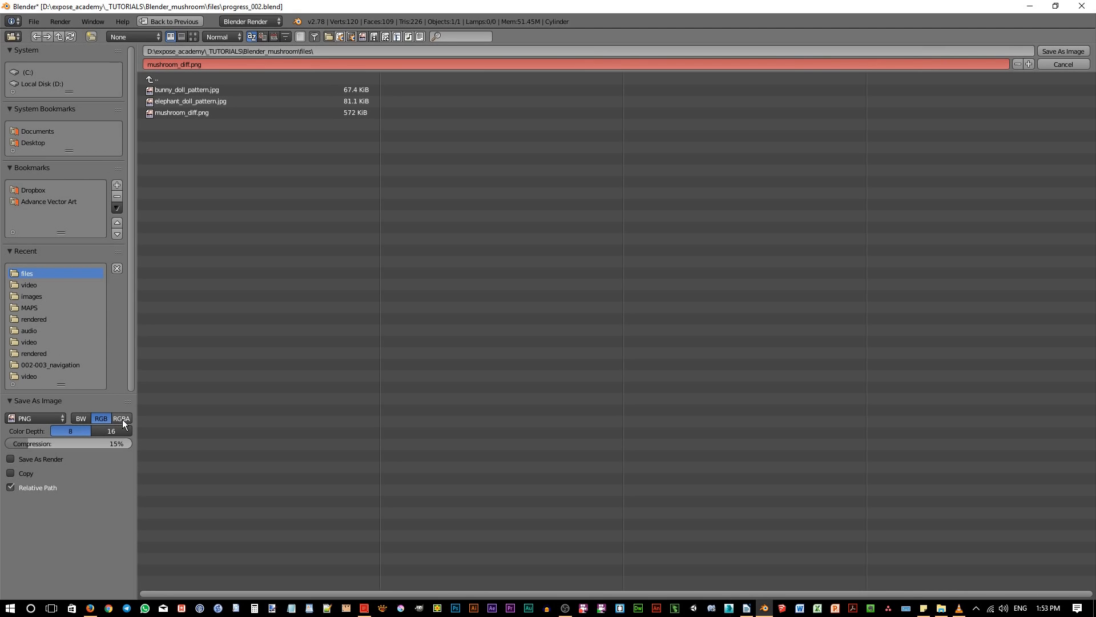
{"action": "mouse_move", "coordinate": [120, 418]}
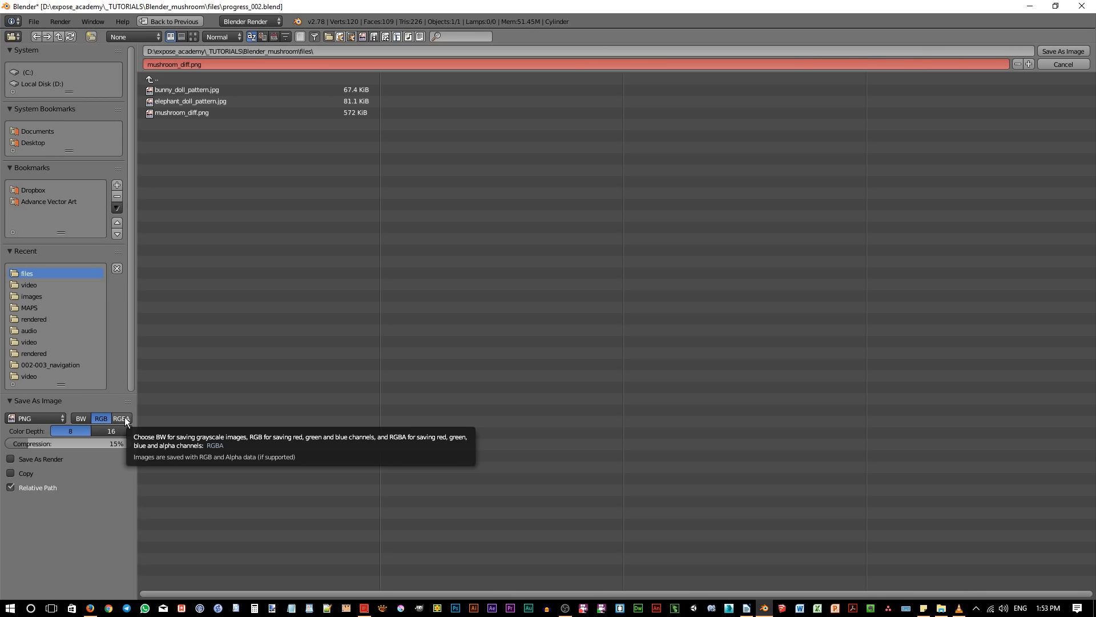
{"action": "mouse_move", "coordinate": [166, 421]}
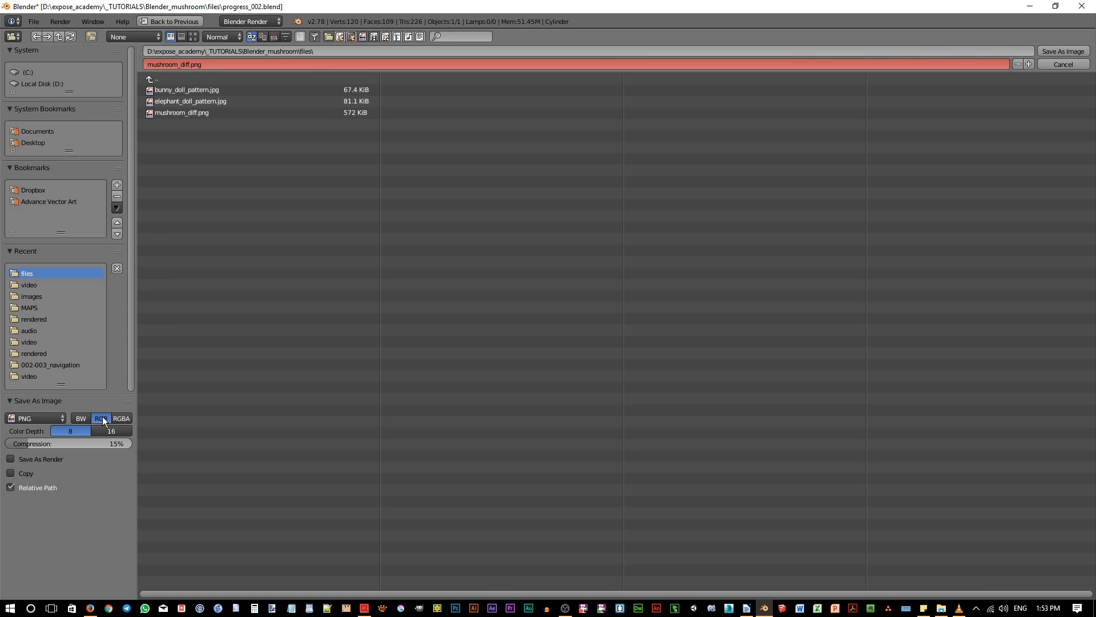
{"action": "mouse_move", "coordinate": [100, 418]}
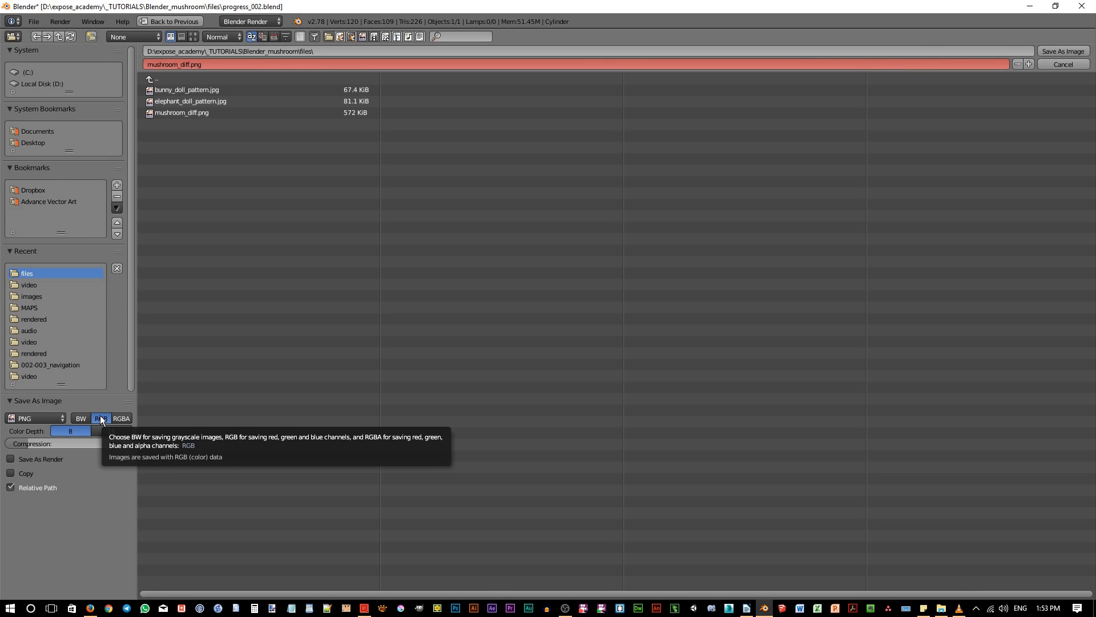
Step: Save the texture as 8-bit RGB PNG mushroom_diff.png in the files folder
{"action": "left_click", "coordinate": [100, 418]}
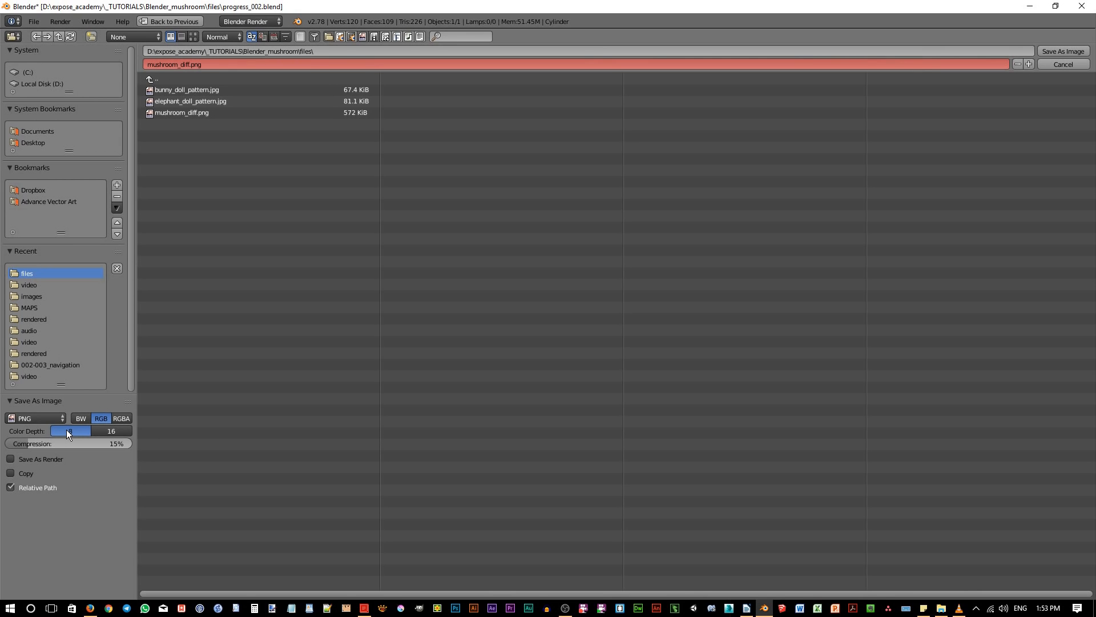
{"action": "mouse_move", "coordinate": [68, 430]}
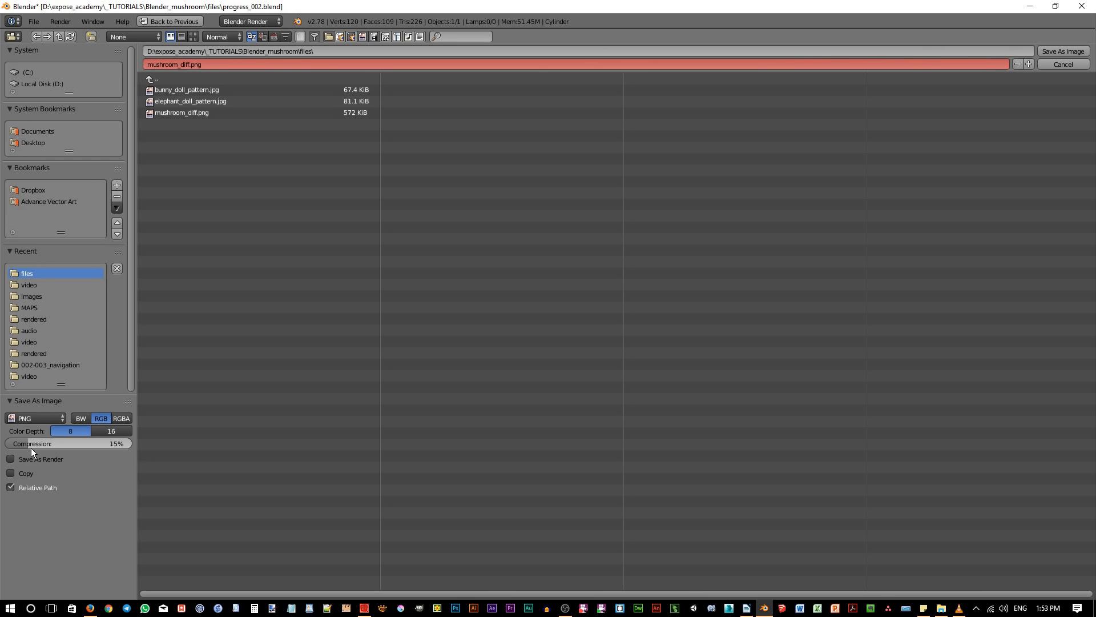
{"action": "left_click_drag", "start_coordinate": [14, 444], "coordinate": [125, 443]}
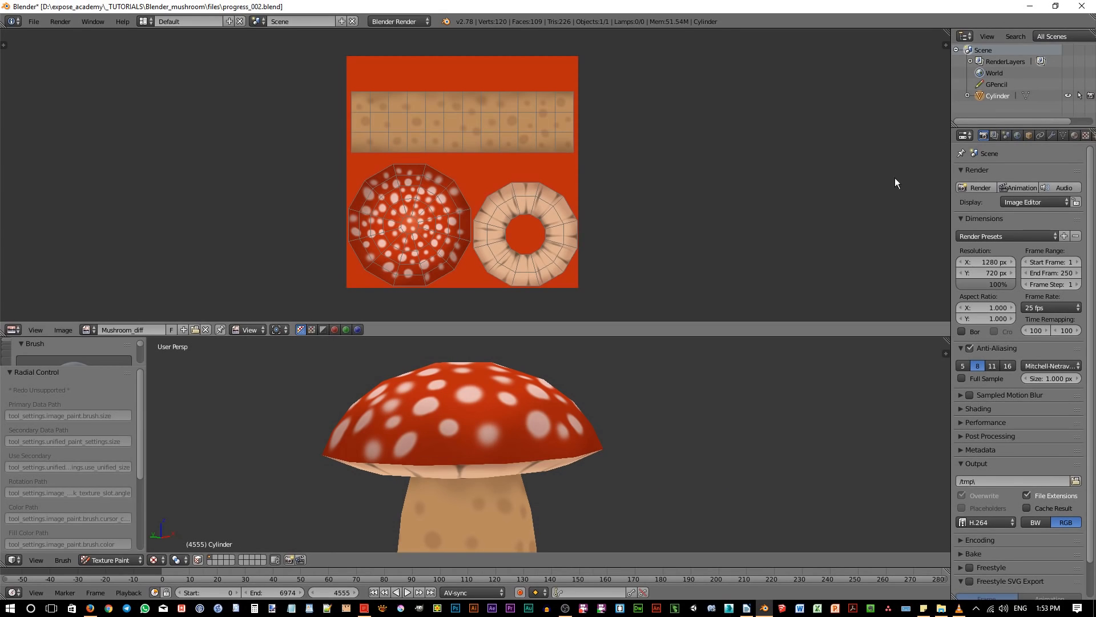
{"action": "mouse_move", "coordinate": [626, 417]}
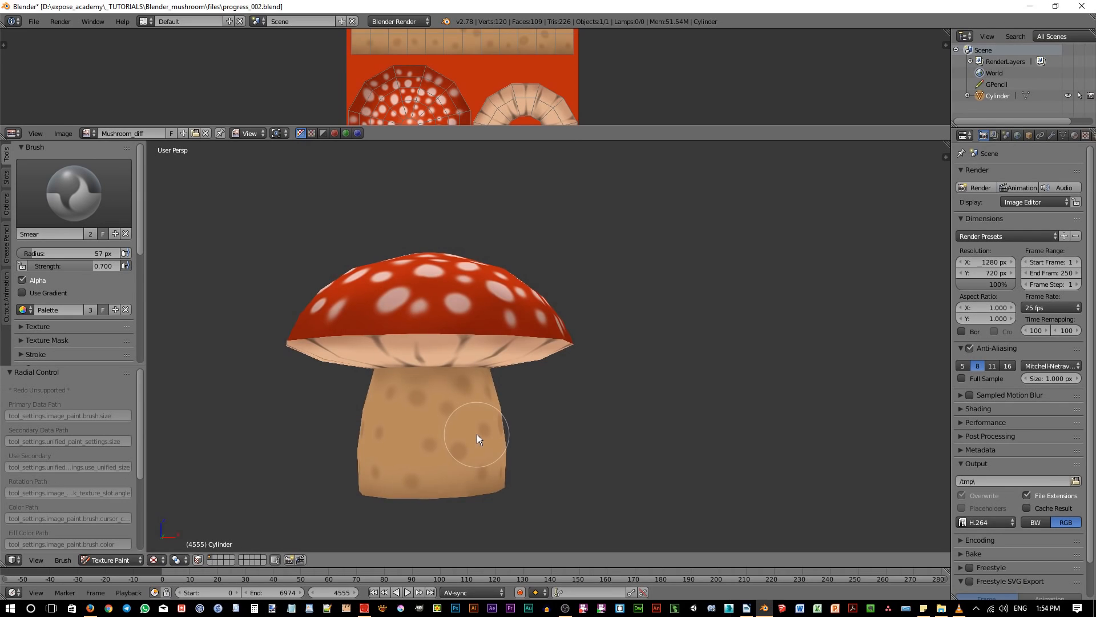
Step: Tilt the mushroom view to look at the gills from below
{"action": "left_click_drag", "start_coordinate": [479, 439], "coordinate": [422, 417]}
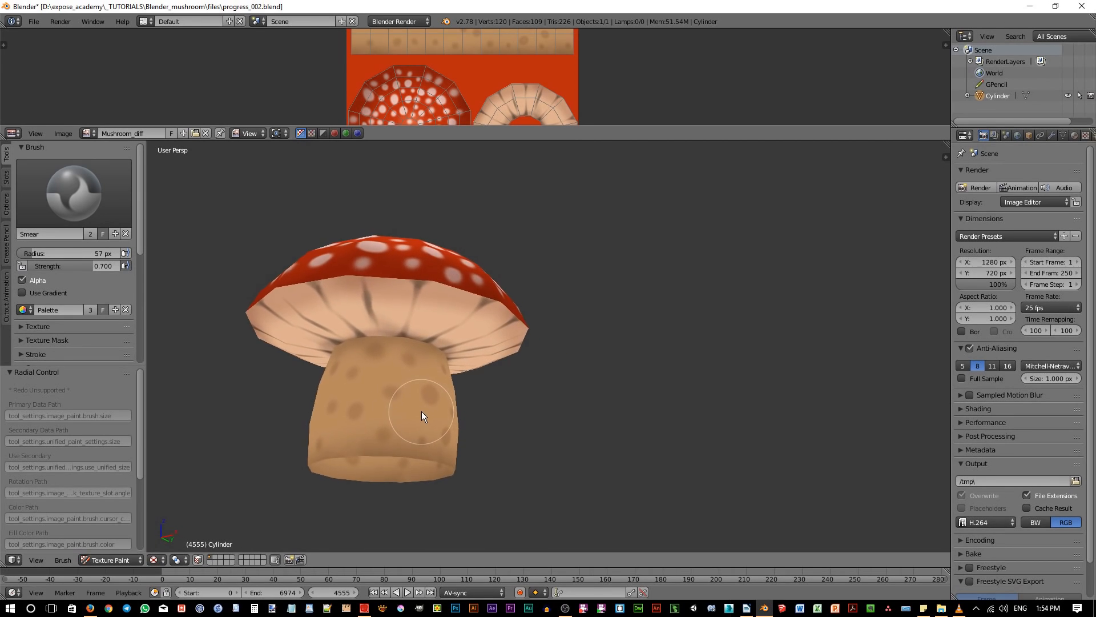